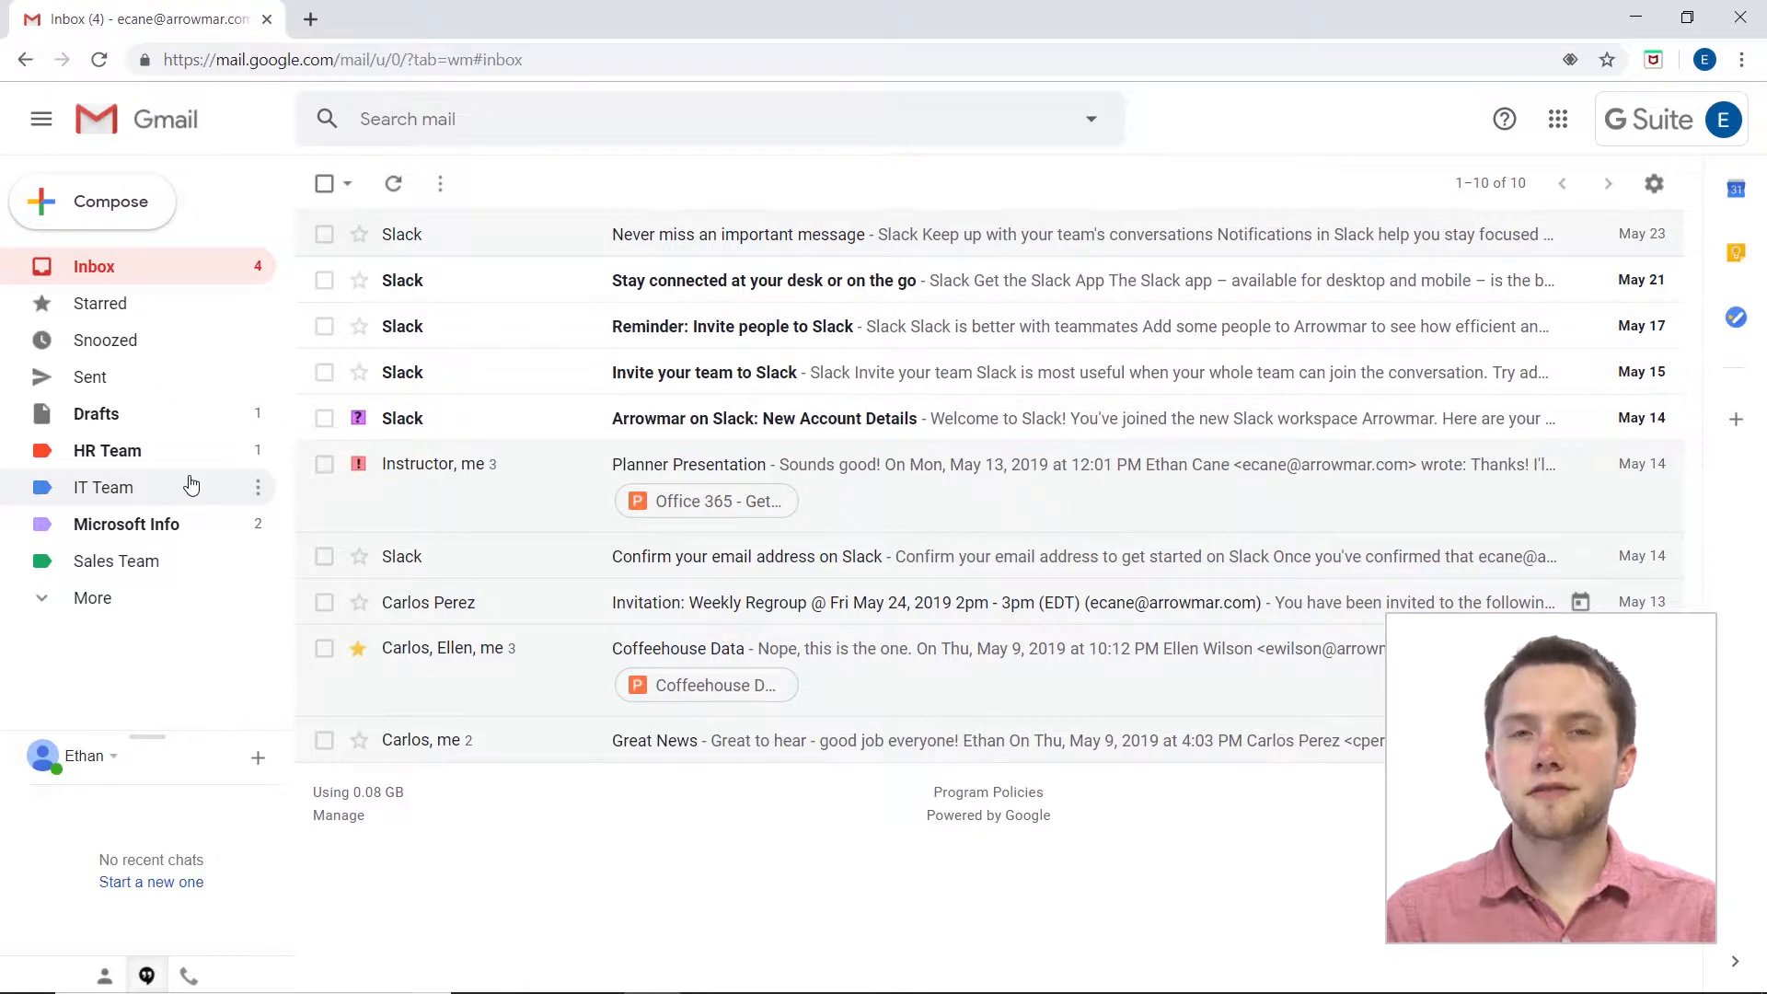
{"action": "mouse_move", "coordinate": [164, 450]}
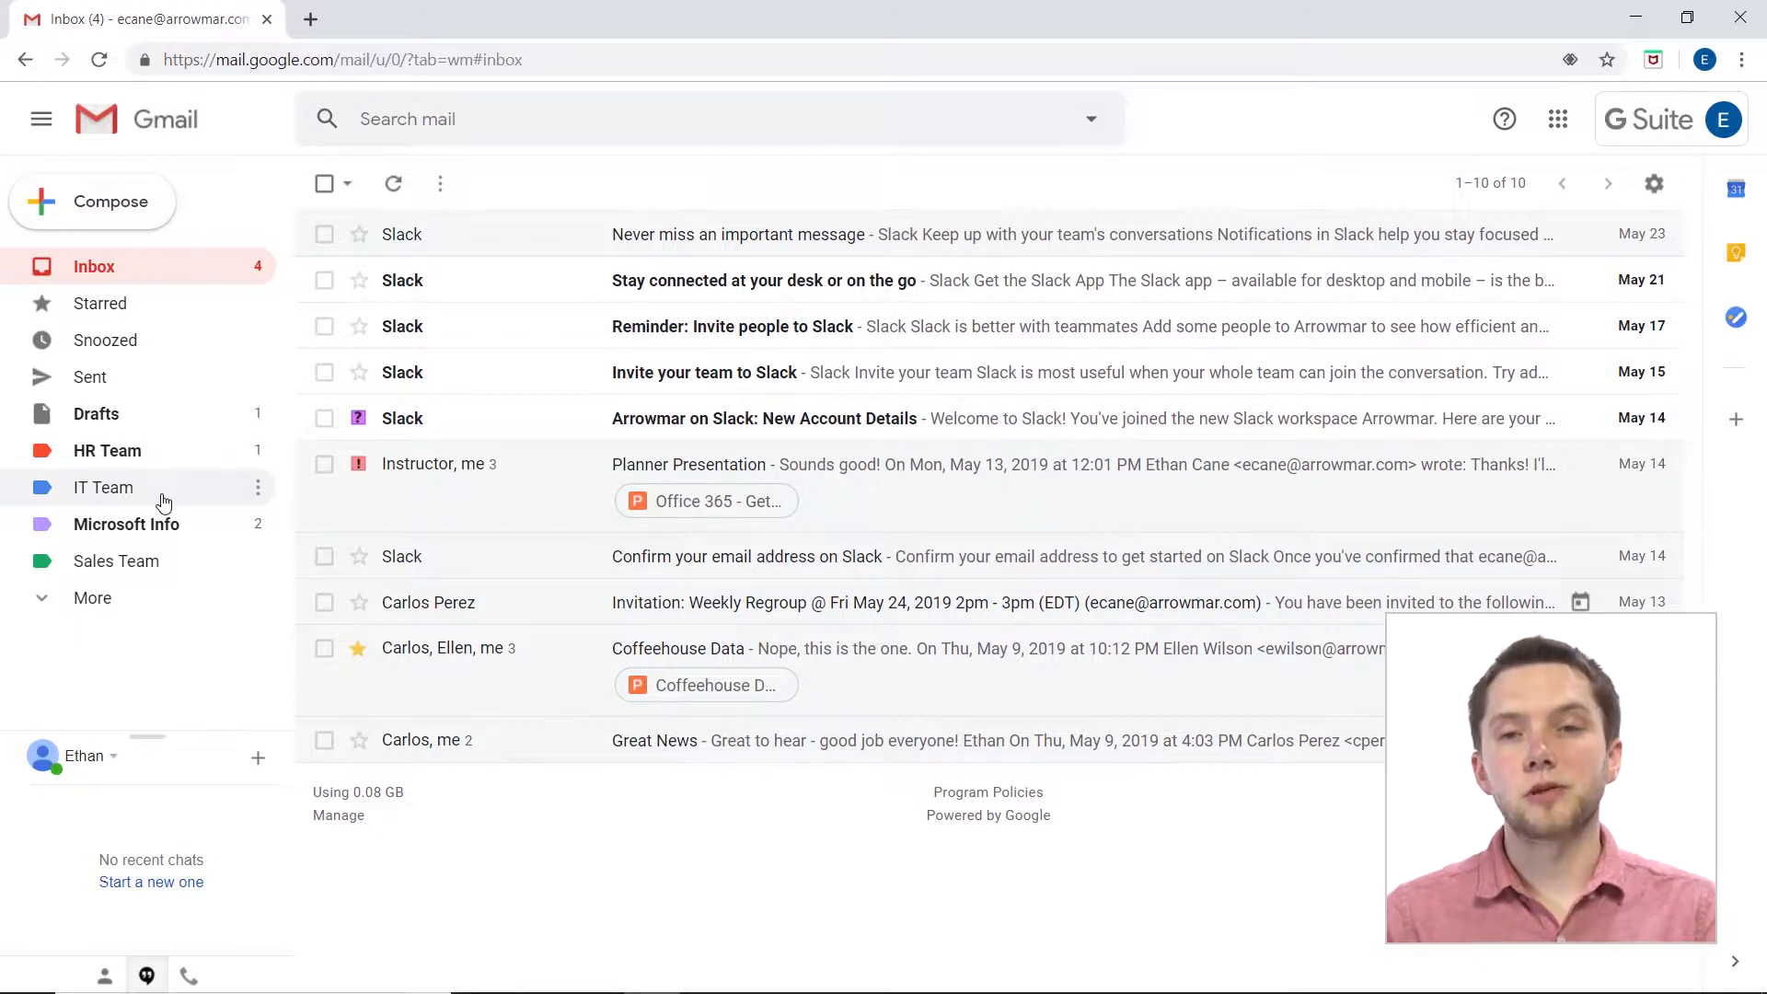
{"action": "mouse_move", "coordinate": [126, 523]}
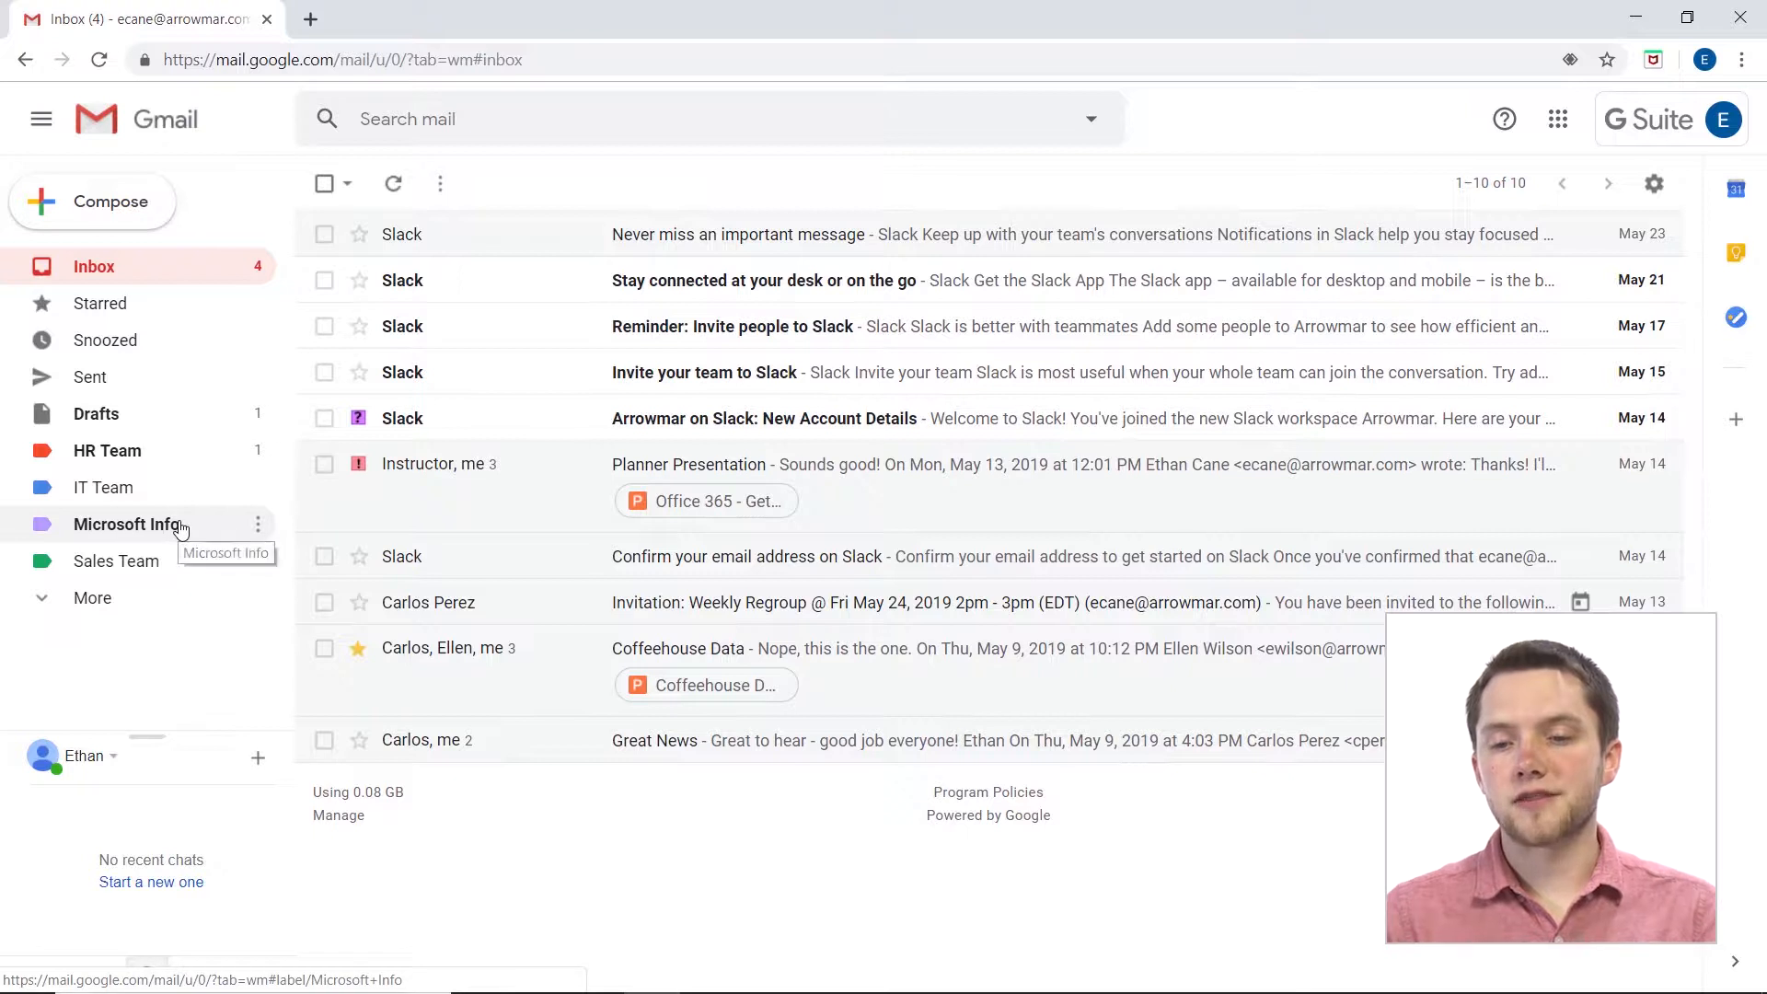
{"action": "mouse_move", "coordinate": [186, 561]}
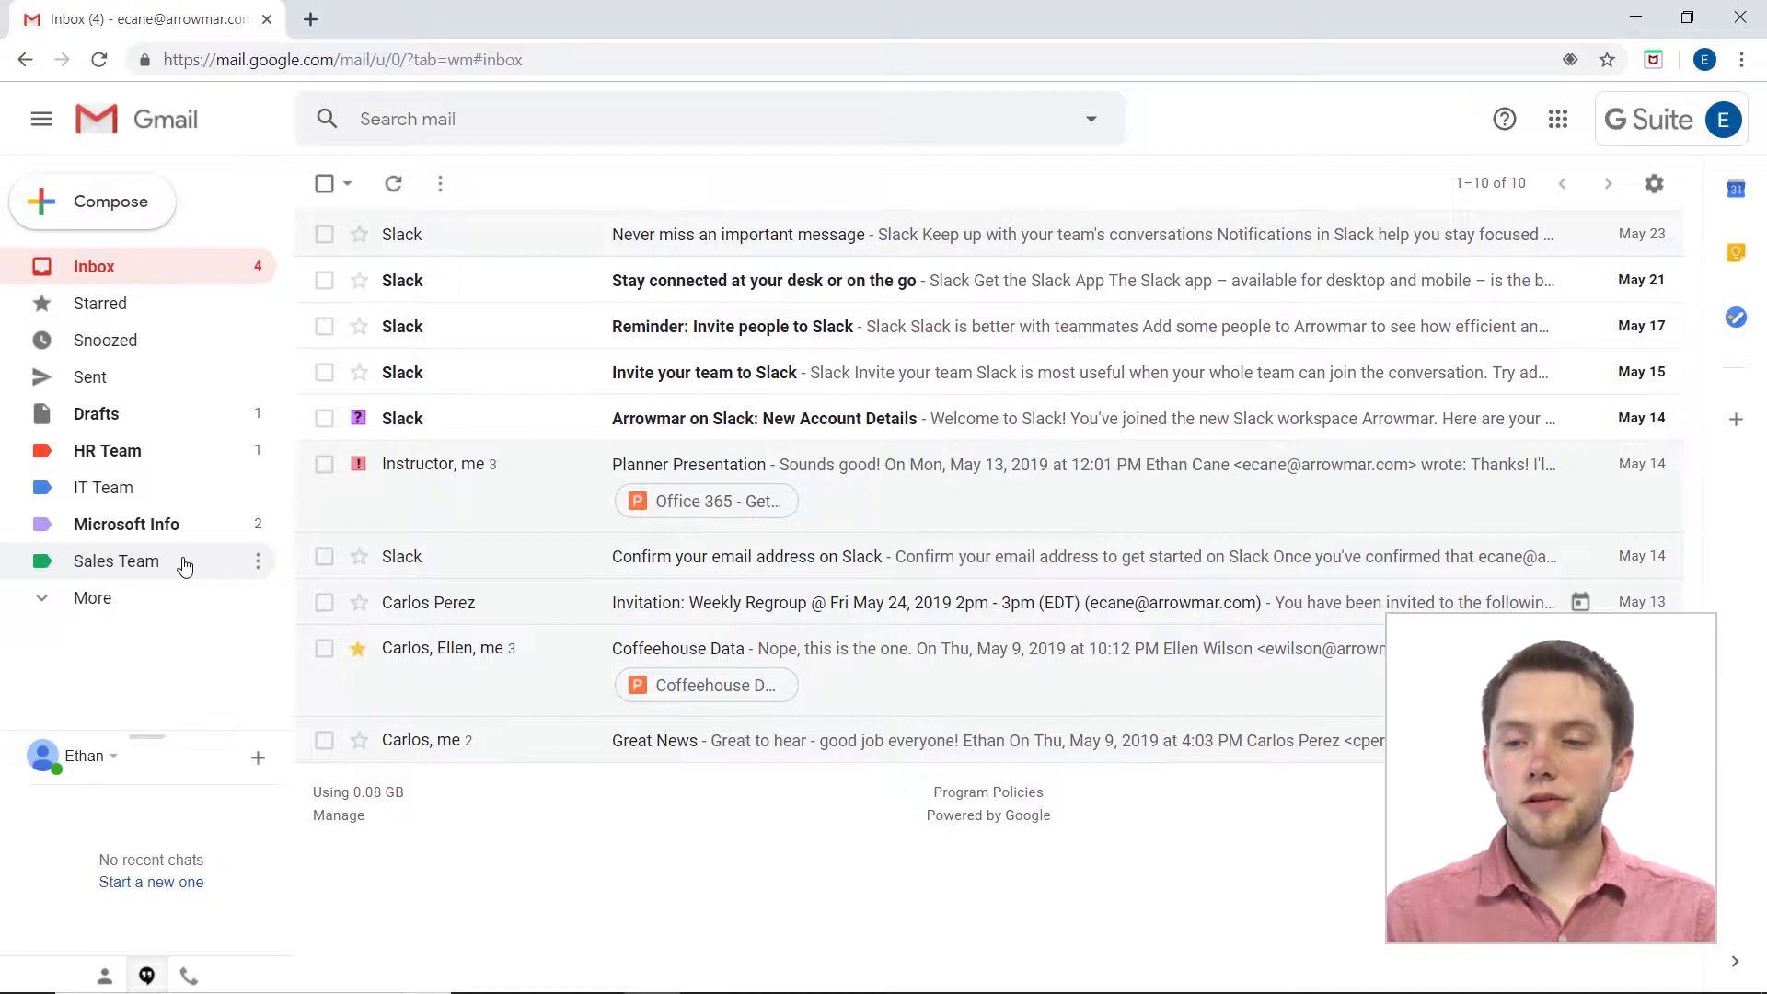
{"action": "mouse_move", "coordinate": [888, 471]}
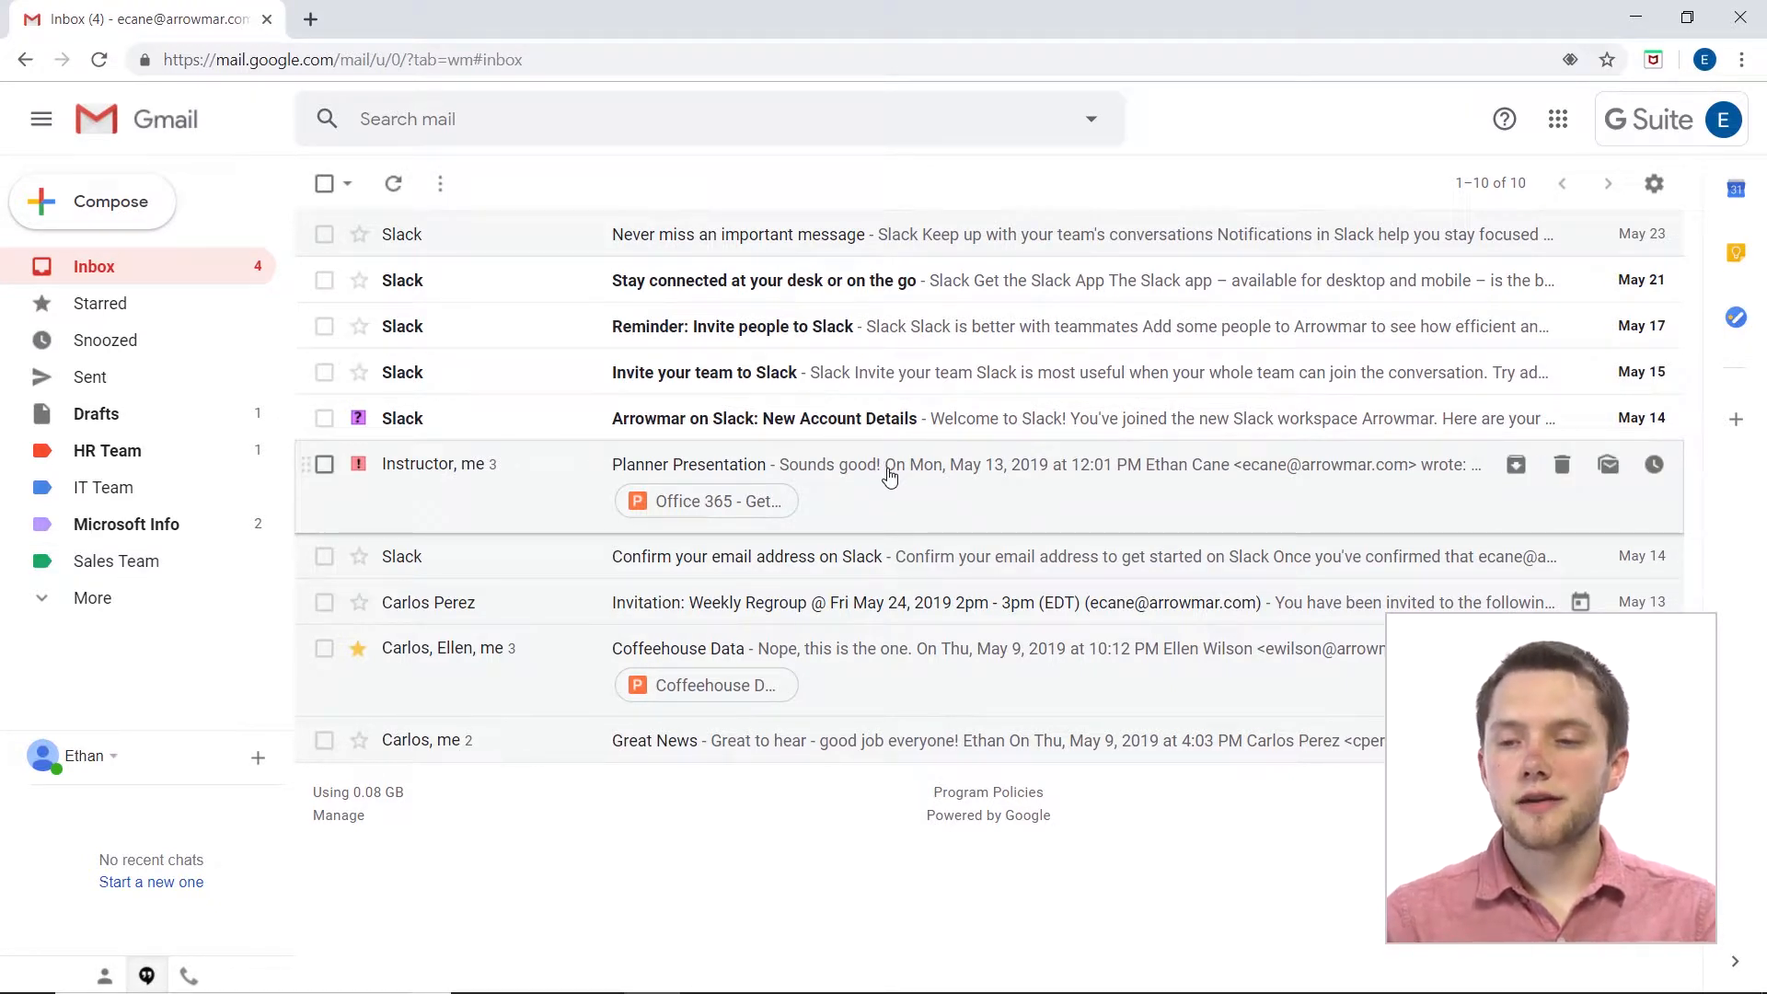
{"action": "mouse_move", "coordinate": [568, 387]}
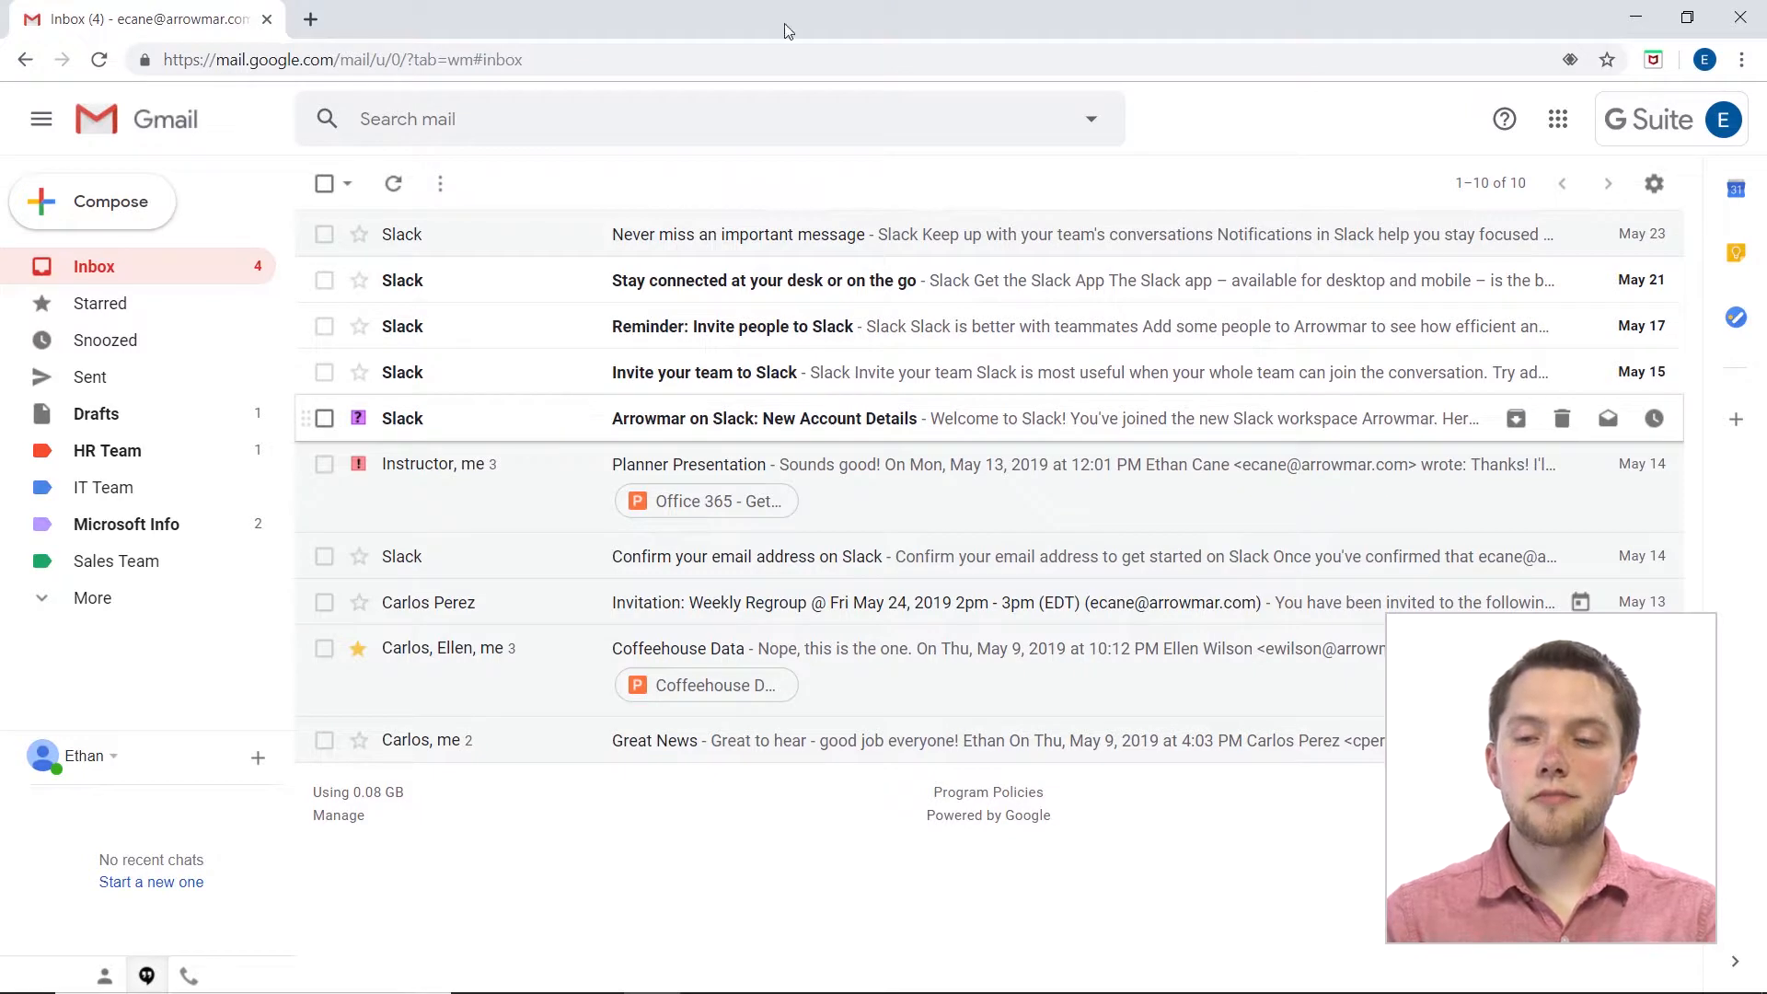
{"action": "mouse_move", "coordinate": [942, 235]}
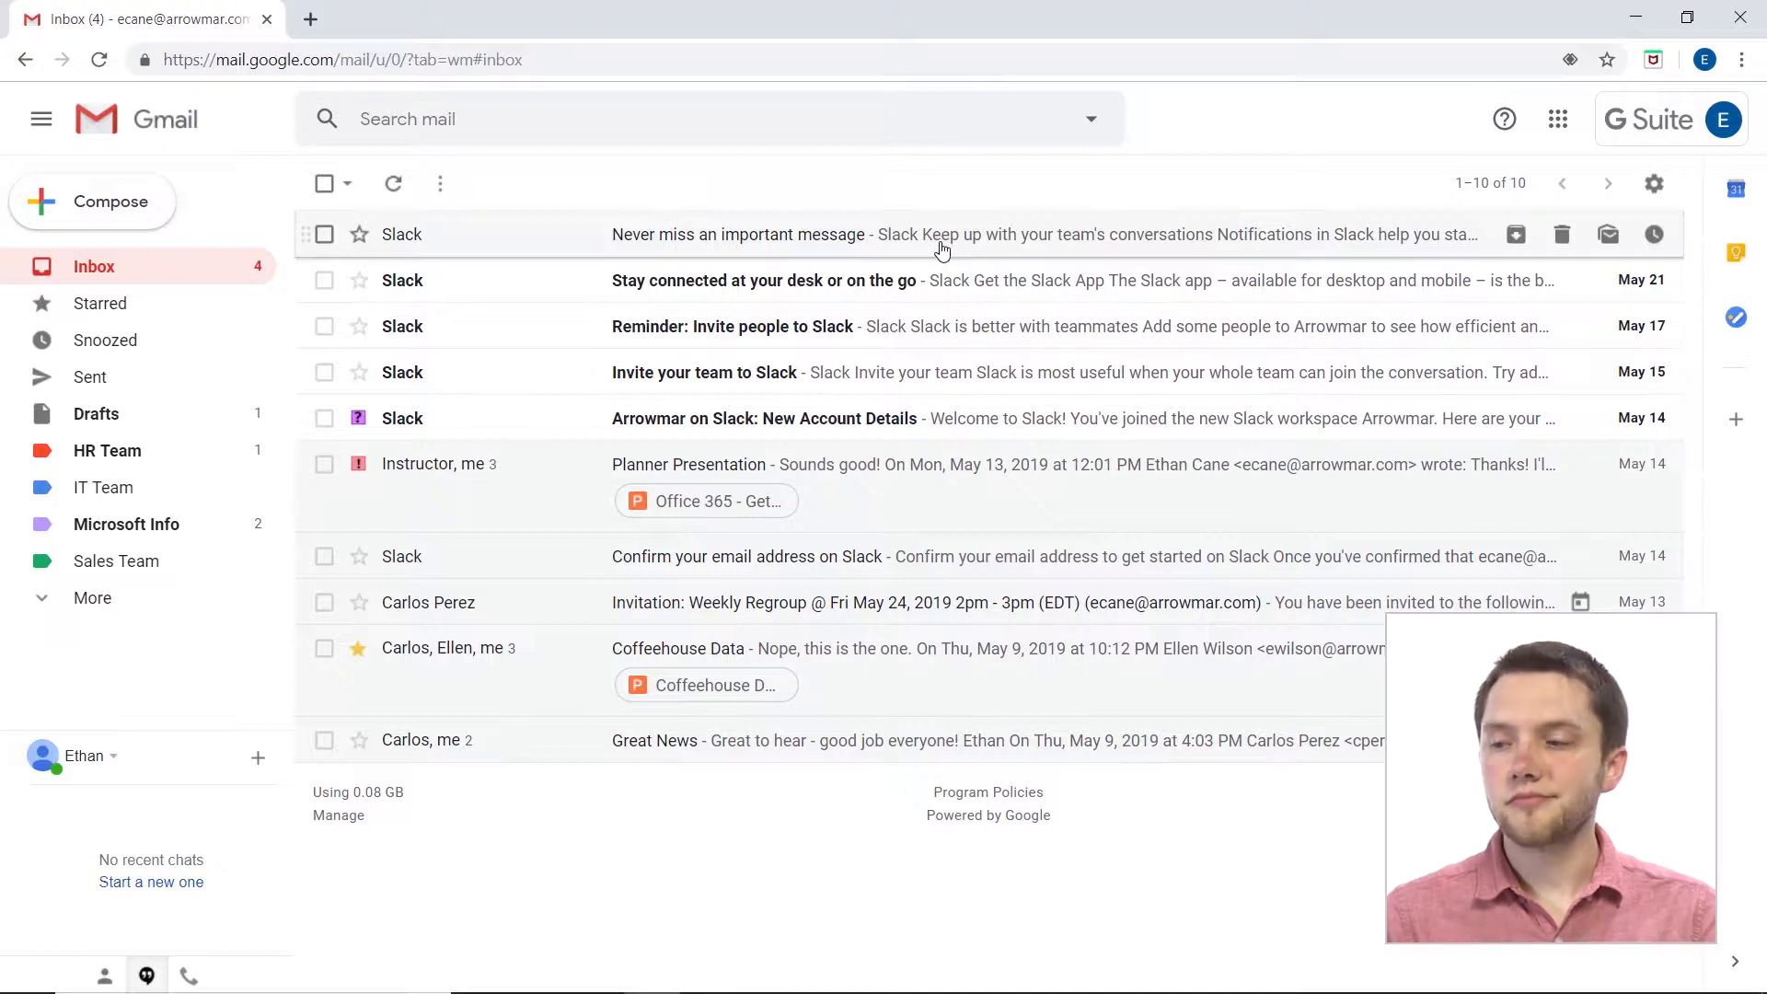
{"action": "mouse_move", "coordinate": [795, 205]}
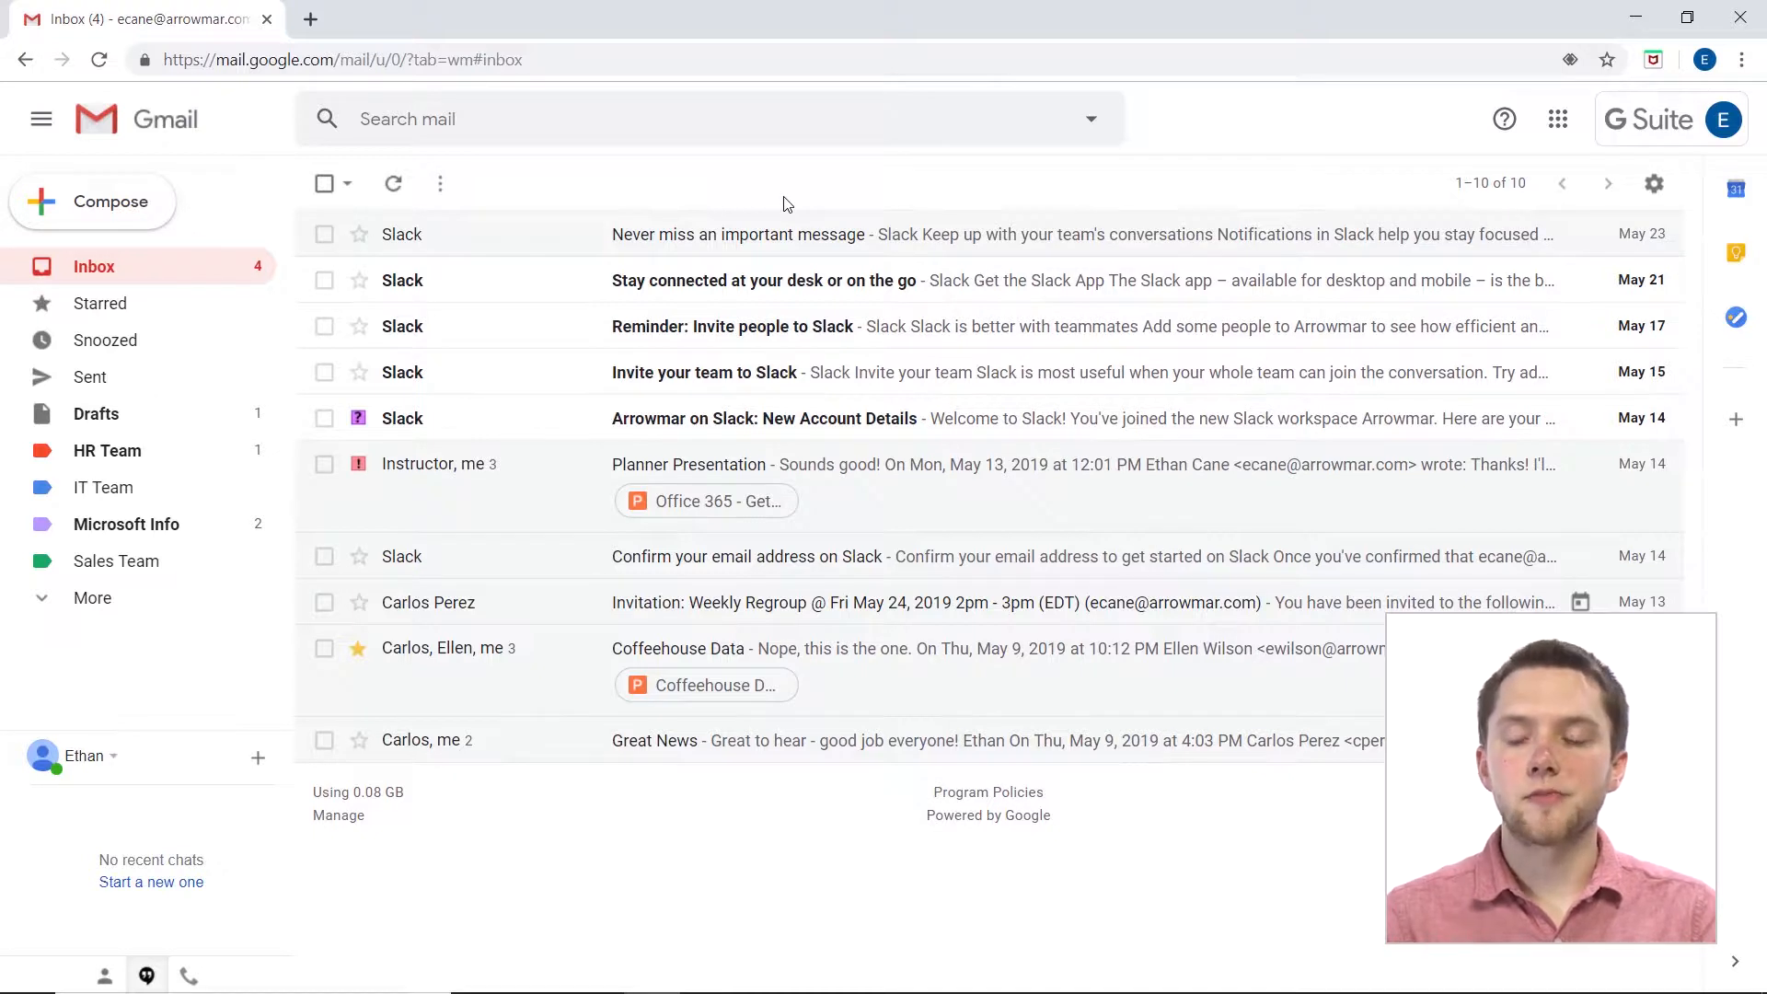
{"action": "mouse_move", "coordinate": [323, 235]}
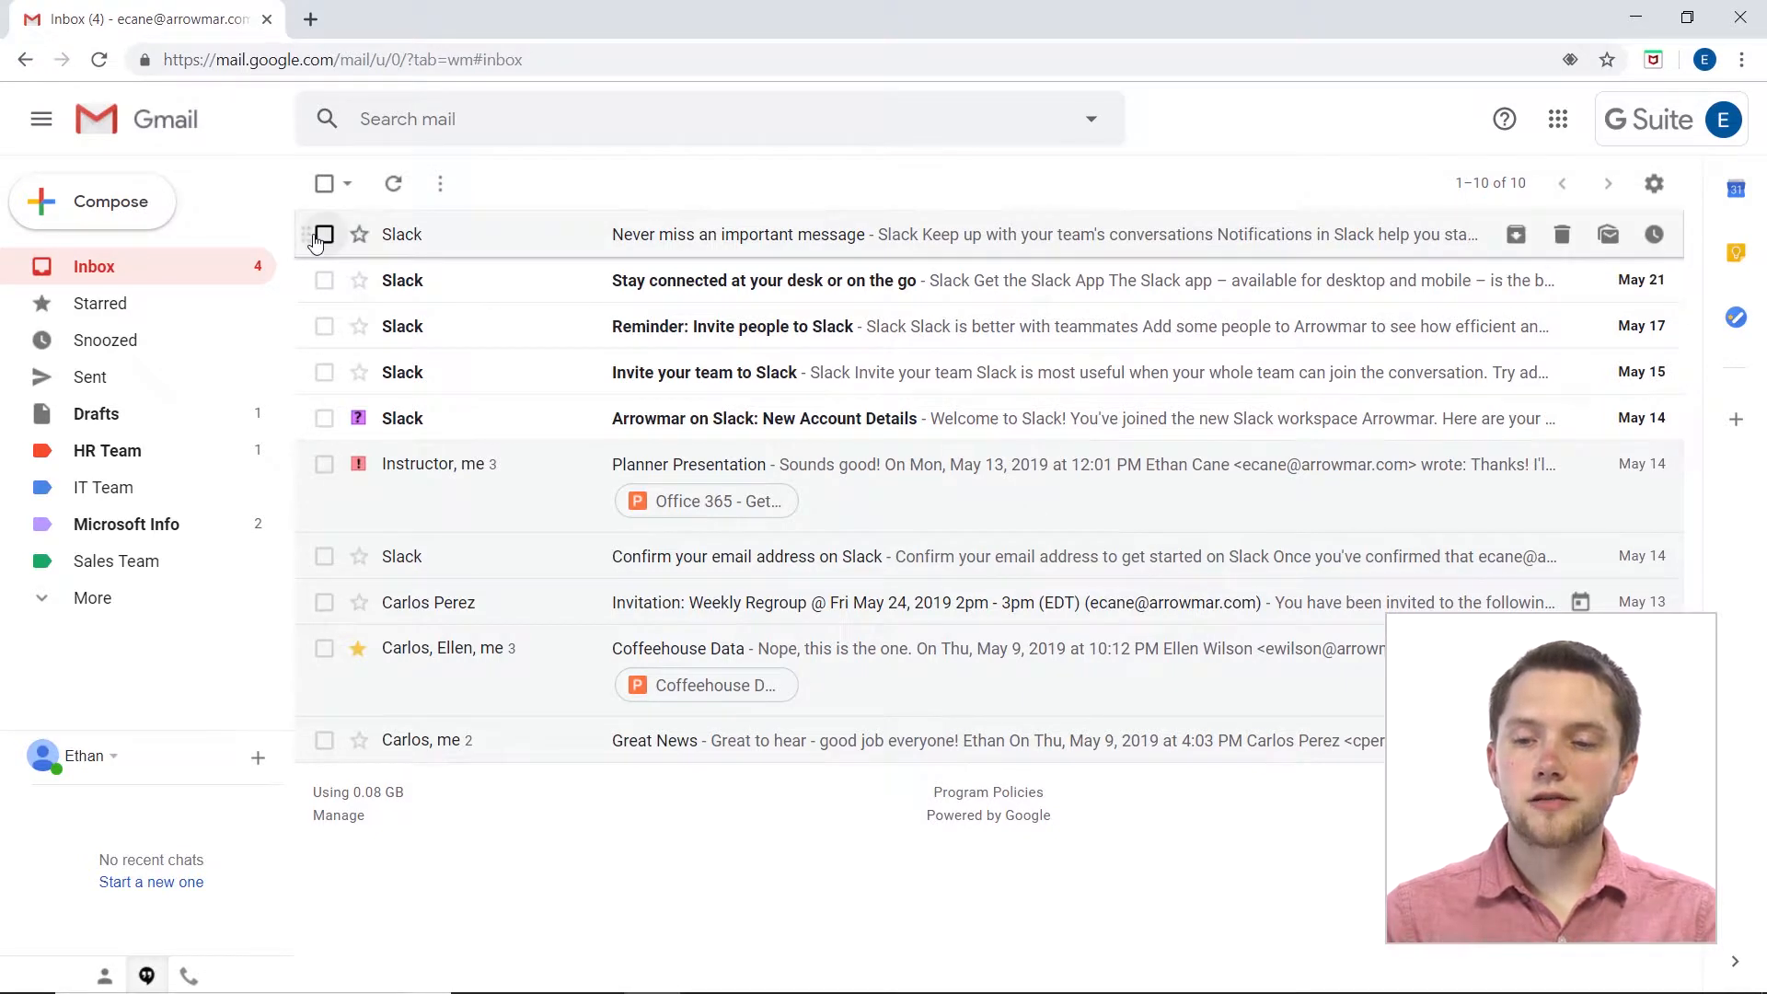
Select the newest Slack email and show its applicable labels, with only Updates applied.
{"action": "left_click", "coordinate": [325, 234]}
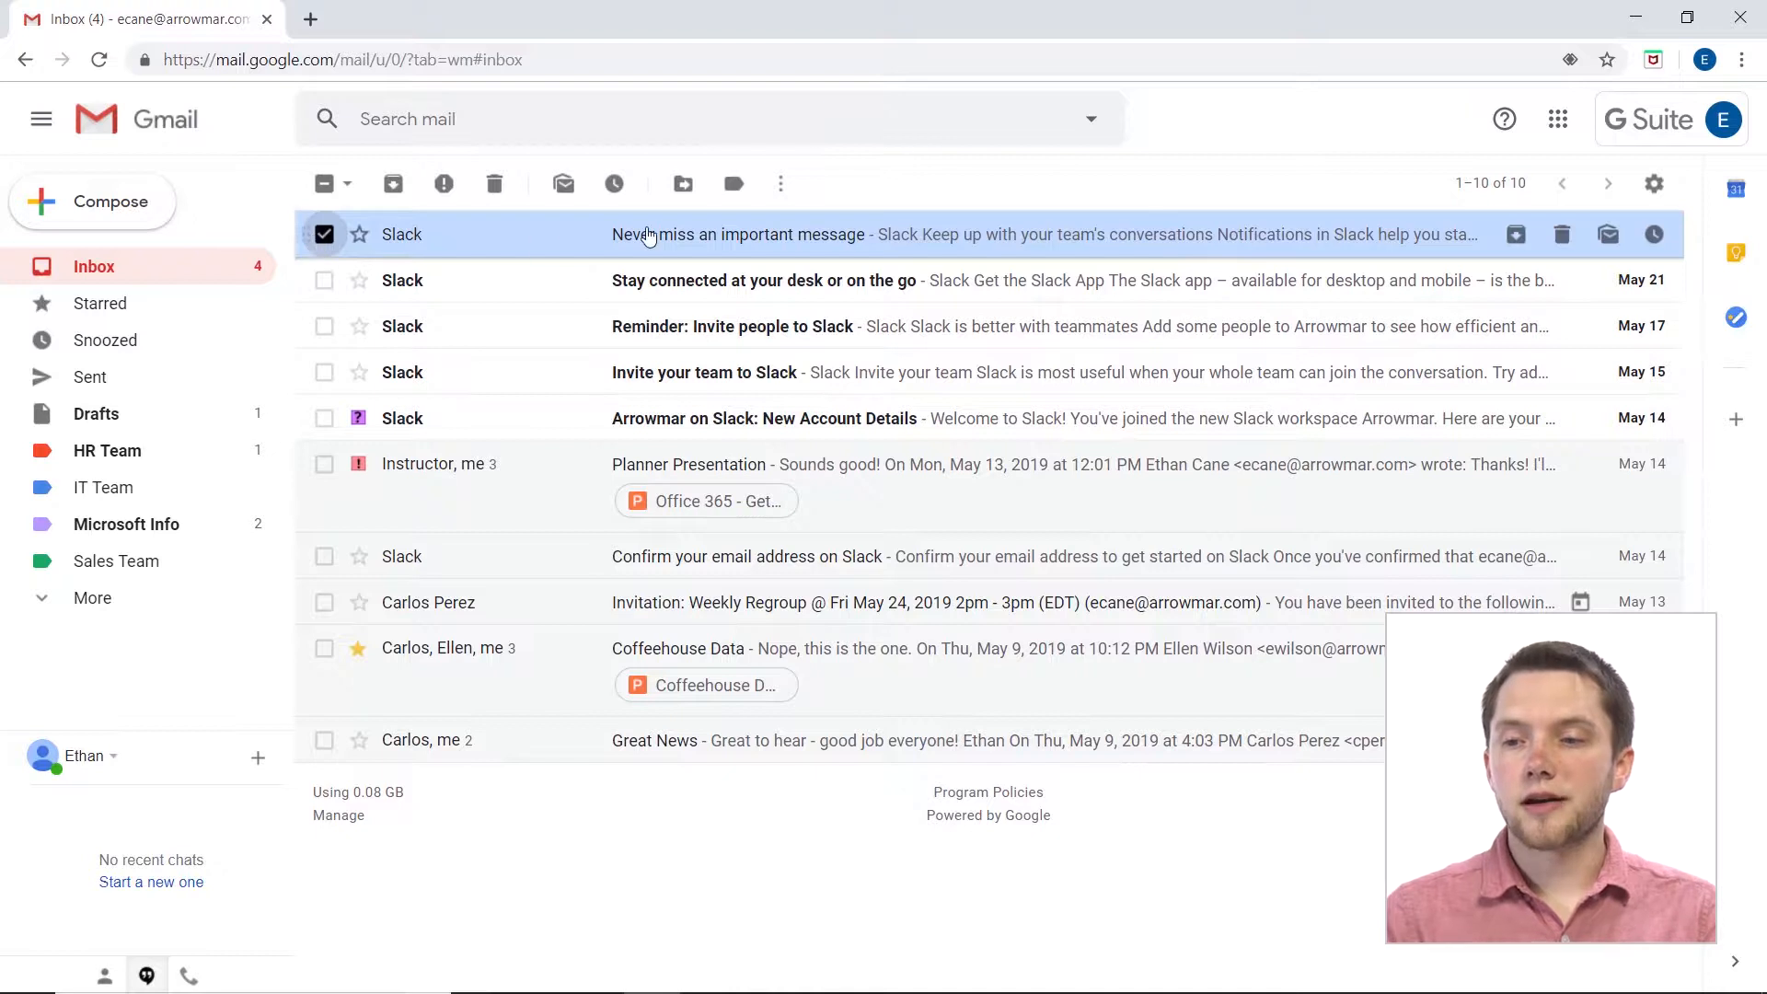
{"action": "mouse_move", "coordinate": [734, 182]}
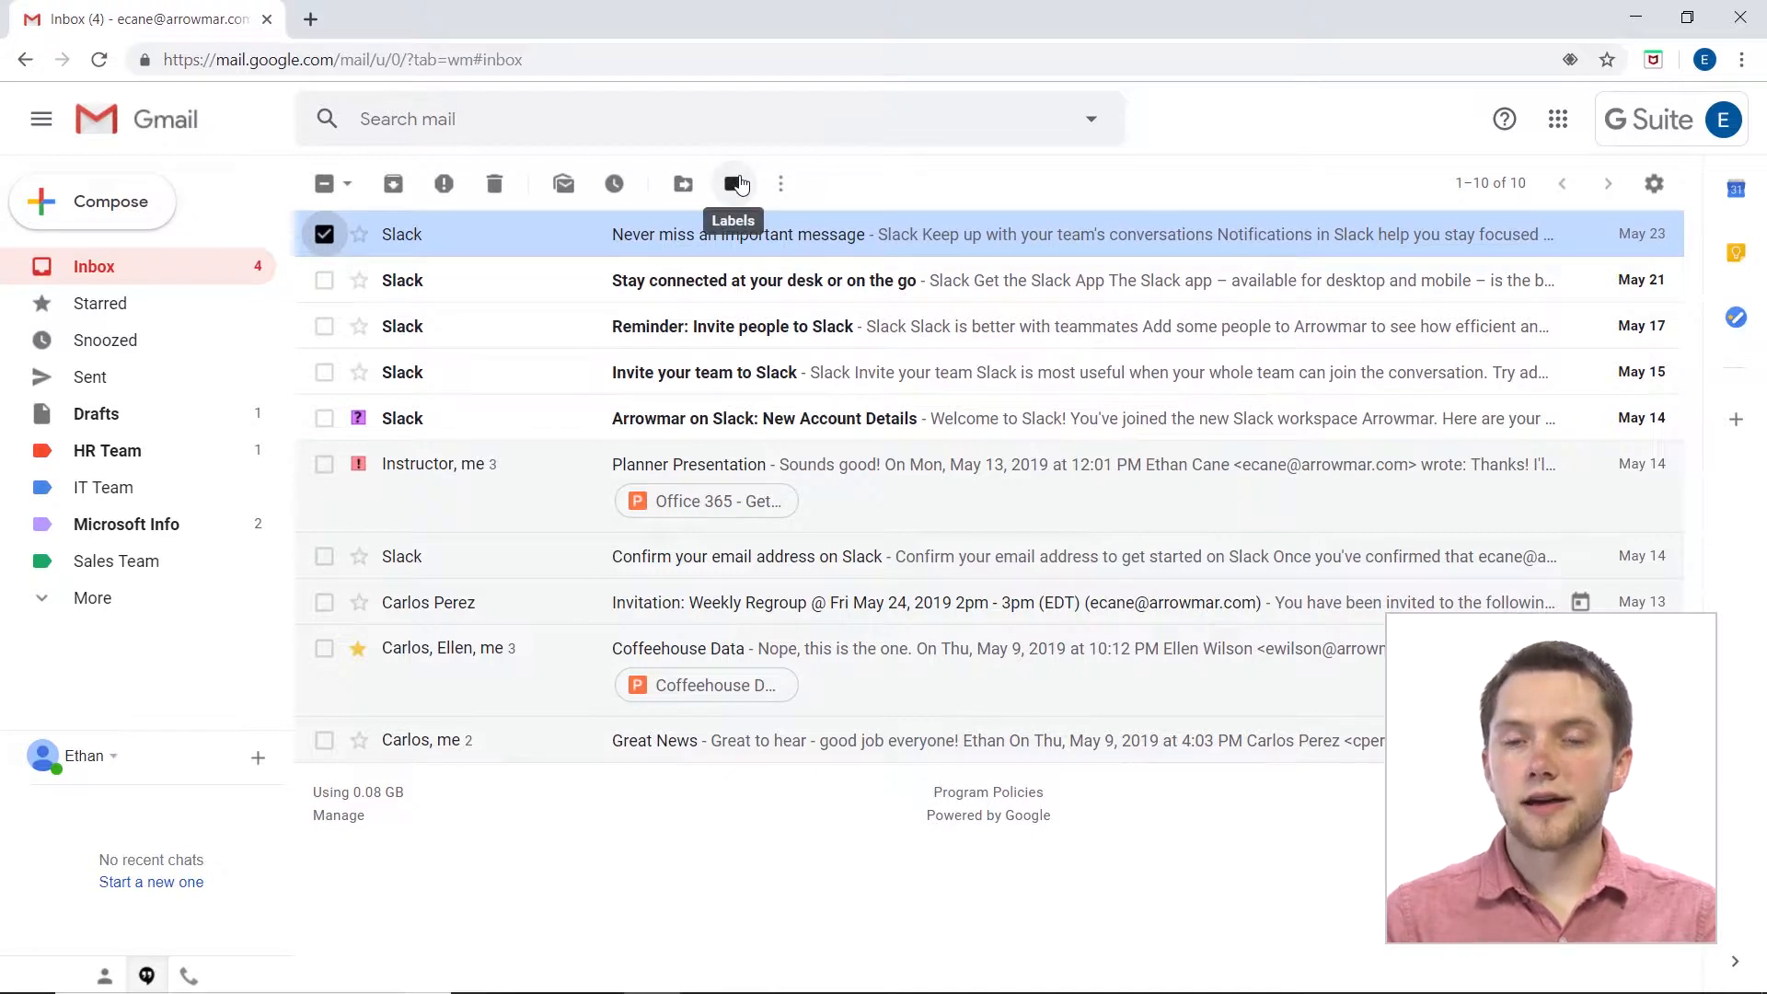
{"action": "left_click", "coordinate": [733, 182]}
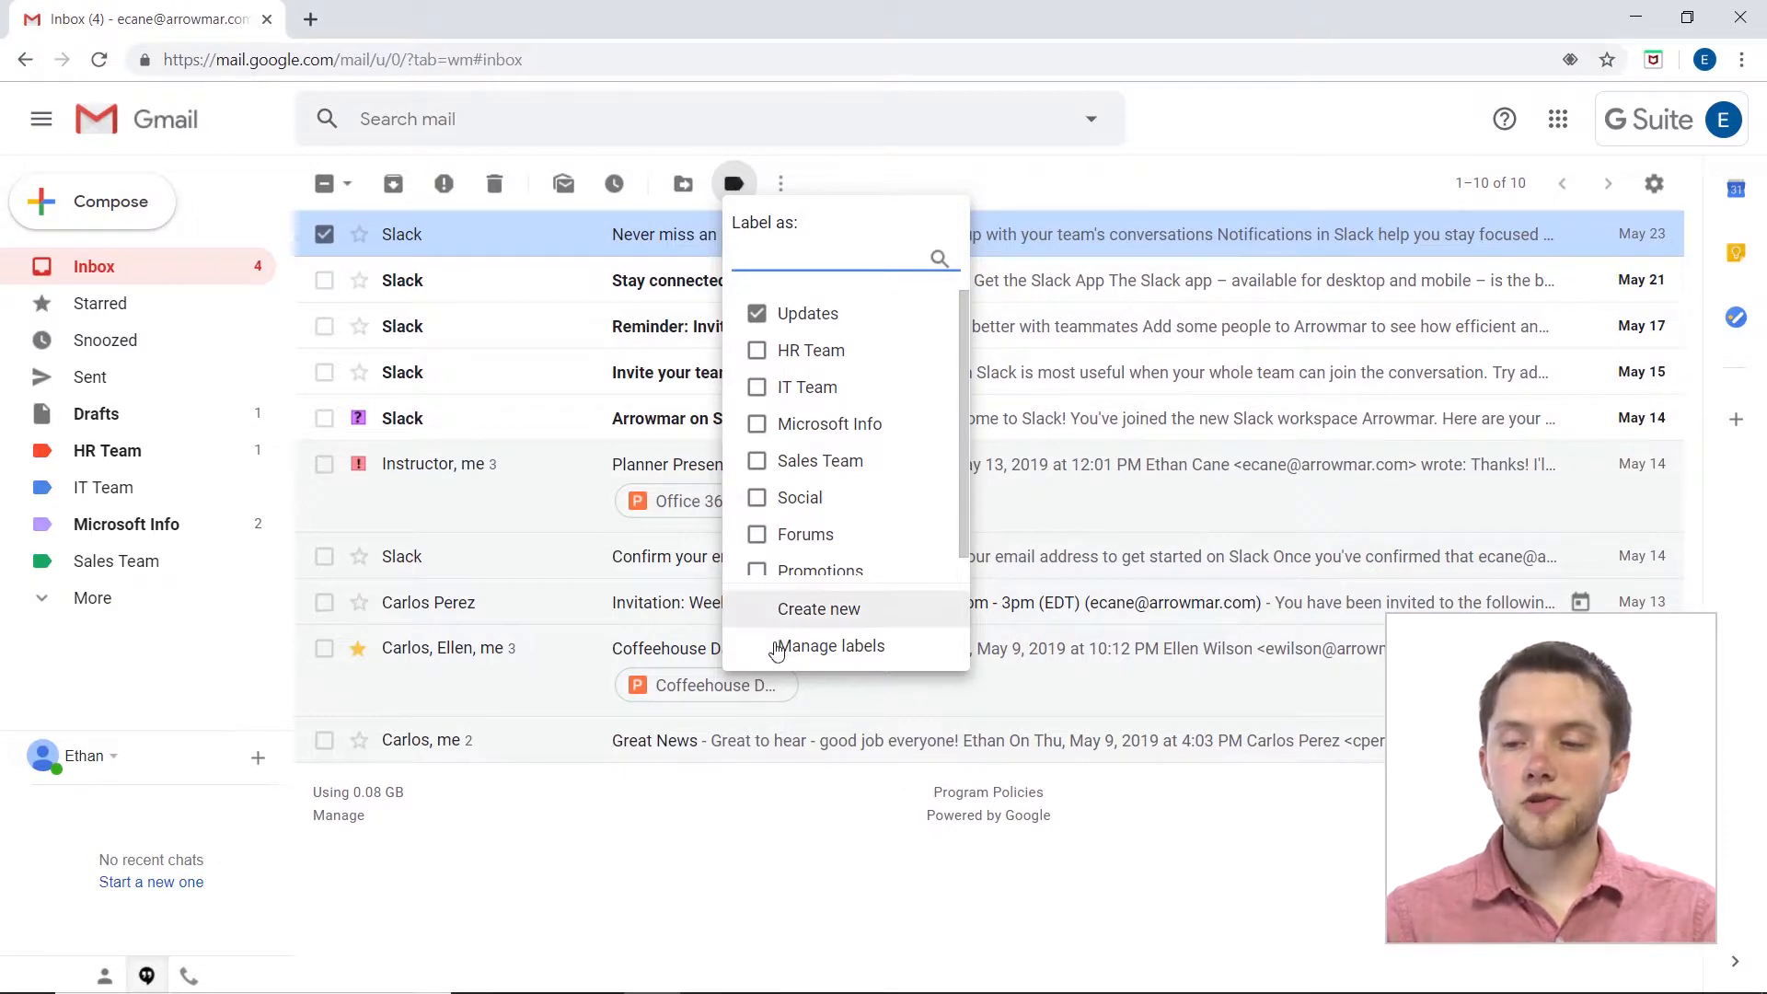
Go to Manage labels and reach the custom labels HR Team, IT Team, Microsoft Info and Sales Team.
{"action": "left_click", "coordinate": [830, 646]}
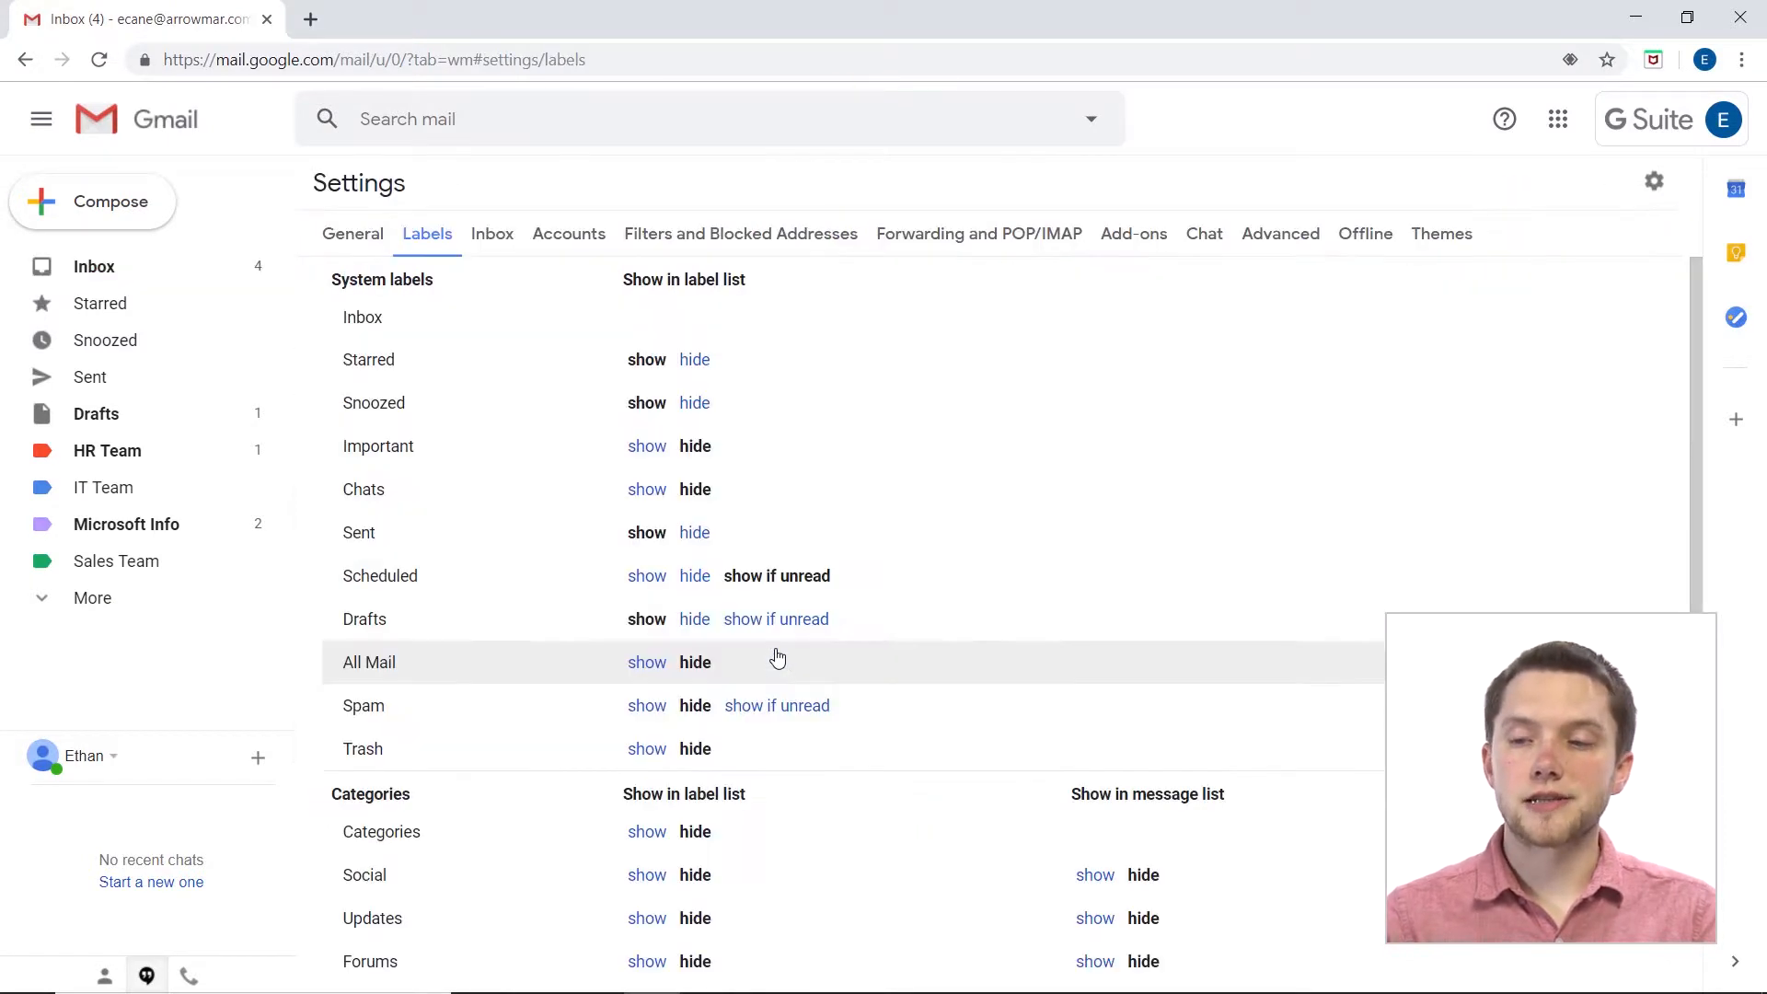
{"action": "mouse_move", "coordinate": [860, 423]}
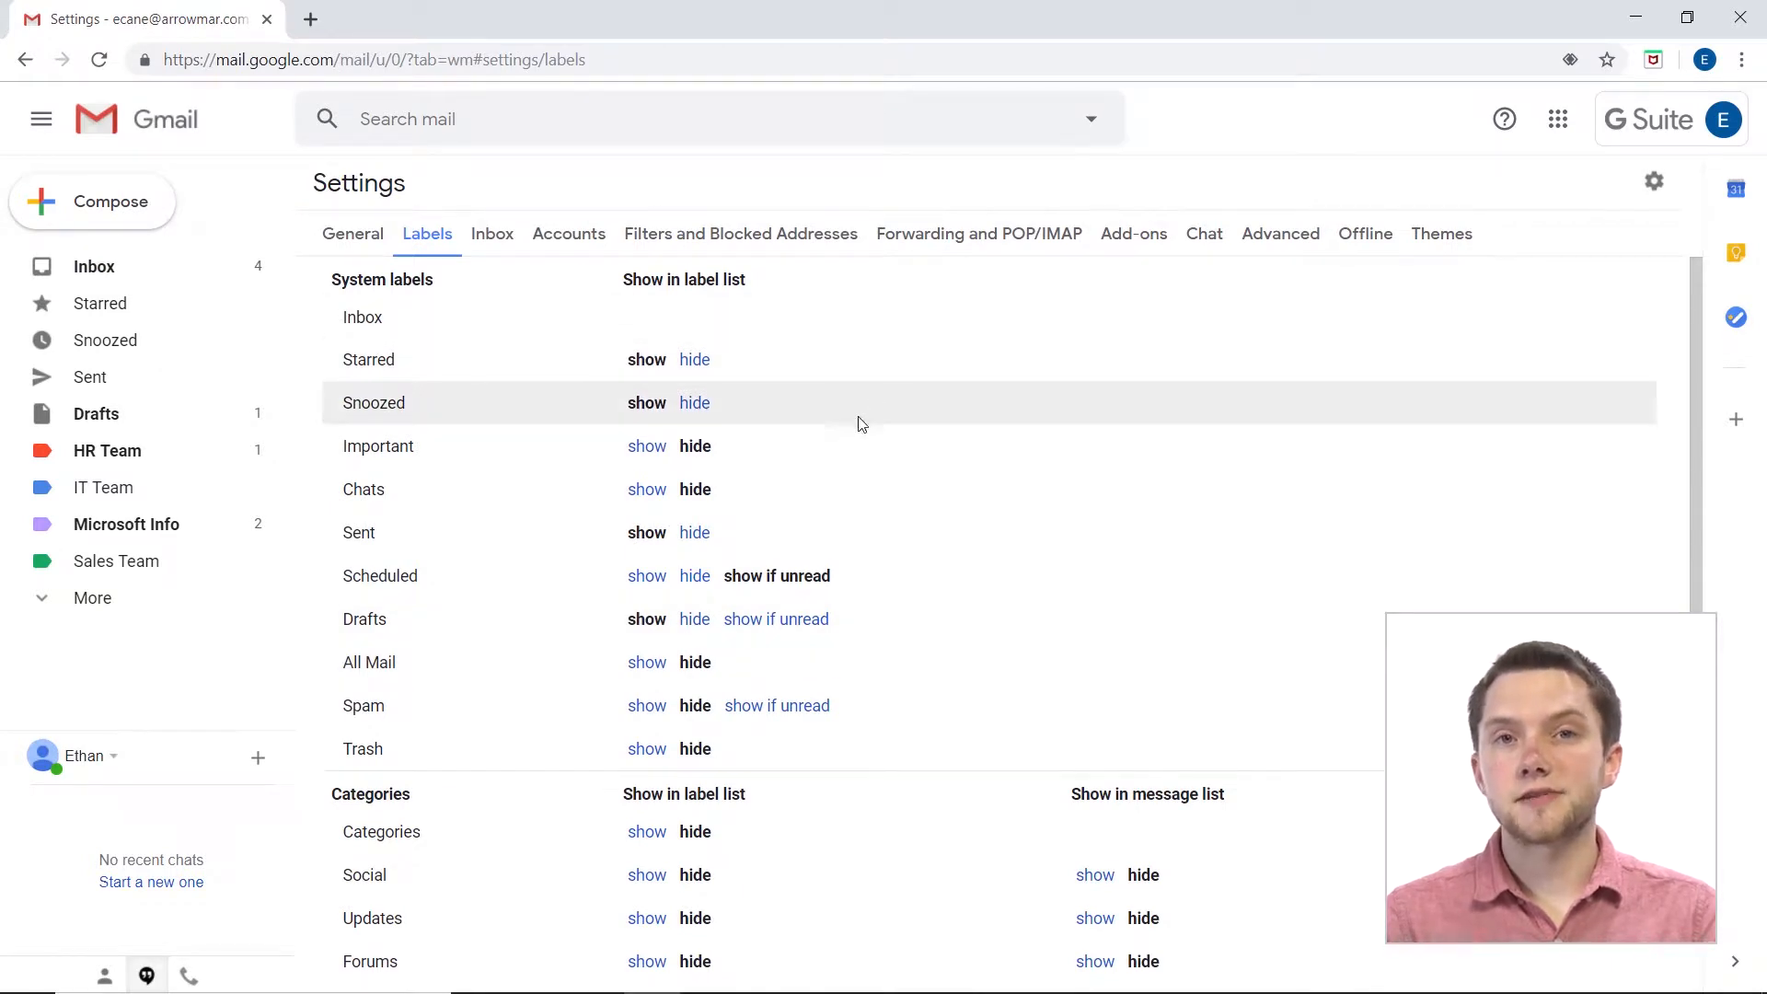
{"action": "mouse_move", "coordinate": [557, 489]}
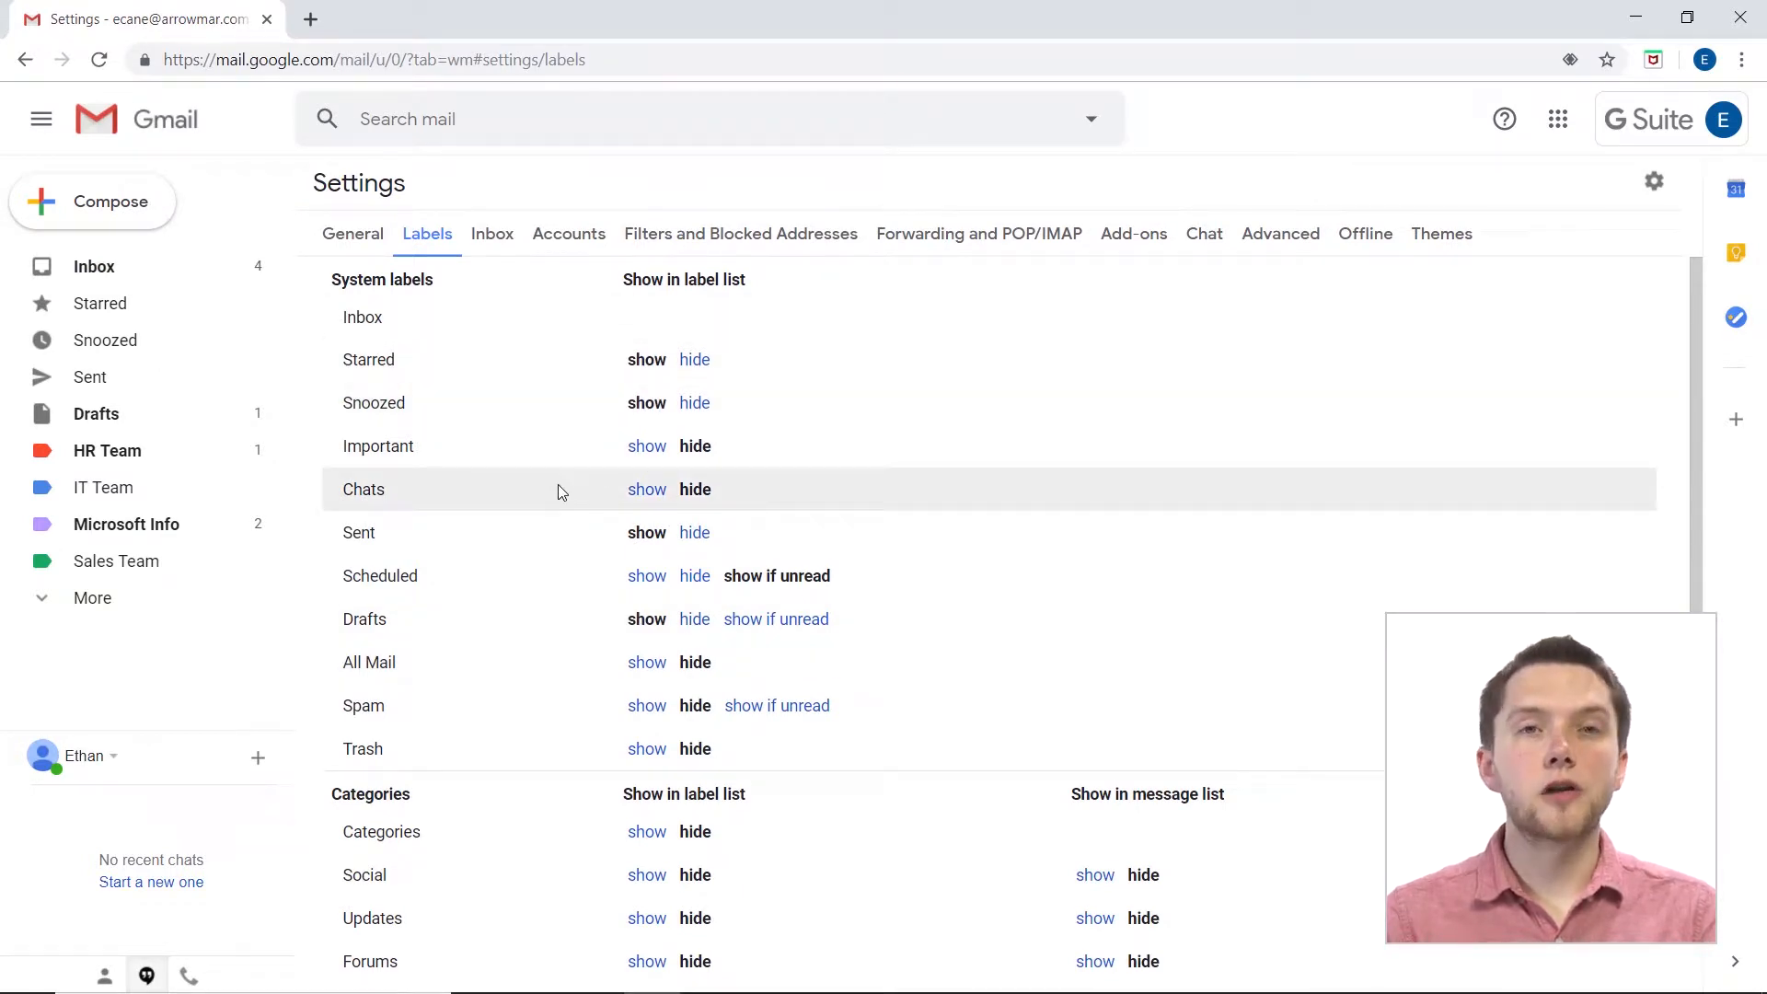
{"action": "scroll", "scroll_direction": "down", "scroll_amount": 3}
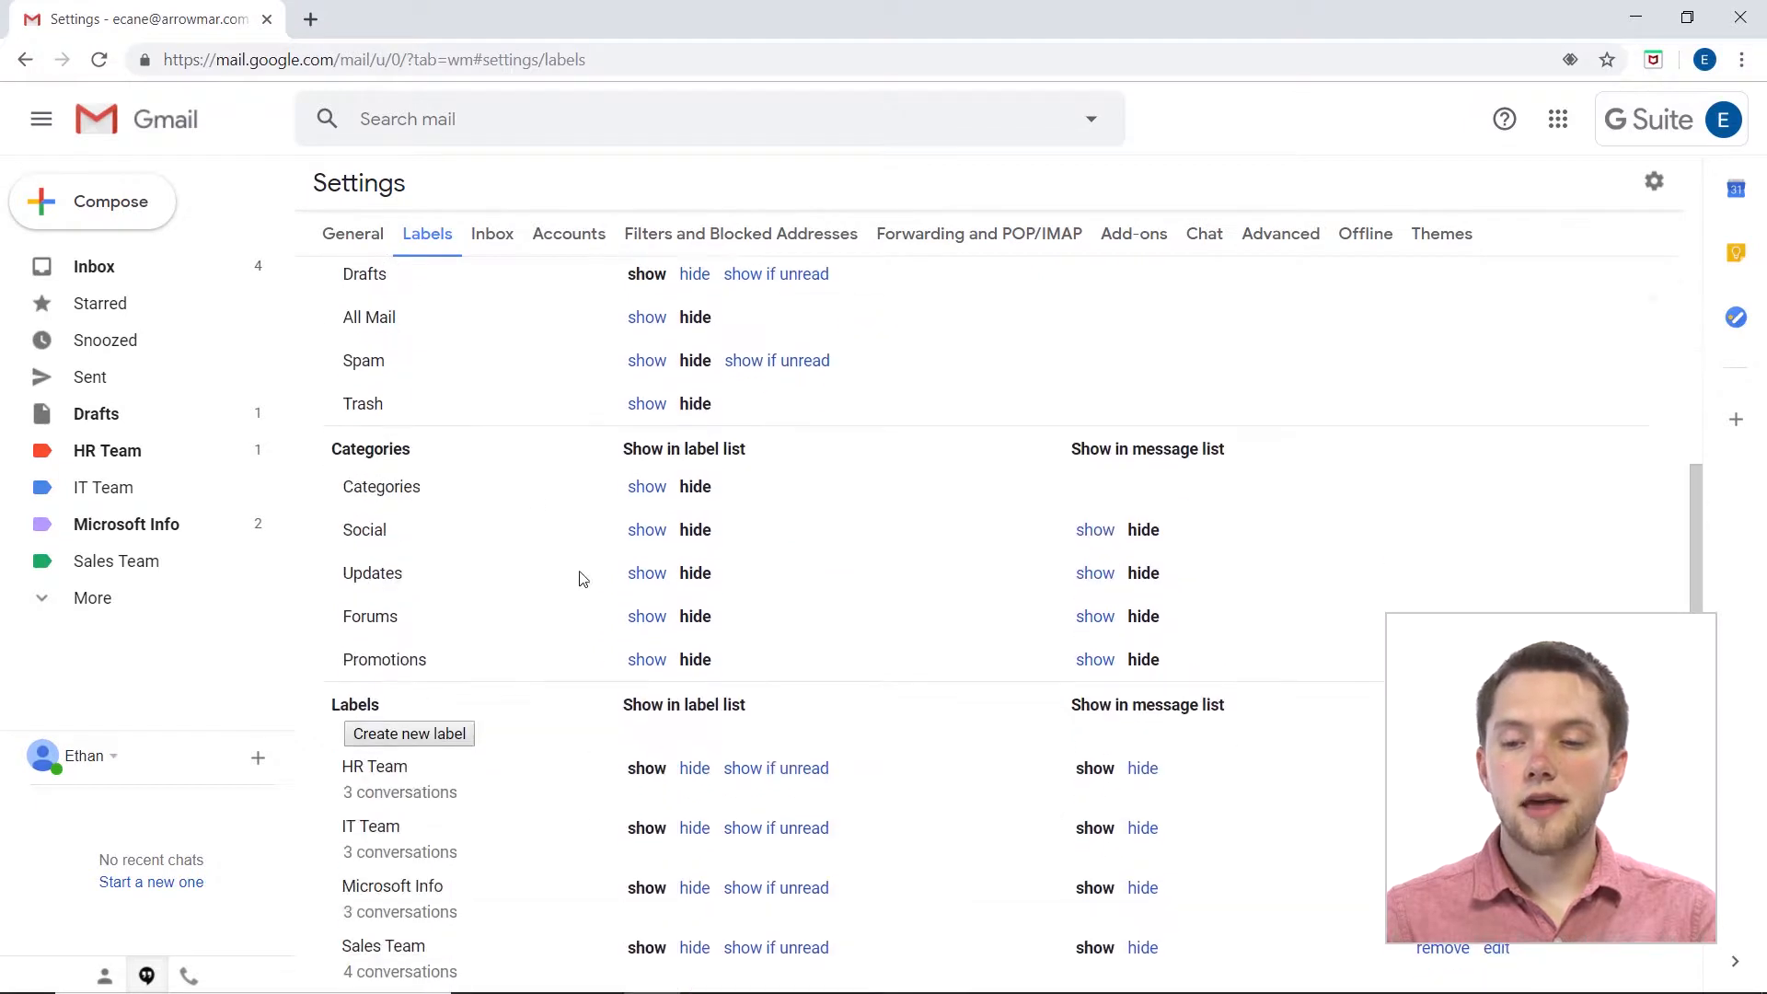
{"action": "scroll", "scroll_direction": "down", "scroll_amount": 3}
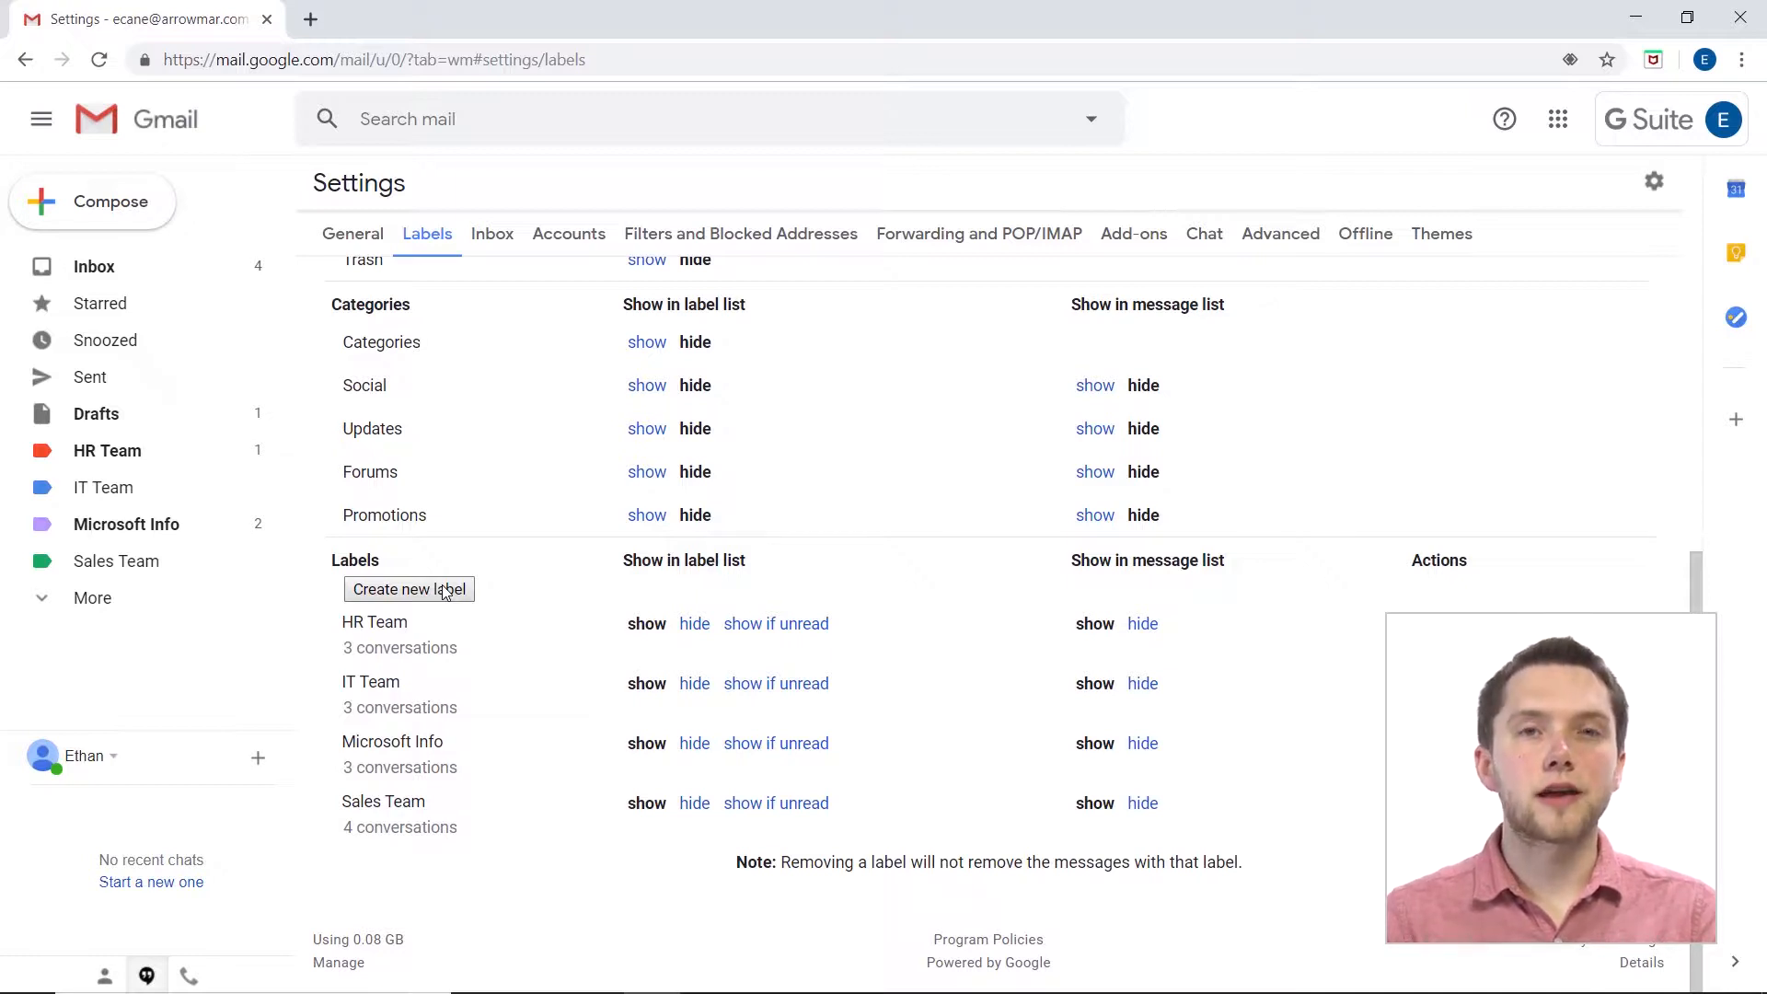
{"action": "mouse_move", "coordinate": [89, 598]}
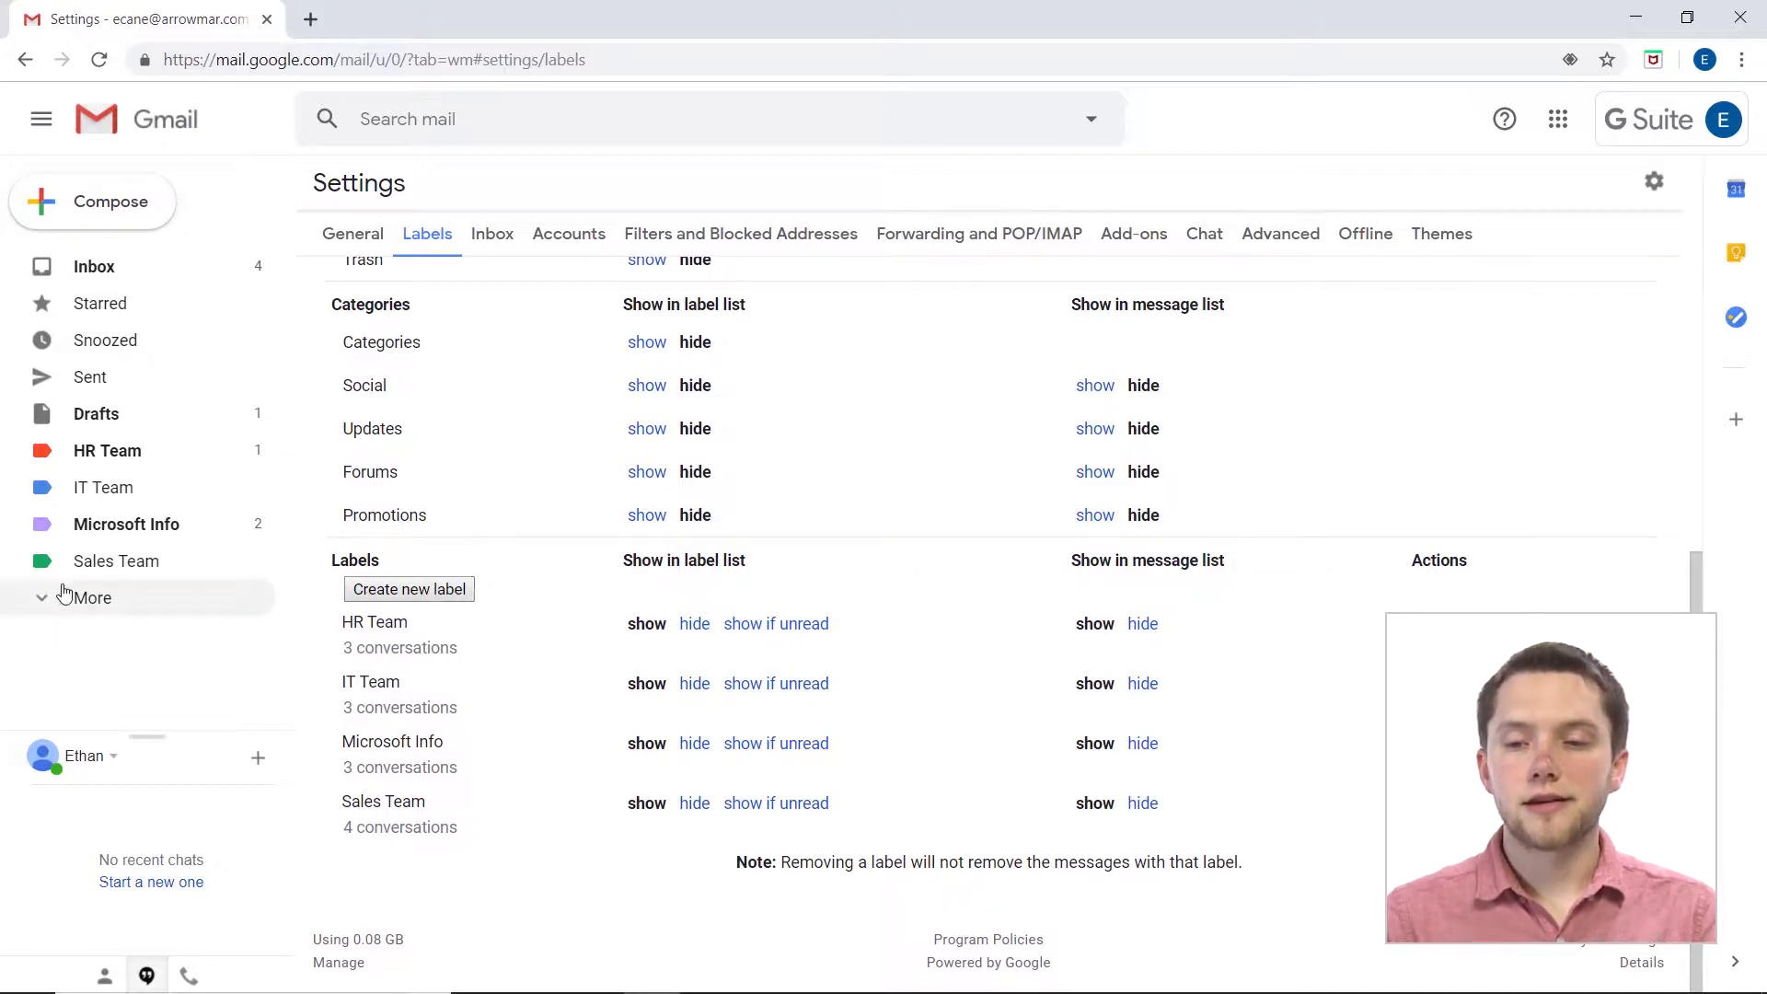
{"action": "mouse_move", "coordinate": [61, 609]}
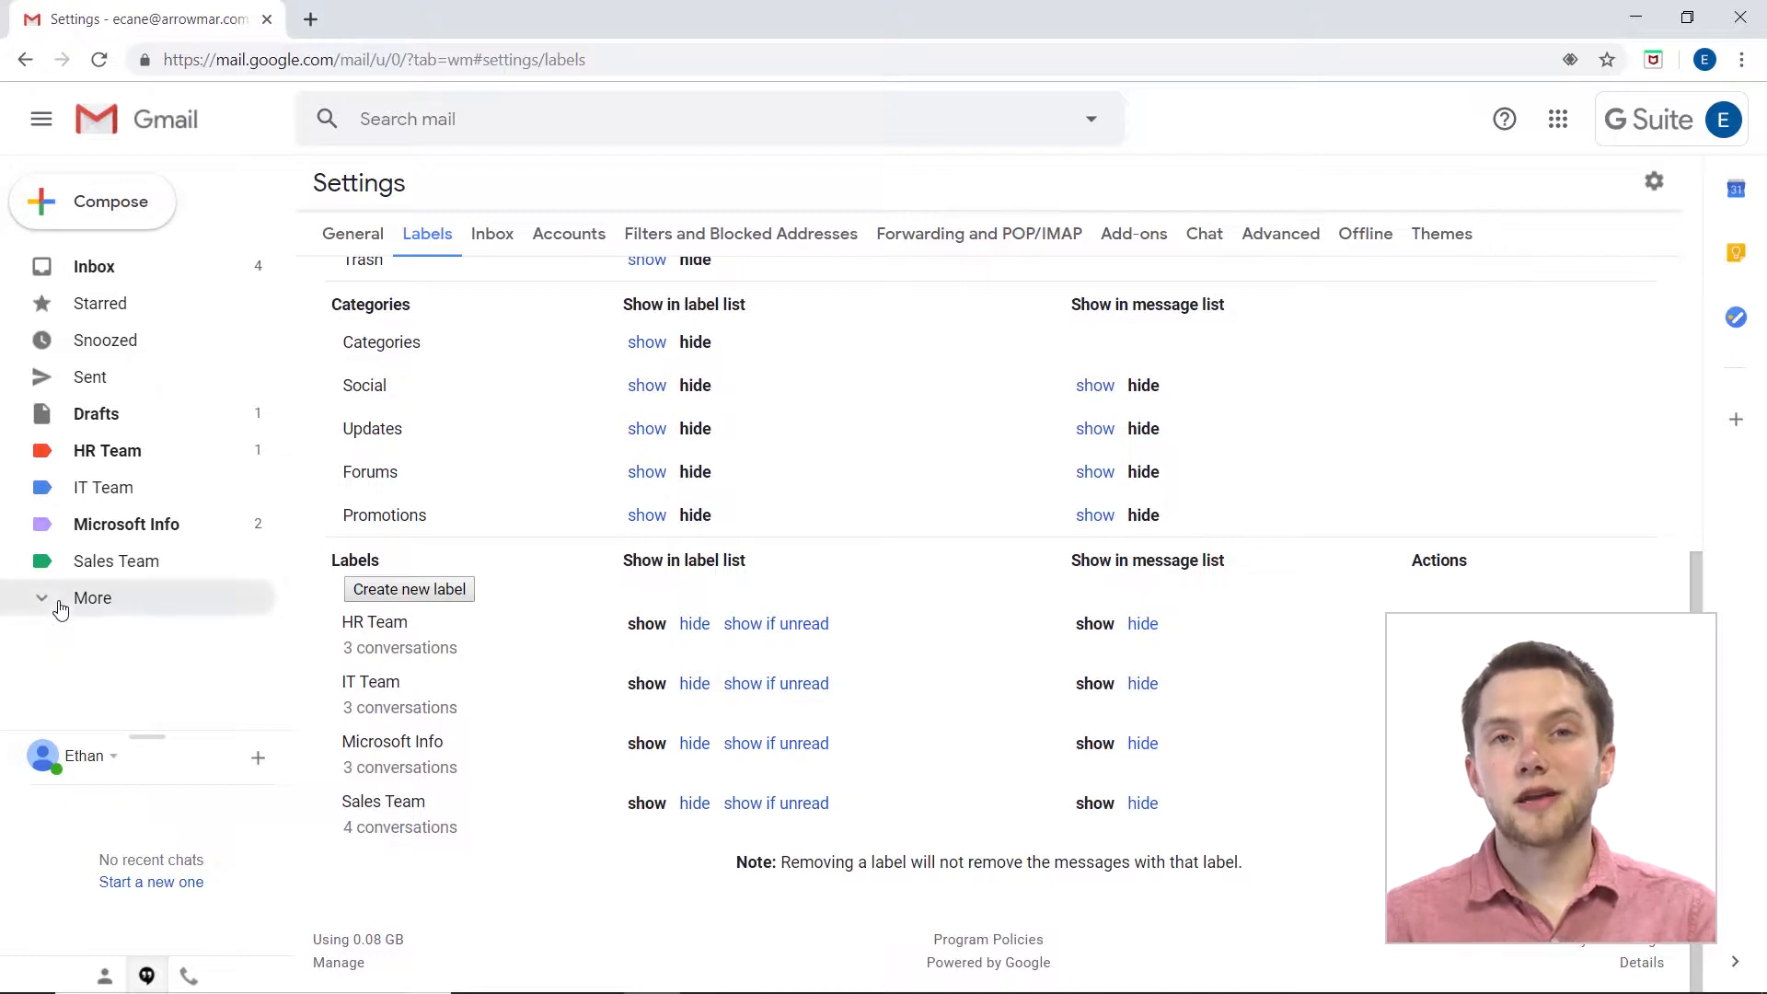
Expand More in the sidebar to reveal Important, Spam, Trash and the Create new label option.
{"action": "left_click", "coordinate": [92, 597]}
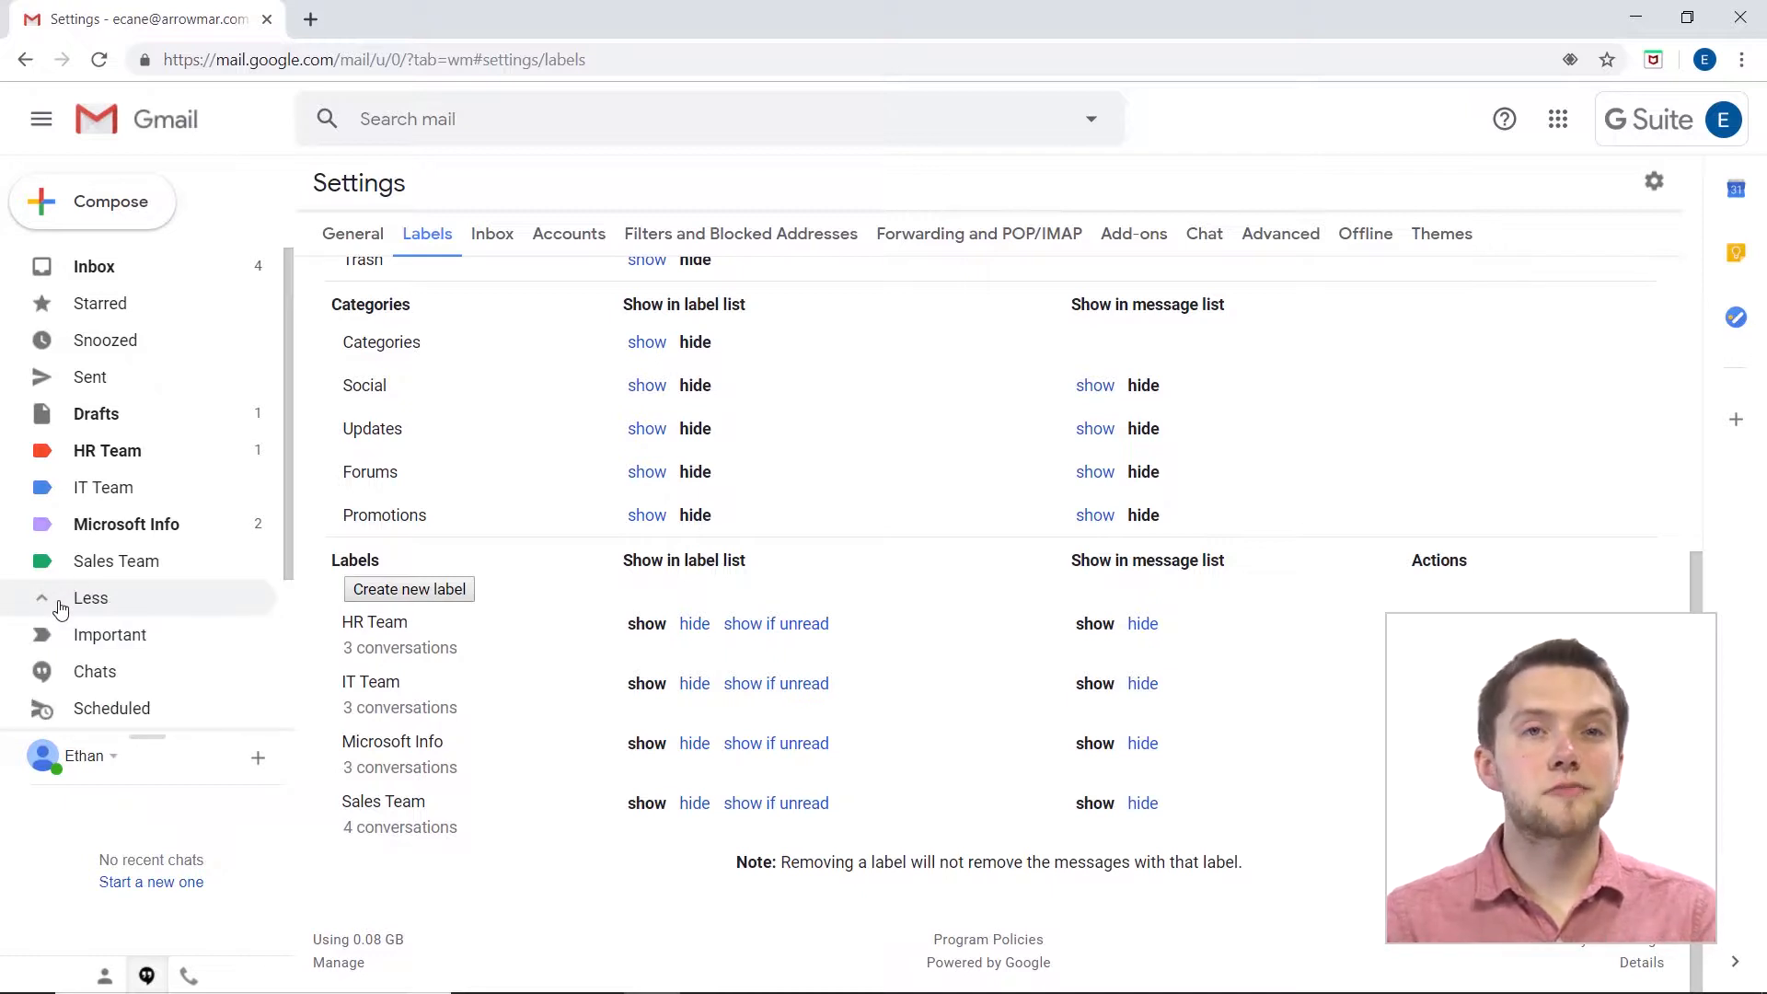
{"action": "scroll", "scroll_direction": "down", "scroll_amount": 3}
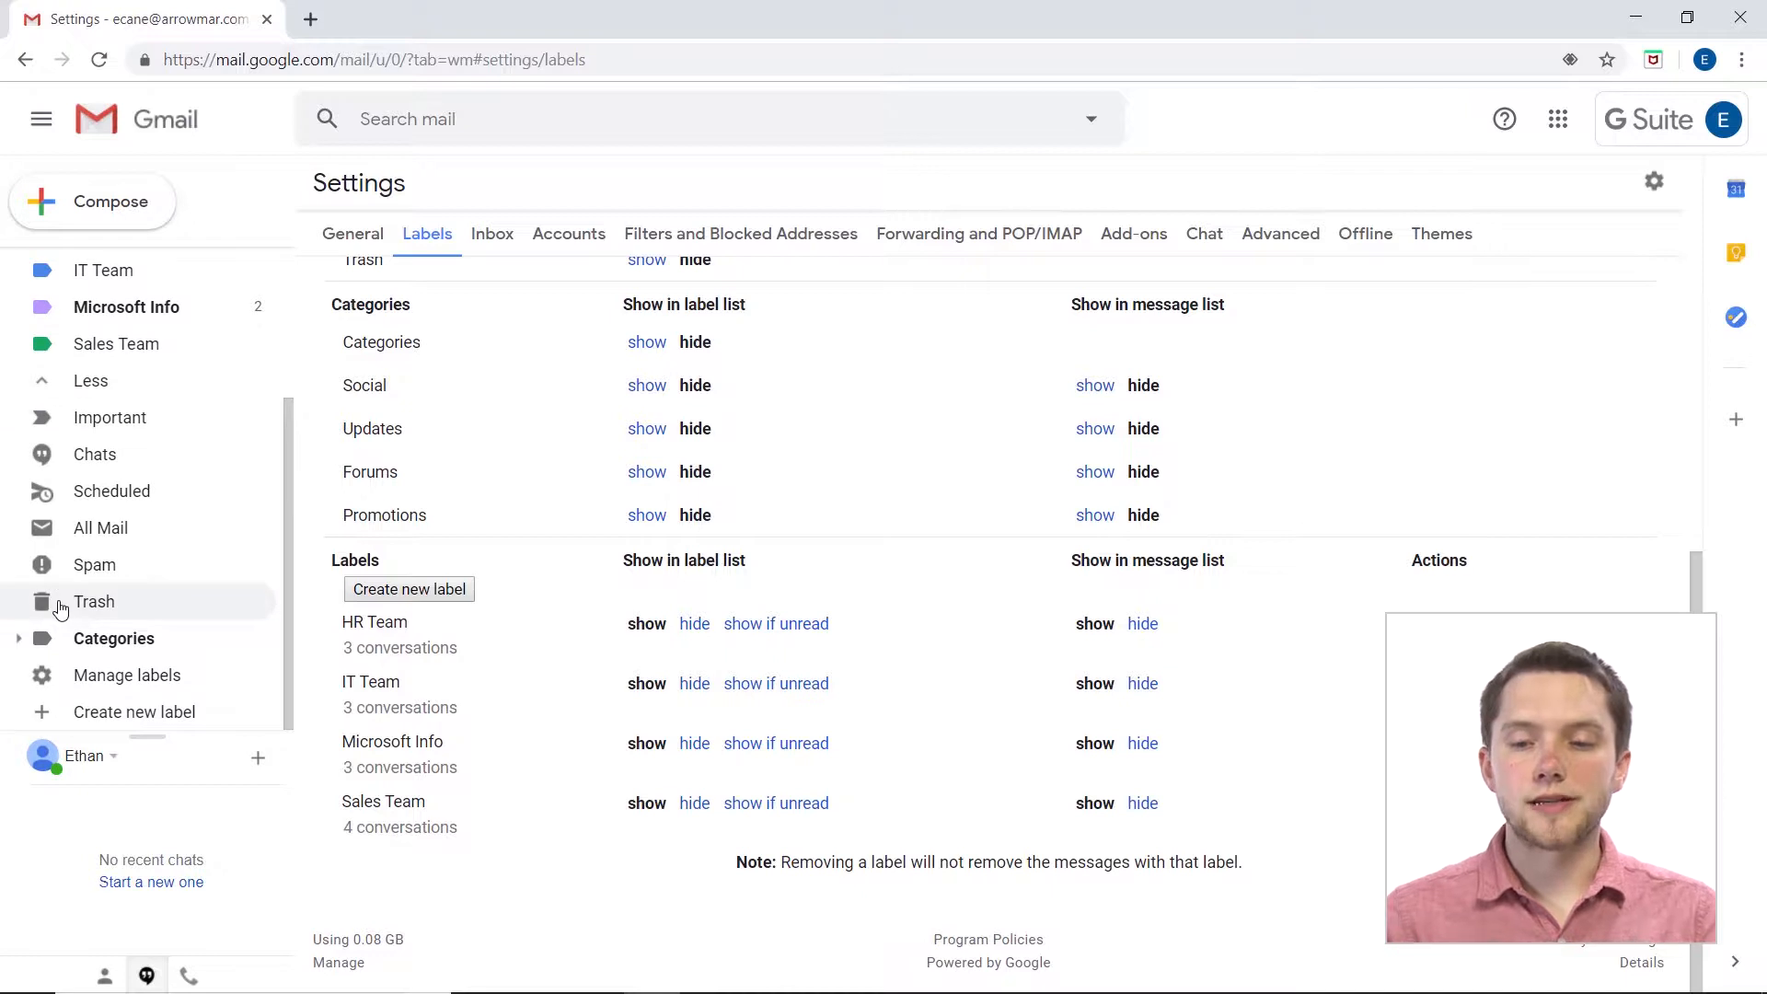
{"action": "mouse_move", "coordinate": [127, 674]}
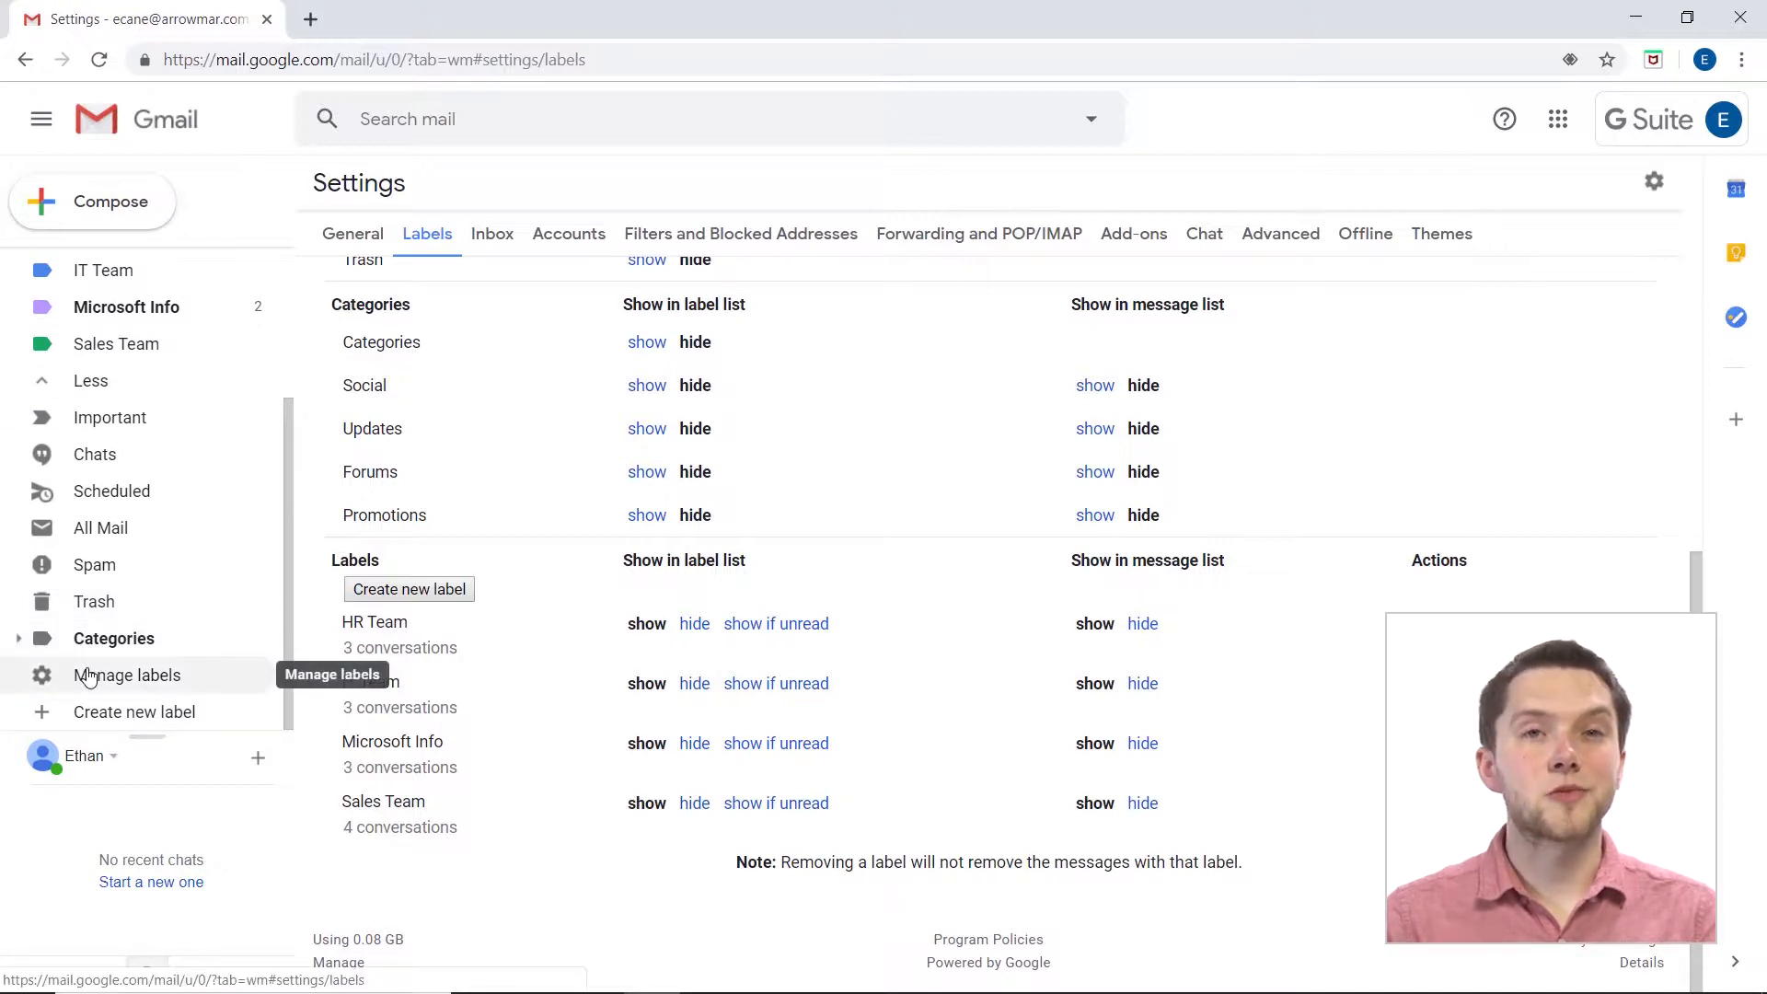
{"action": "mouse_move", "coordinate": [134, 712]}
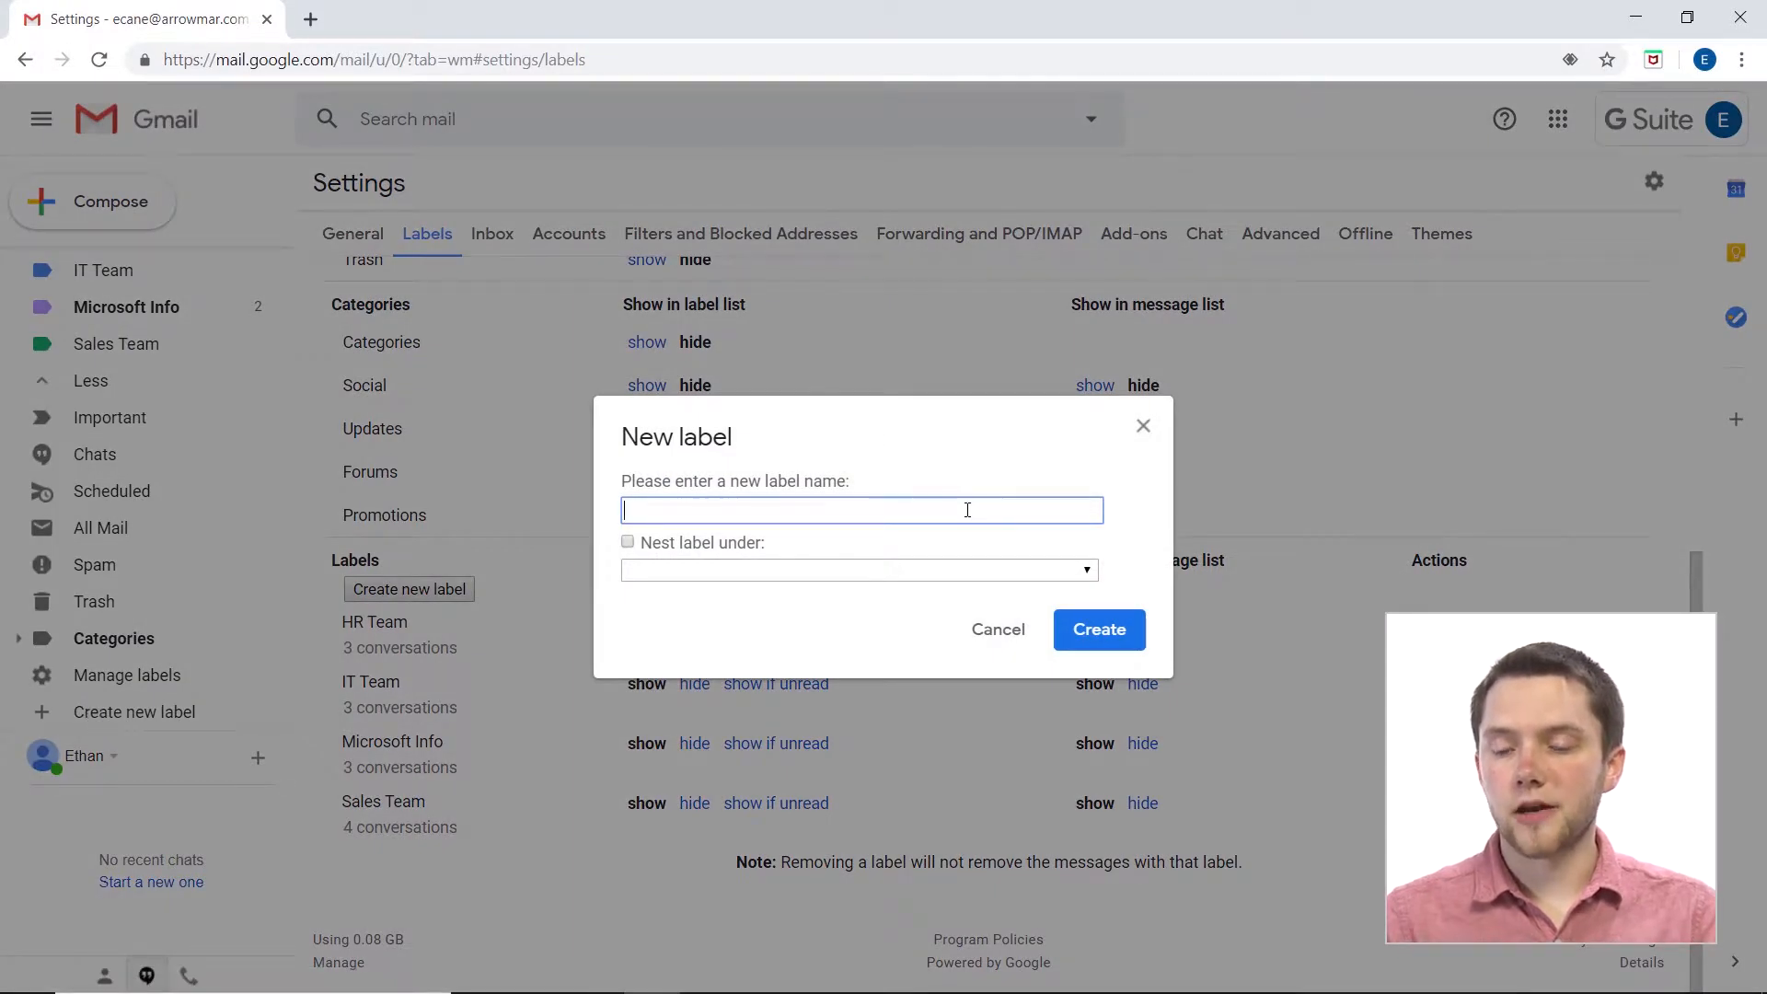
Name the new label 'Slack' and check the Nest label under choices without picking a parent.
{"action": "type", "text": "S"}
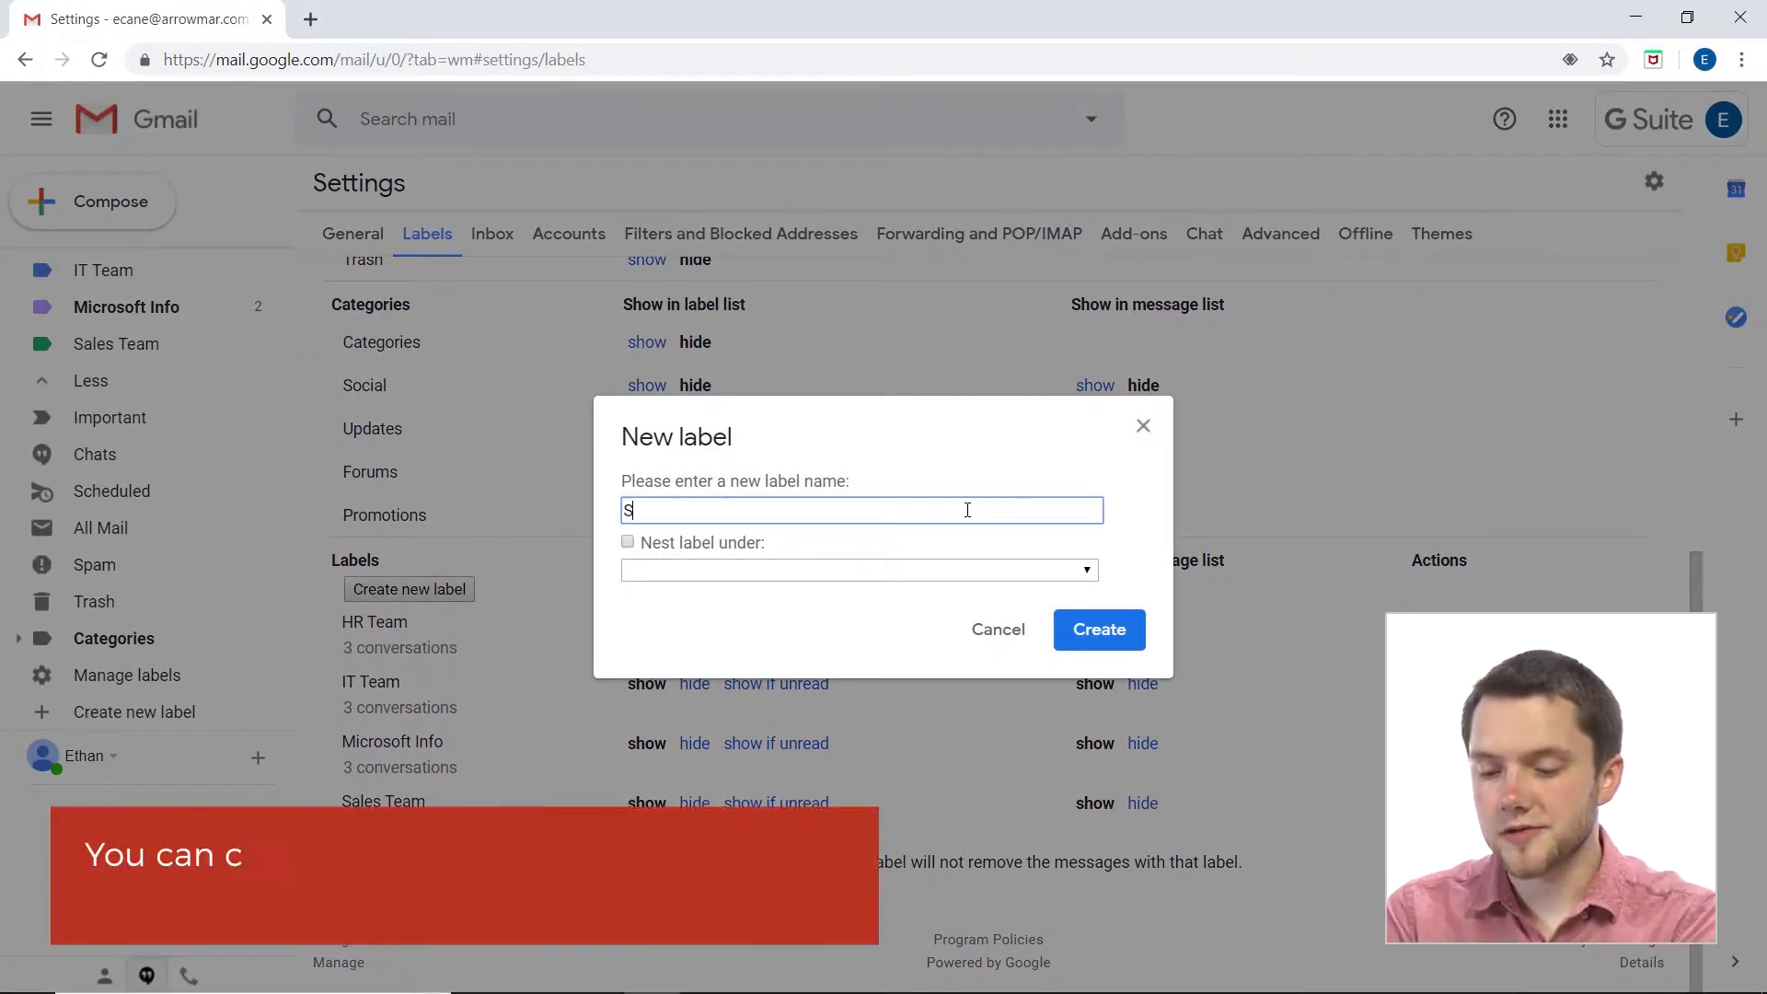
{"action": "type", "text": "lack"}
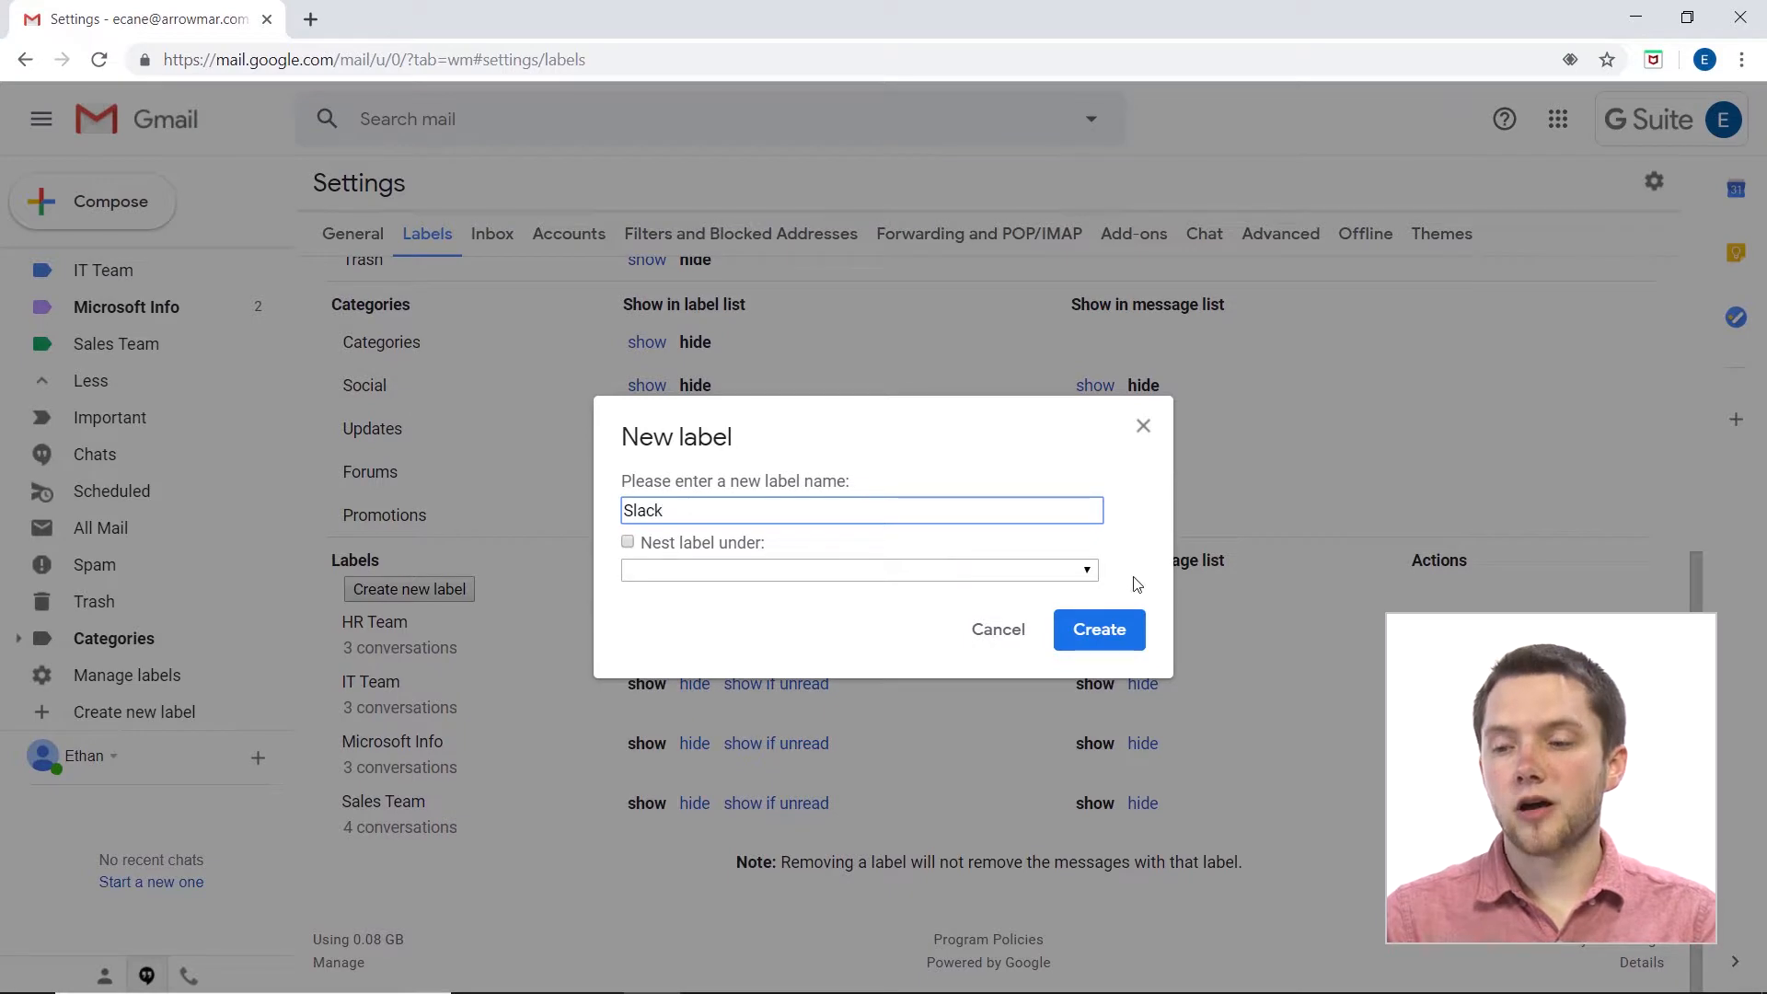
{"action": "left_click", "coordinate": [1082, 569]}
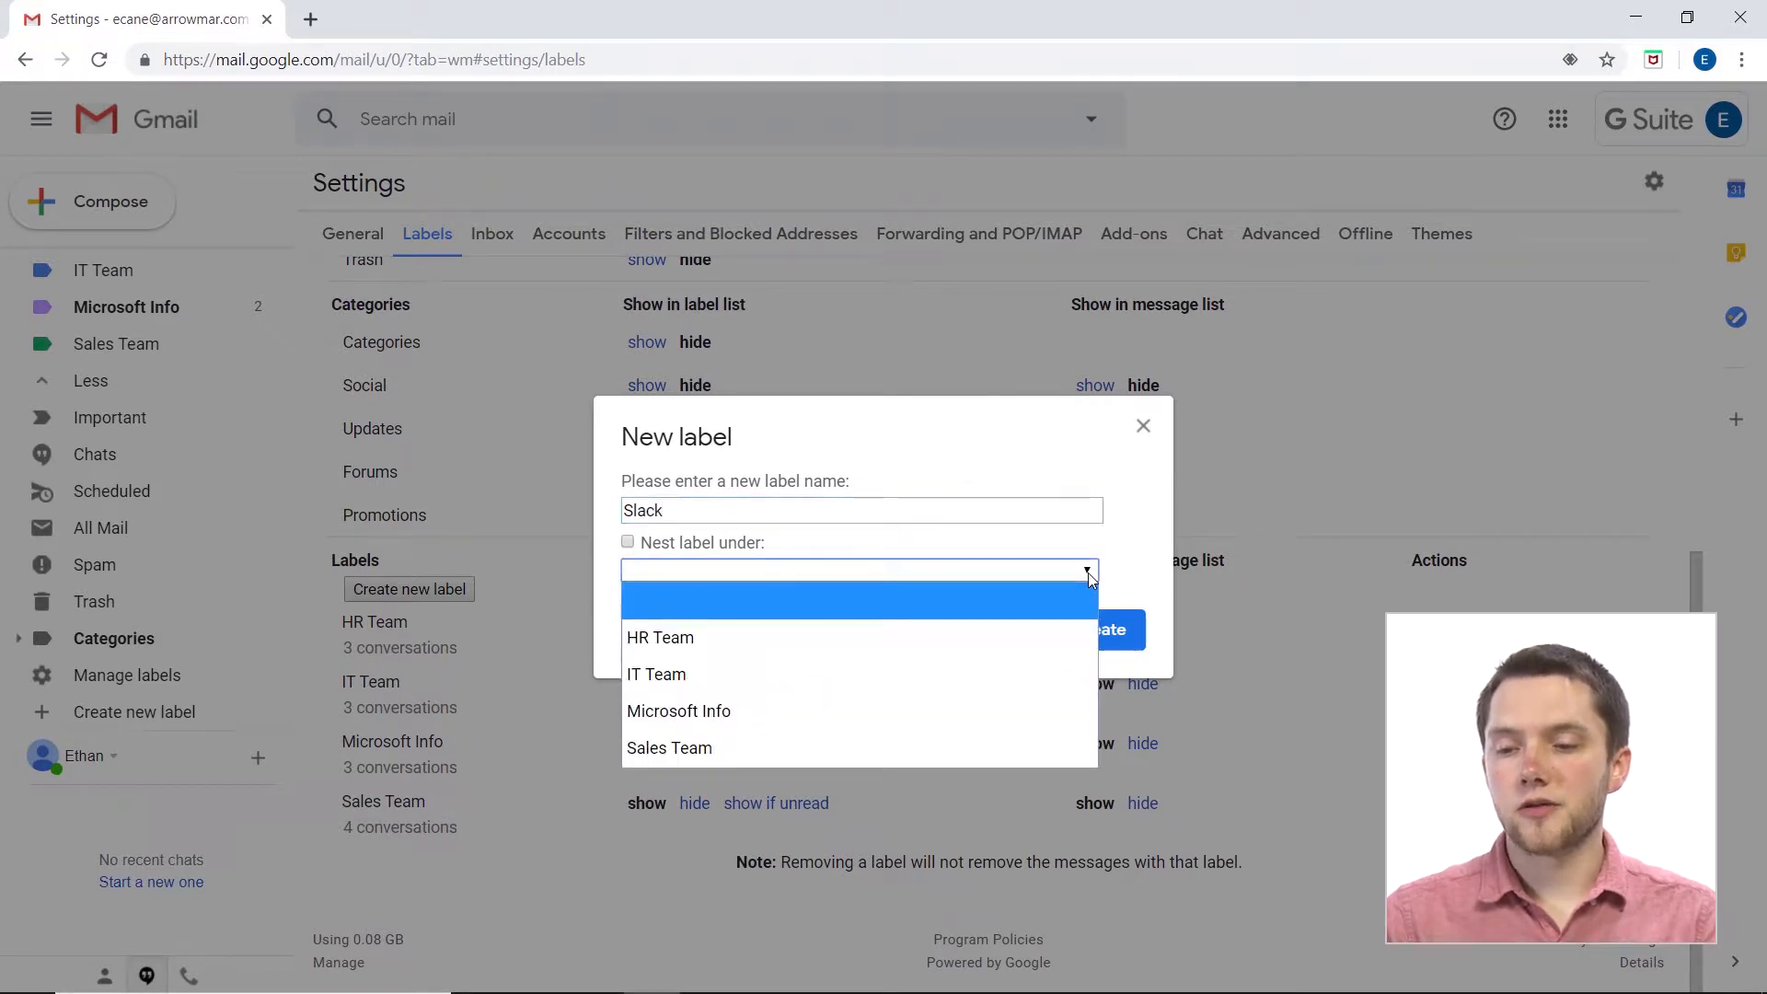
{"action": "mouse_move", "coordinate": [901, 710]}
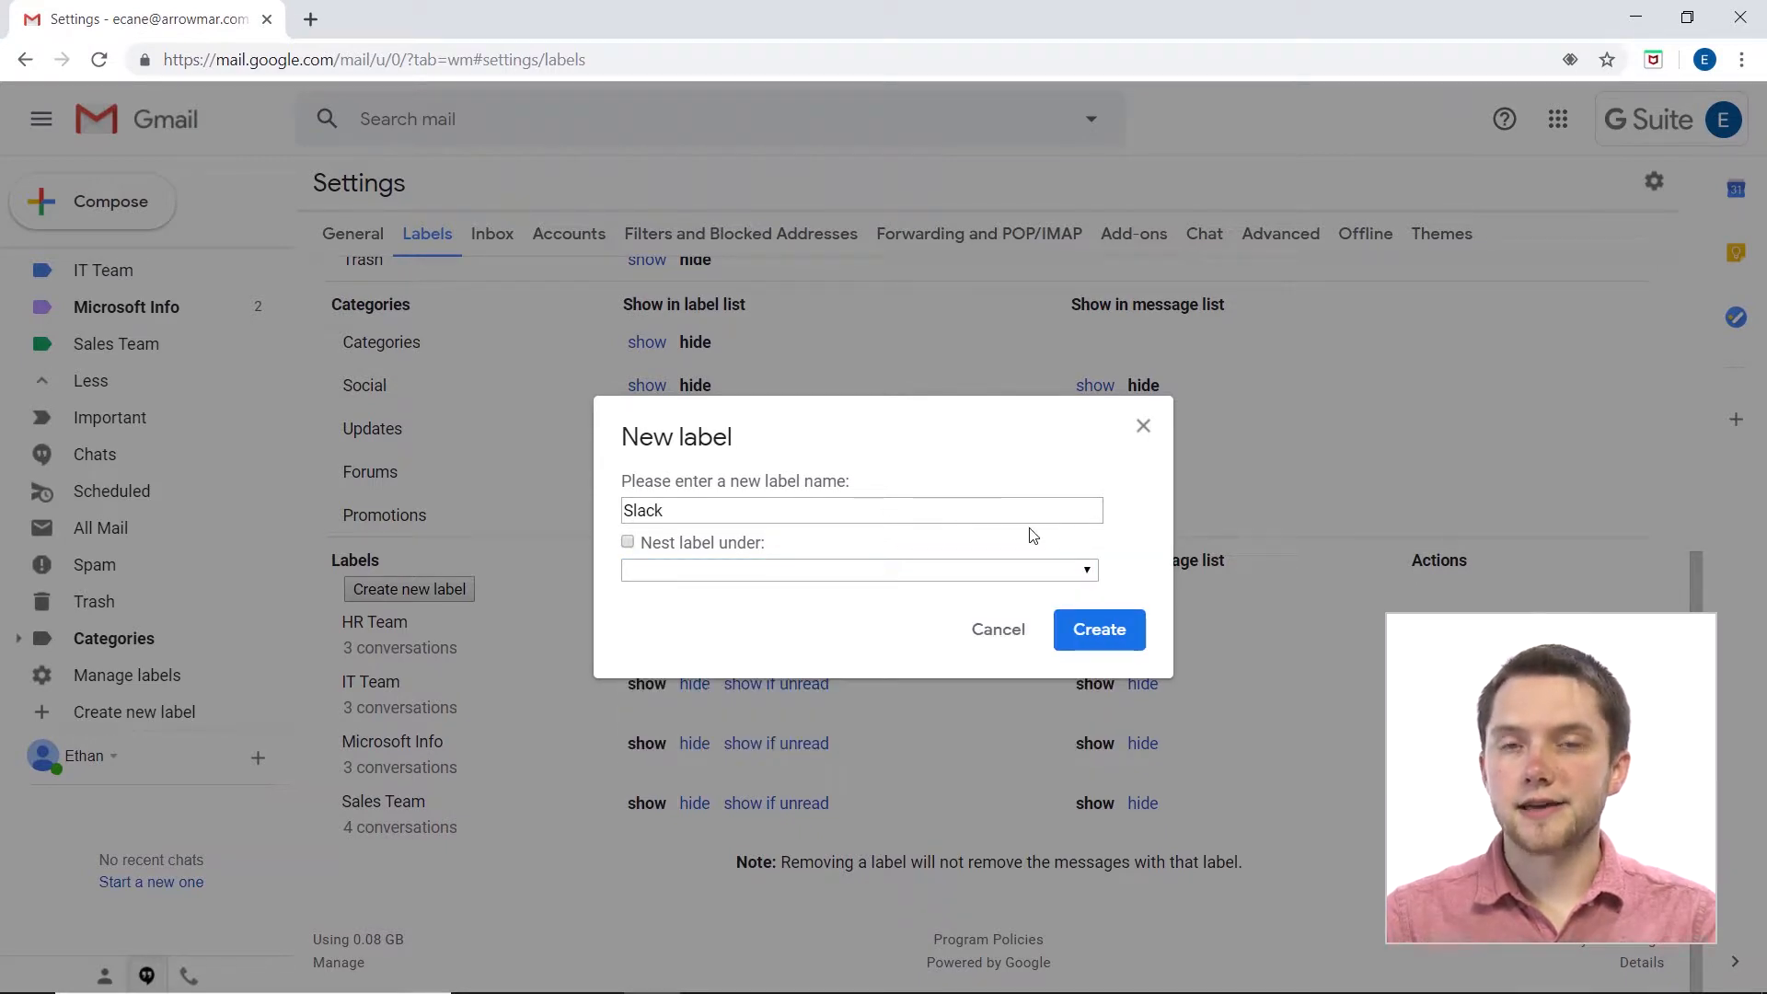
{"action": "mouse_move", "coordinate": [1033, 536]}
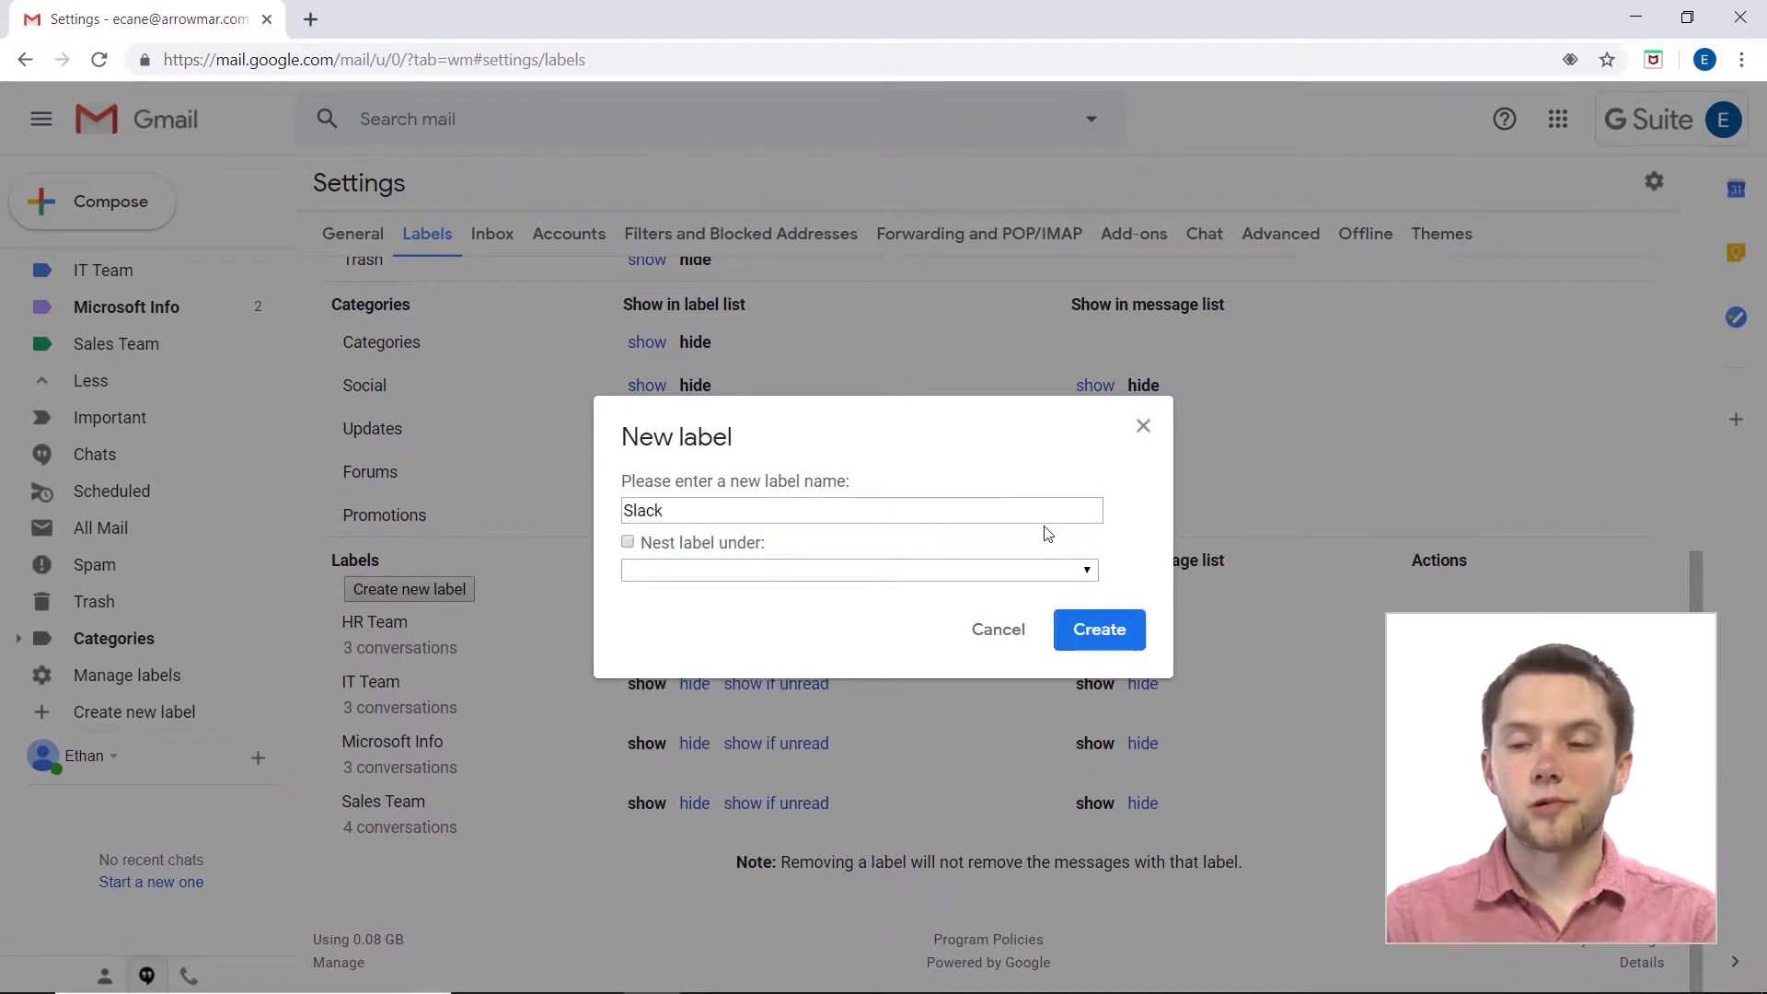
Create the top-level Slack label and show its colour choices from the sidebar menu.
{"action": "left_click", "coordinate": [1098, 628]}
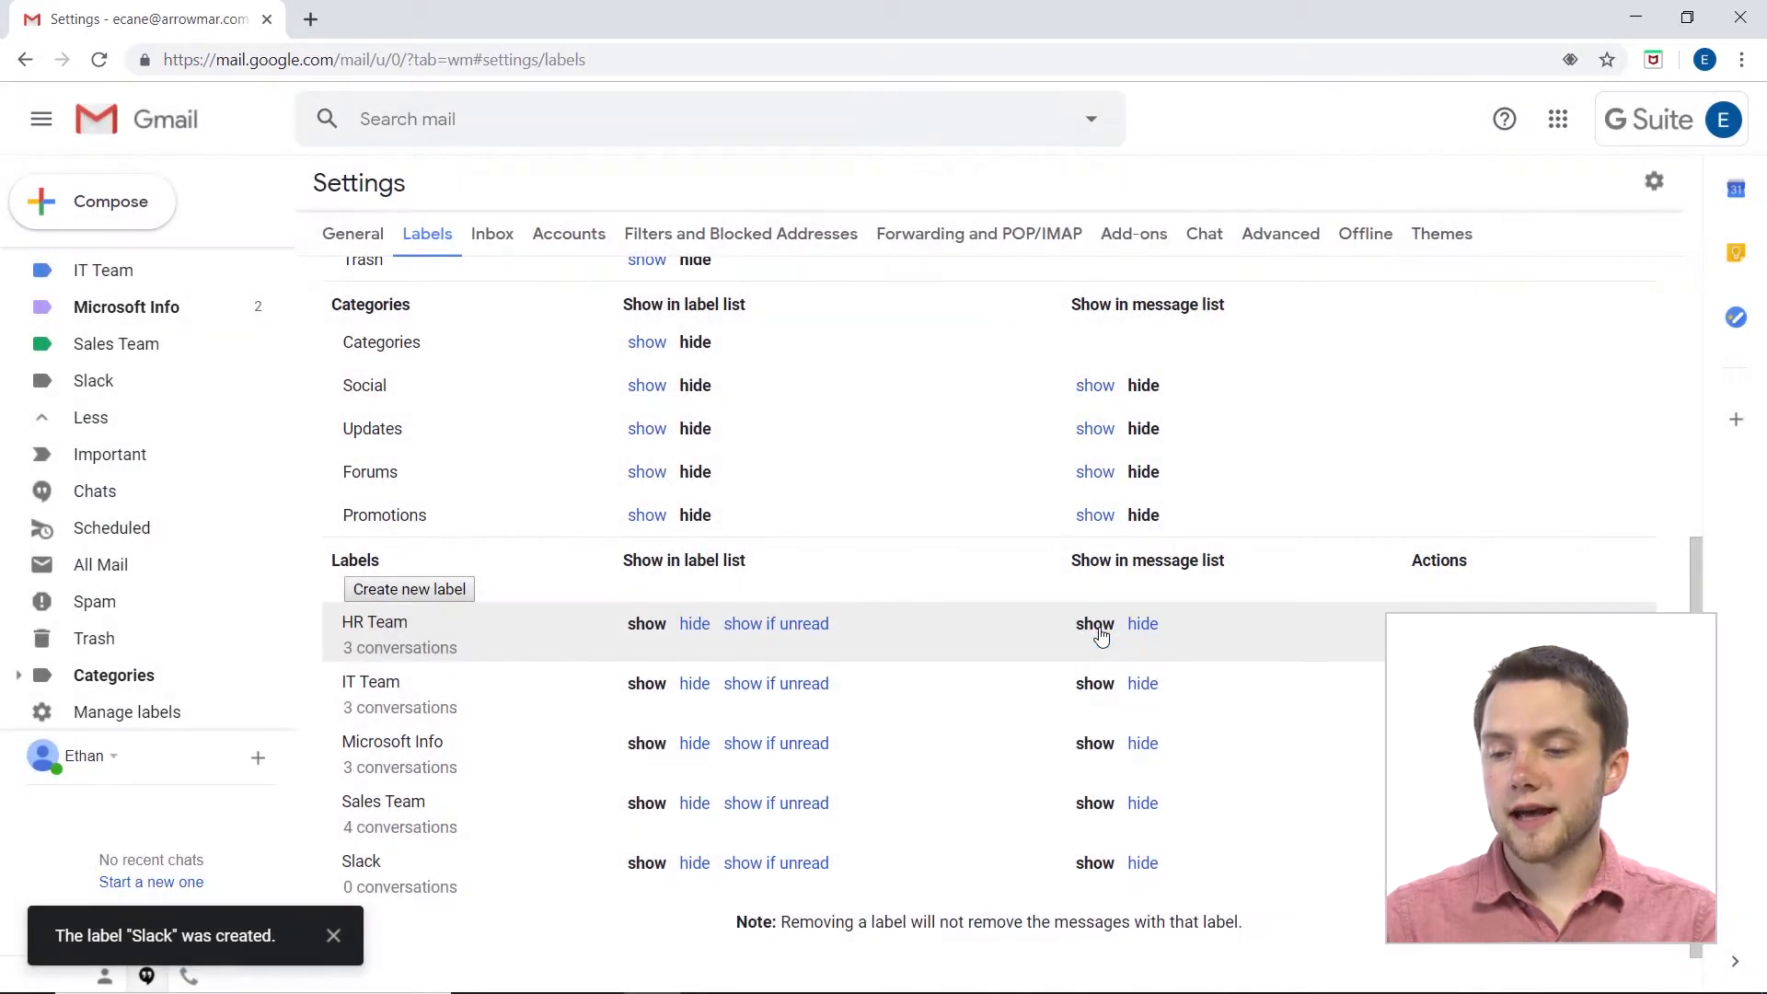
{"action": "mouse_move", "coordinate": [124, 392]}
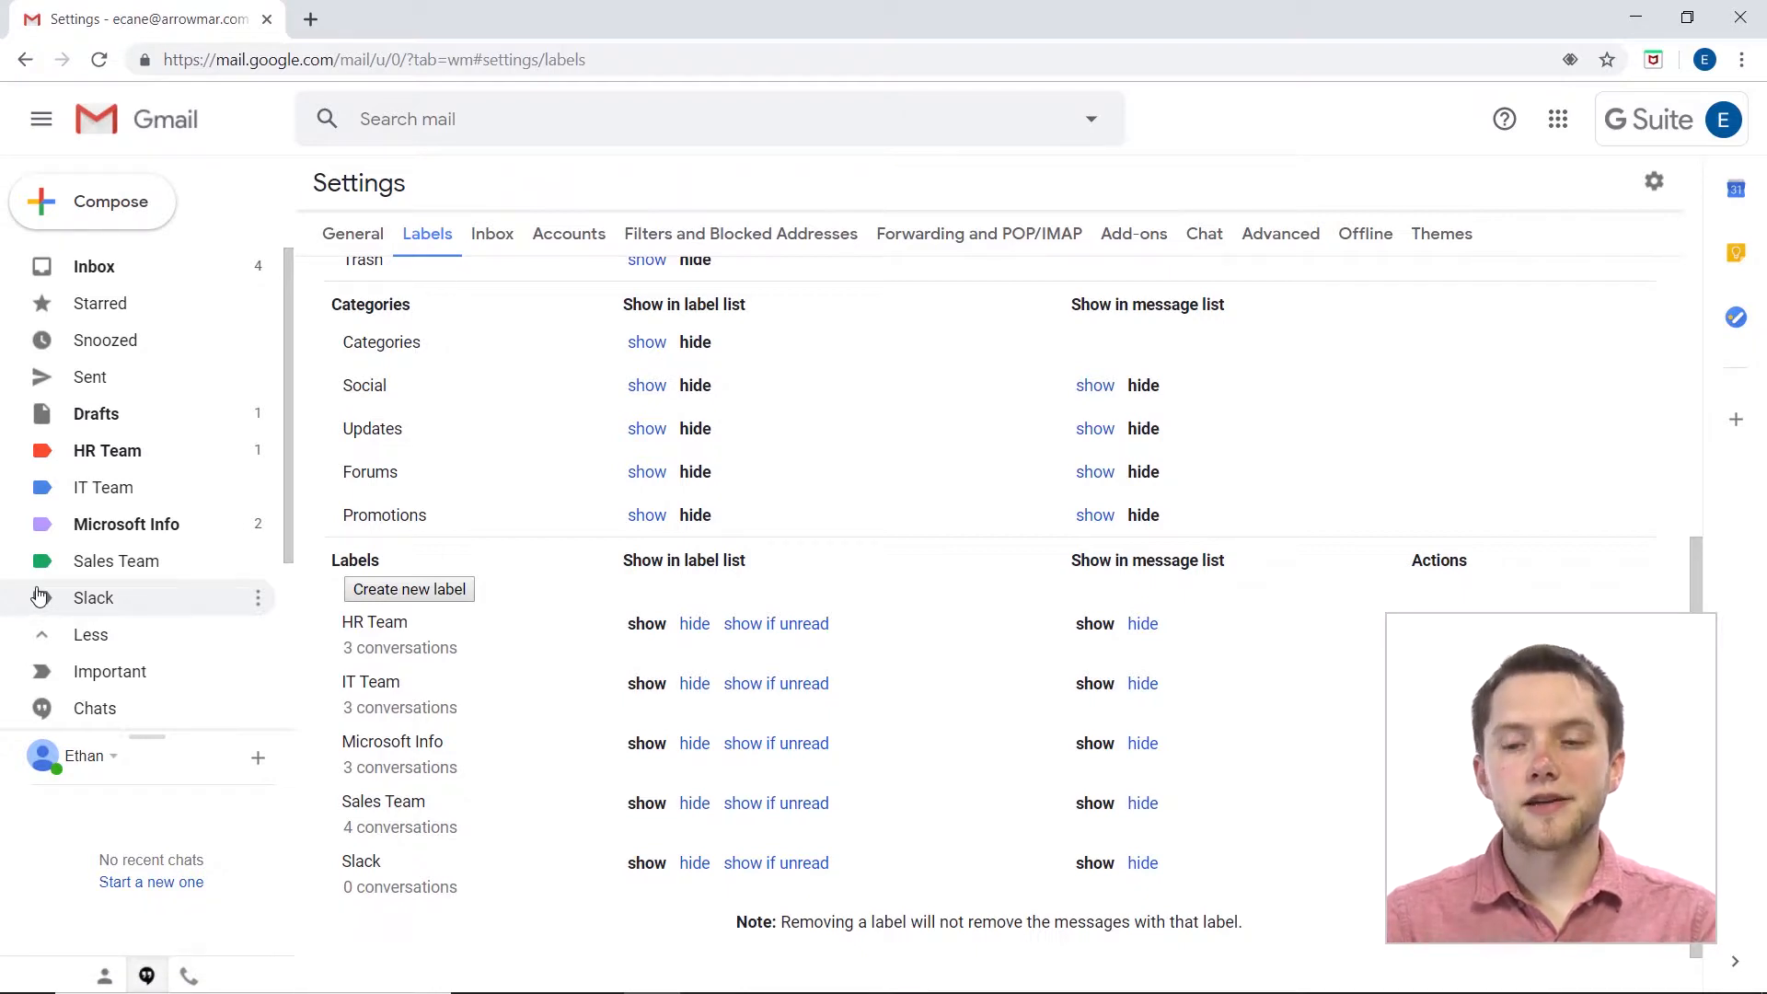
{"action": "mouse_move", "coordinate": [257, 597]}
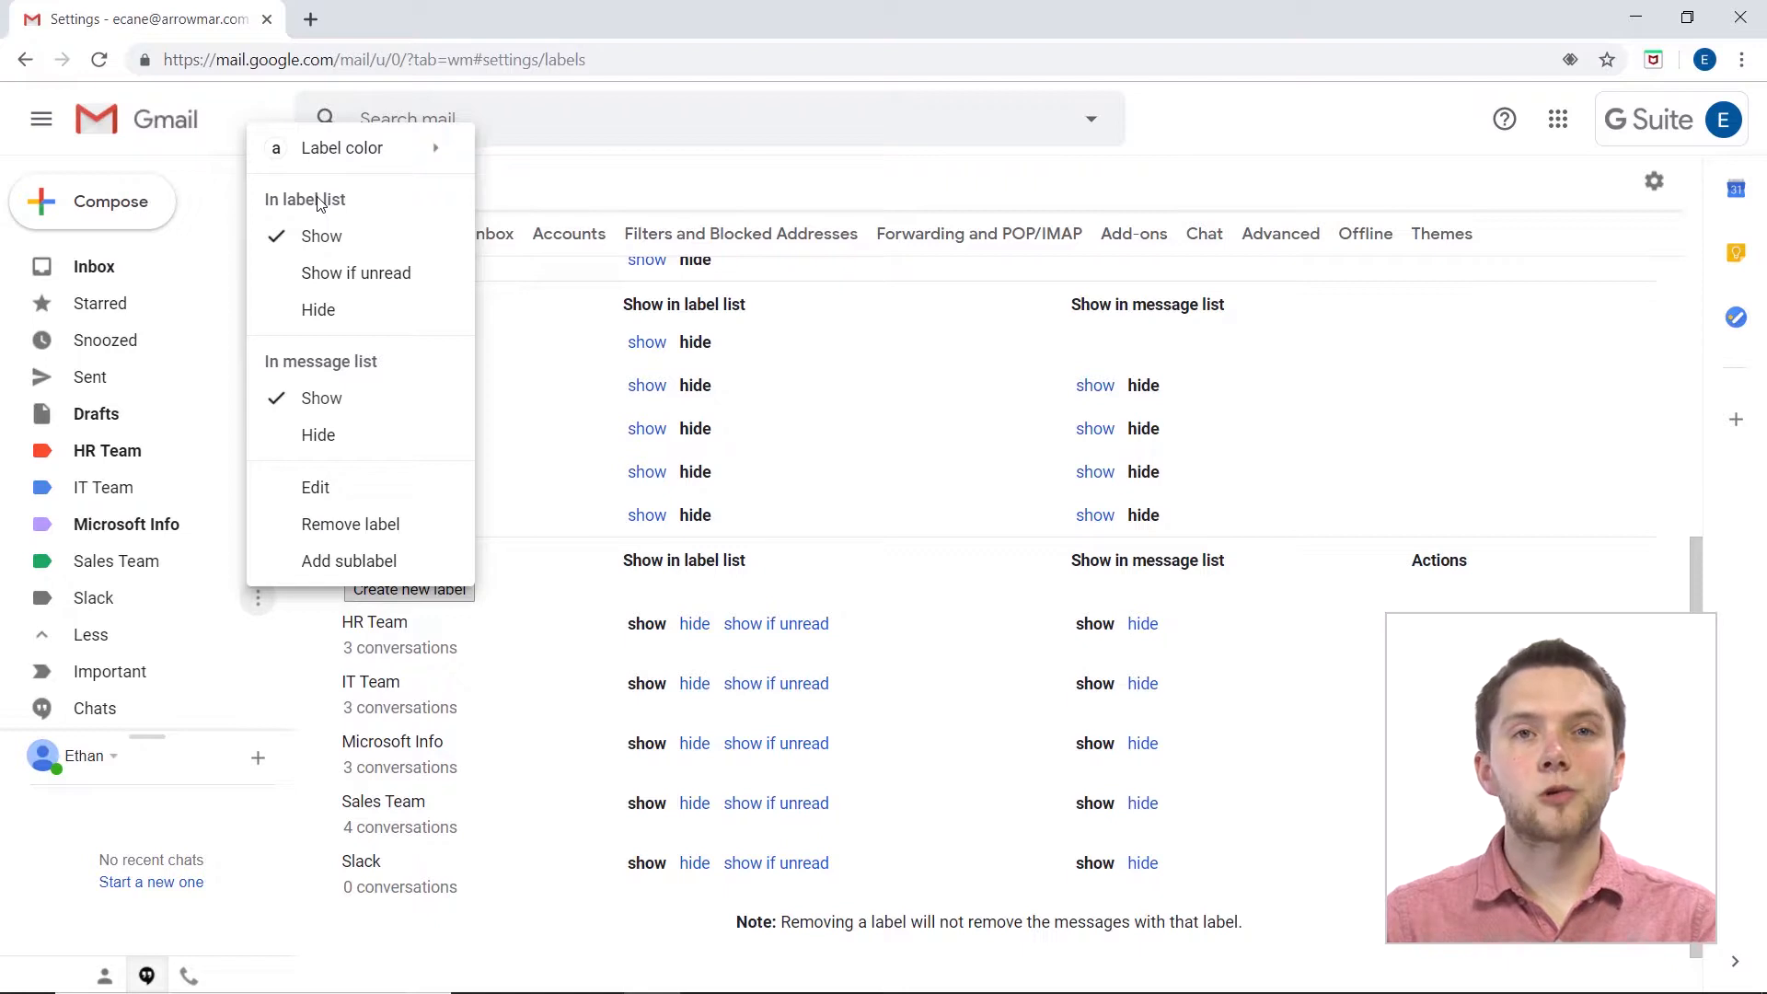
{"action": "left_click", "coordinate": [341, 147]}
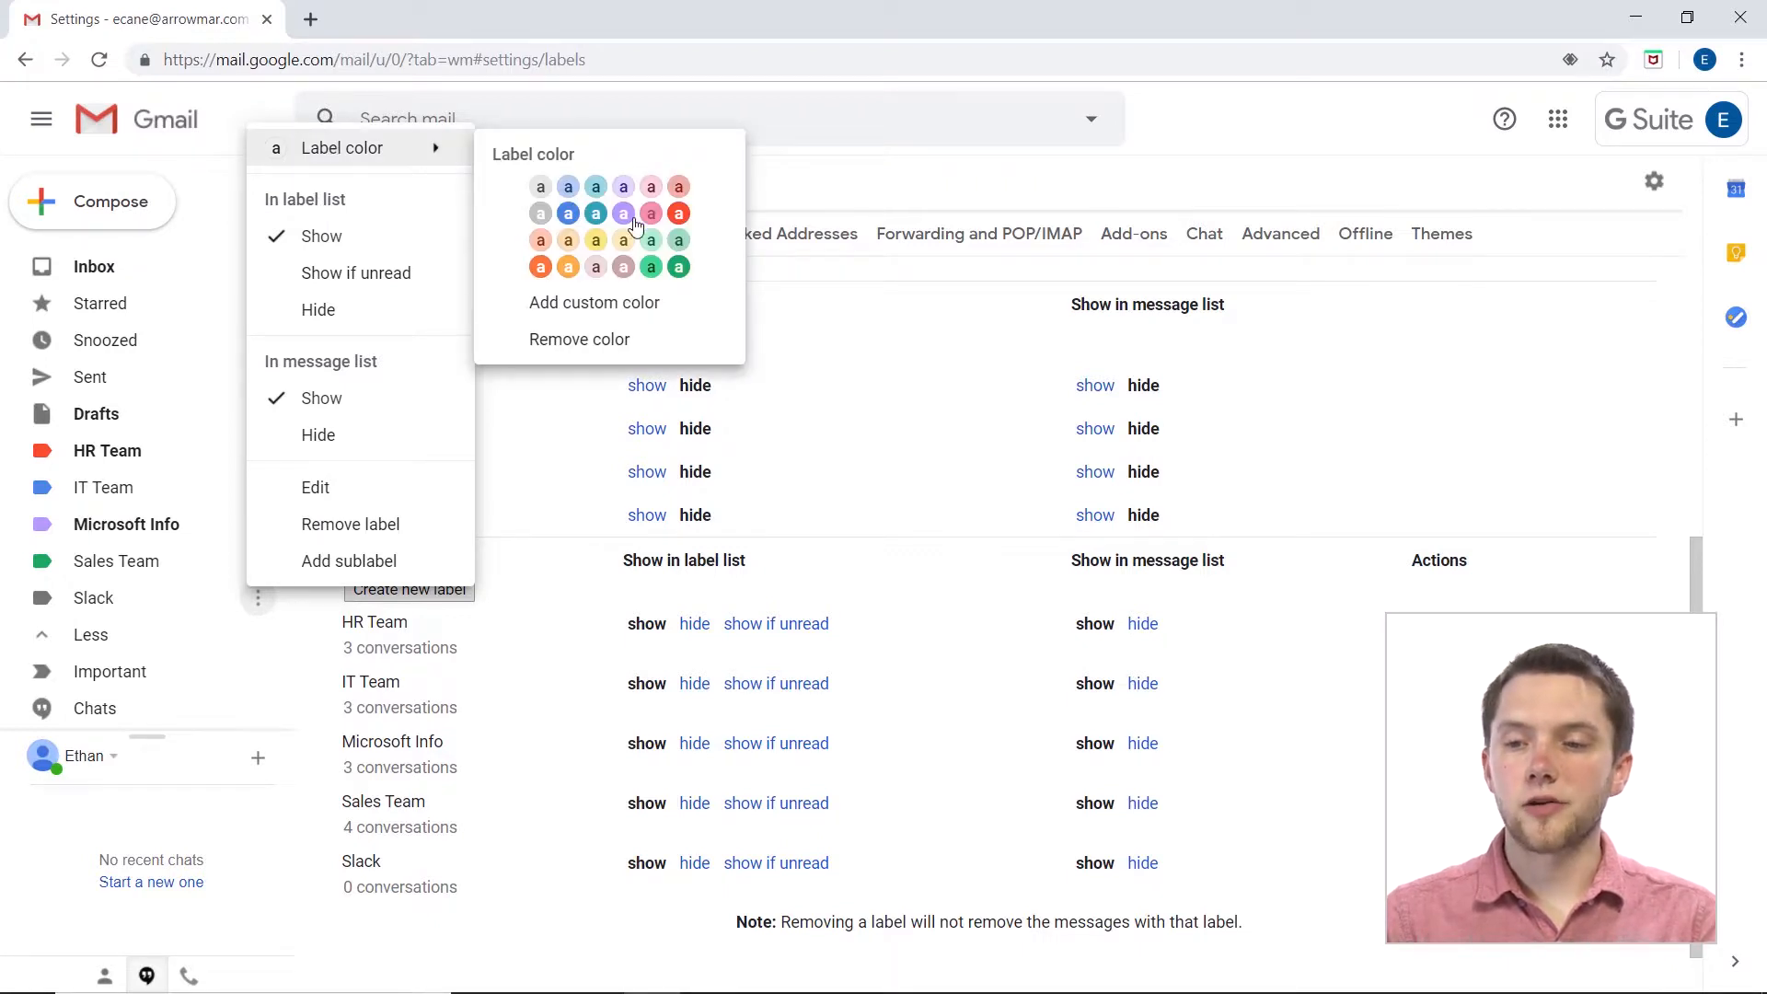
{"action": "mouse_move", "coordinate": [623, 266]}
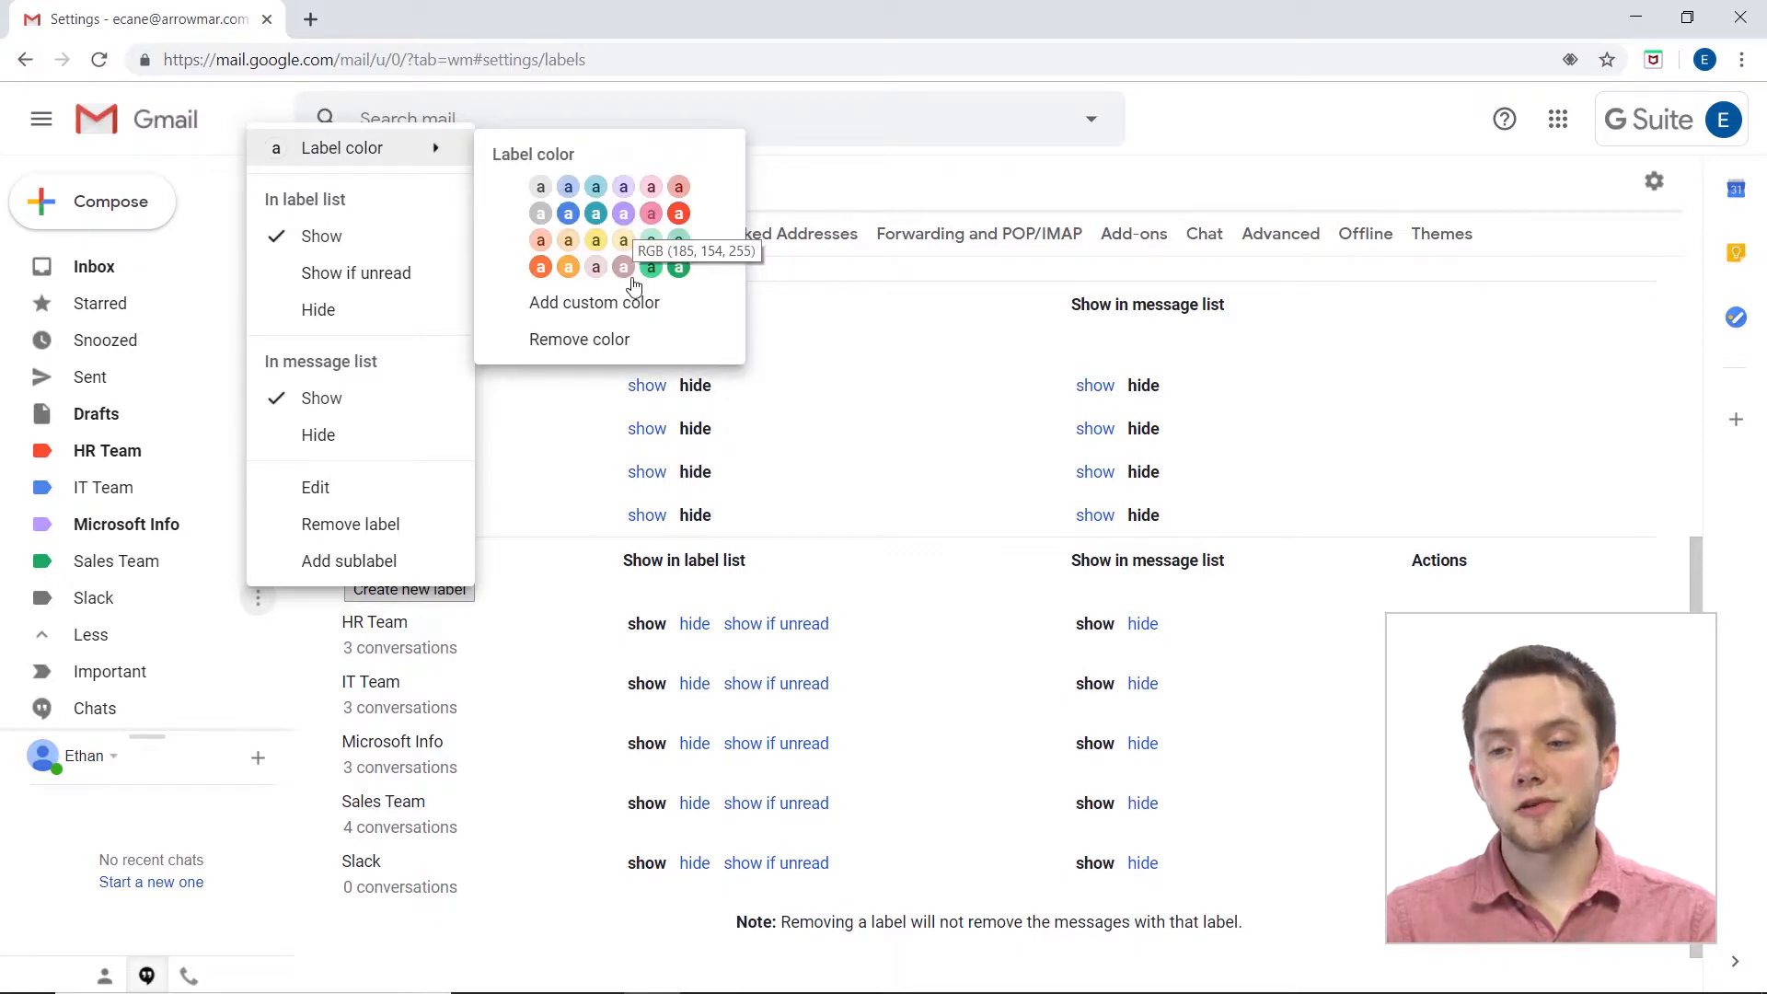
{"action": "mouse_move", "coordinate": [596, 302]}
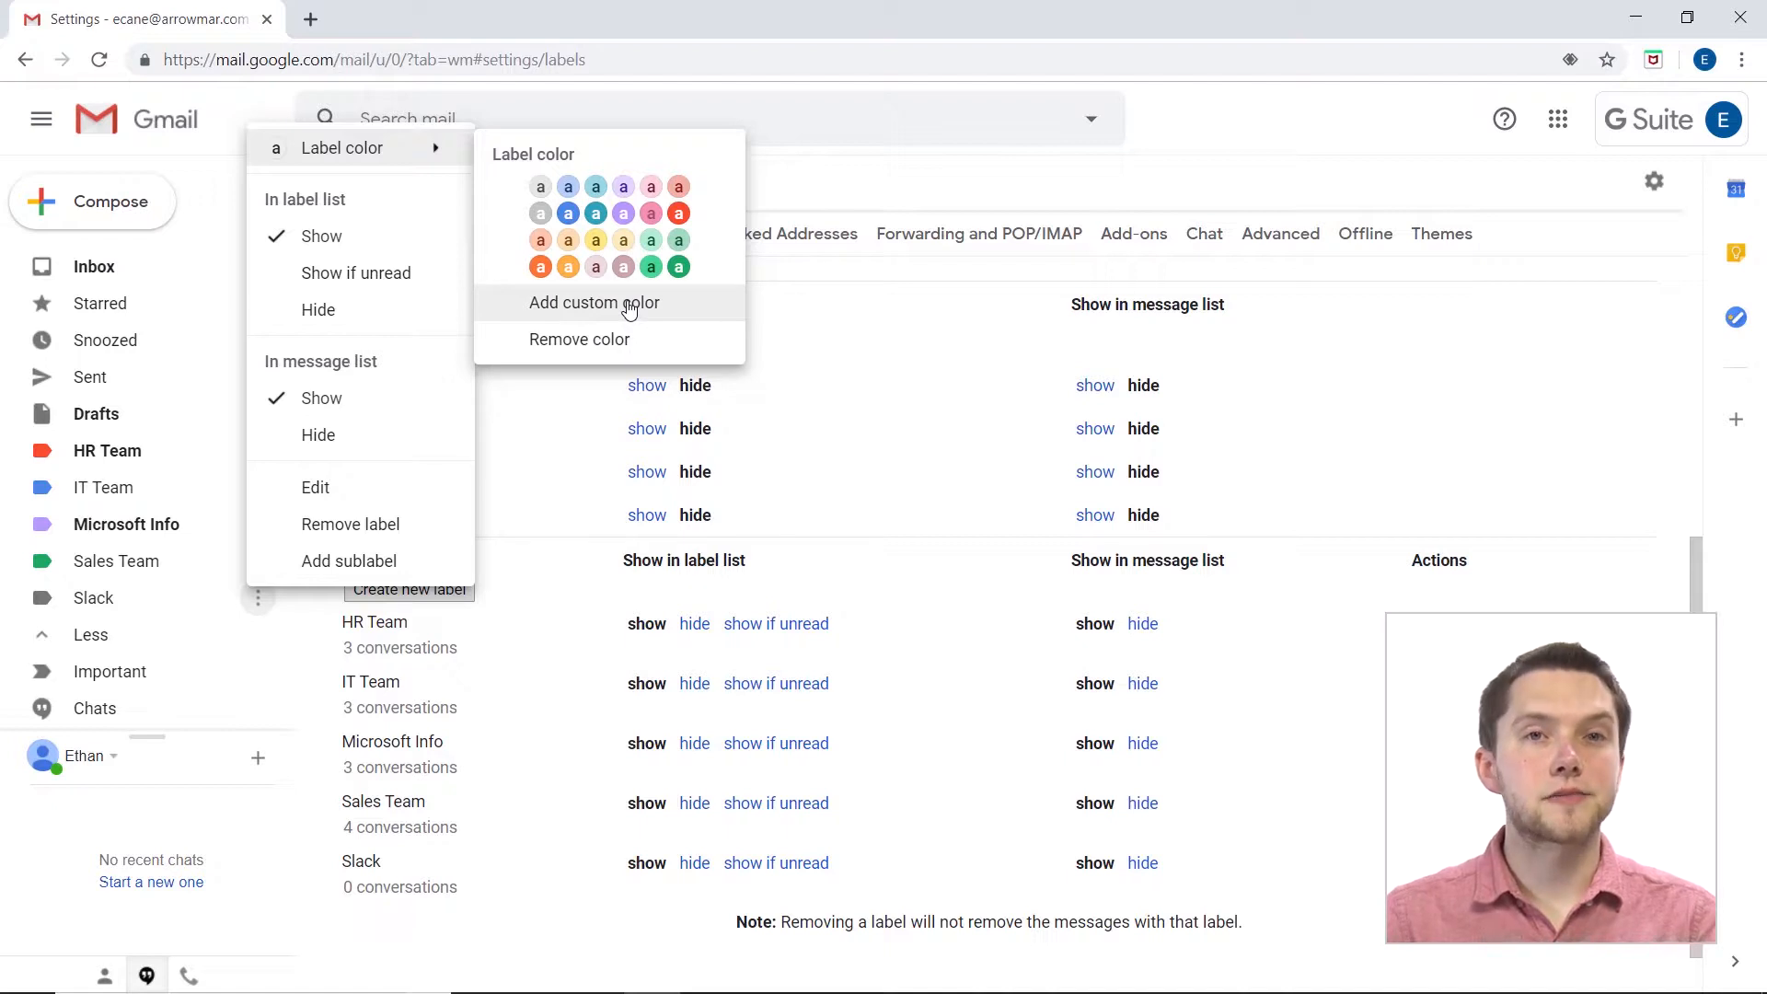
Try a custom colour, then give the Slack label the preset yellow colour instead.
{"action": "left_click", "coordinate": [594, 302]}
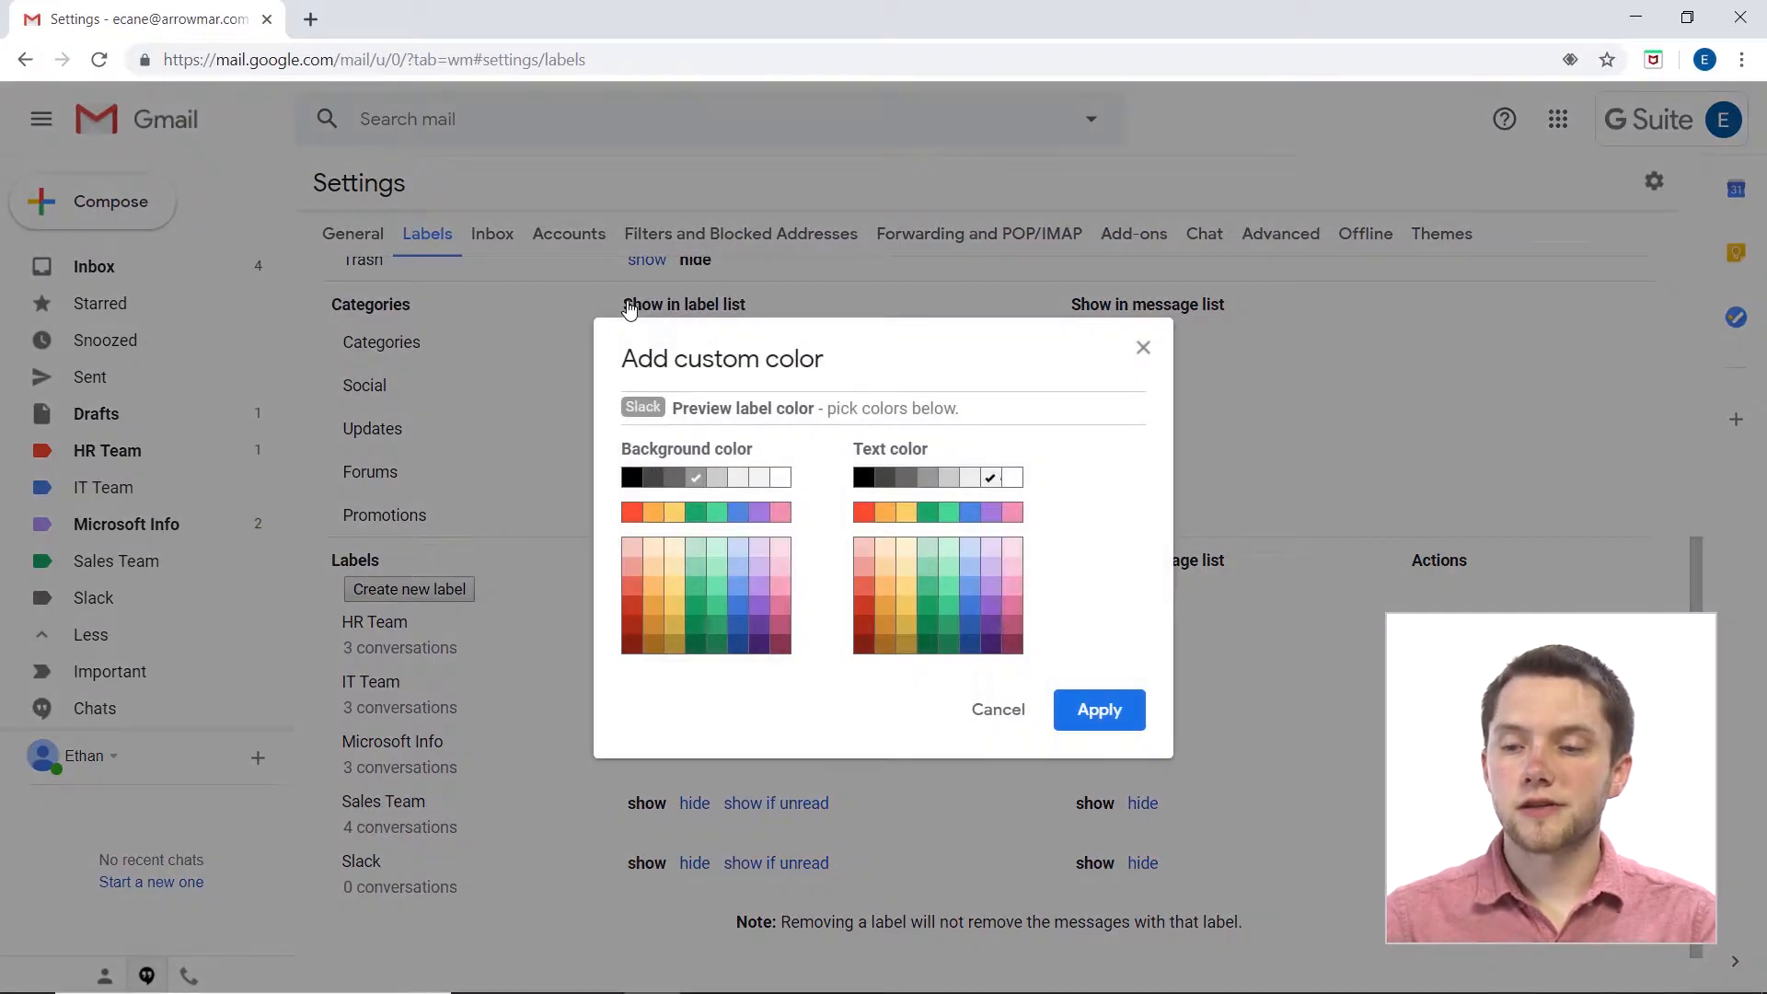
{"action": "mouse_move", "coordinate": [859, 623]}
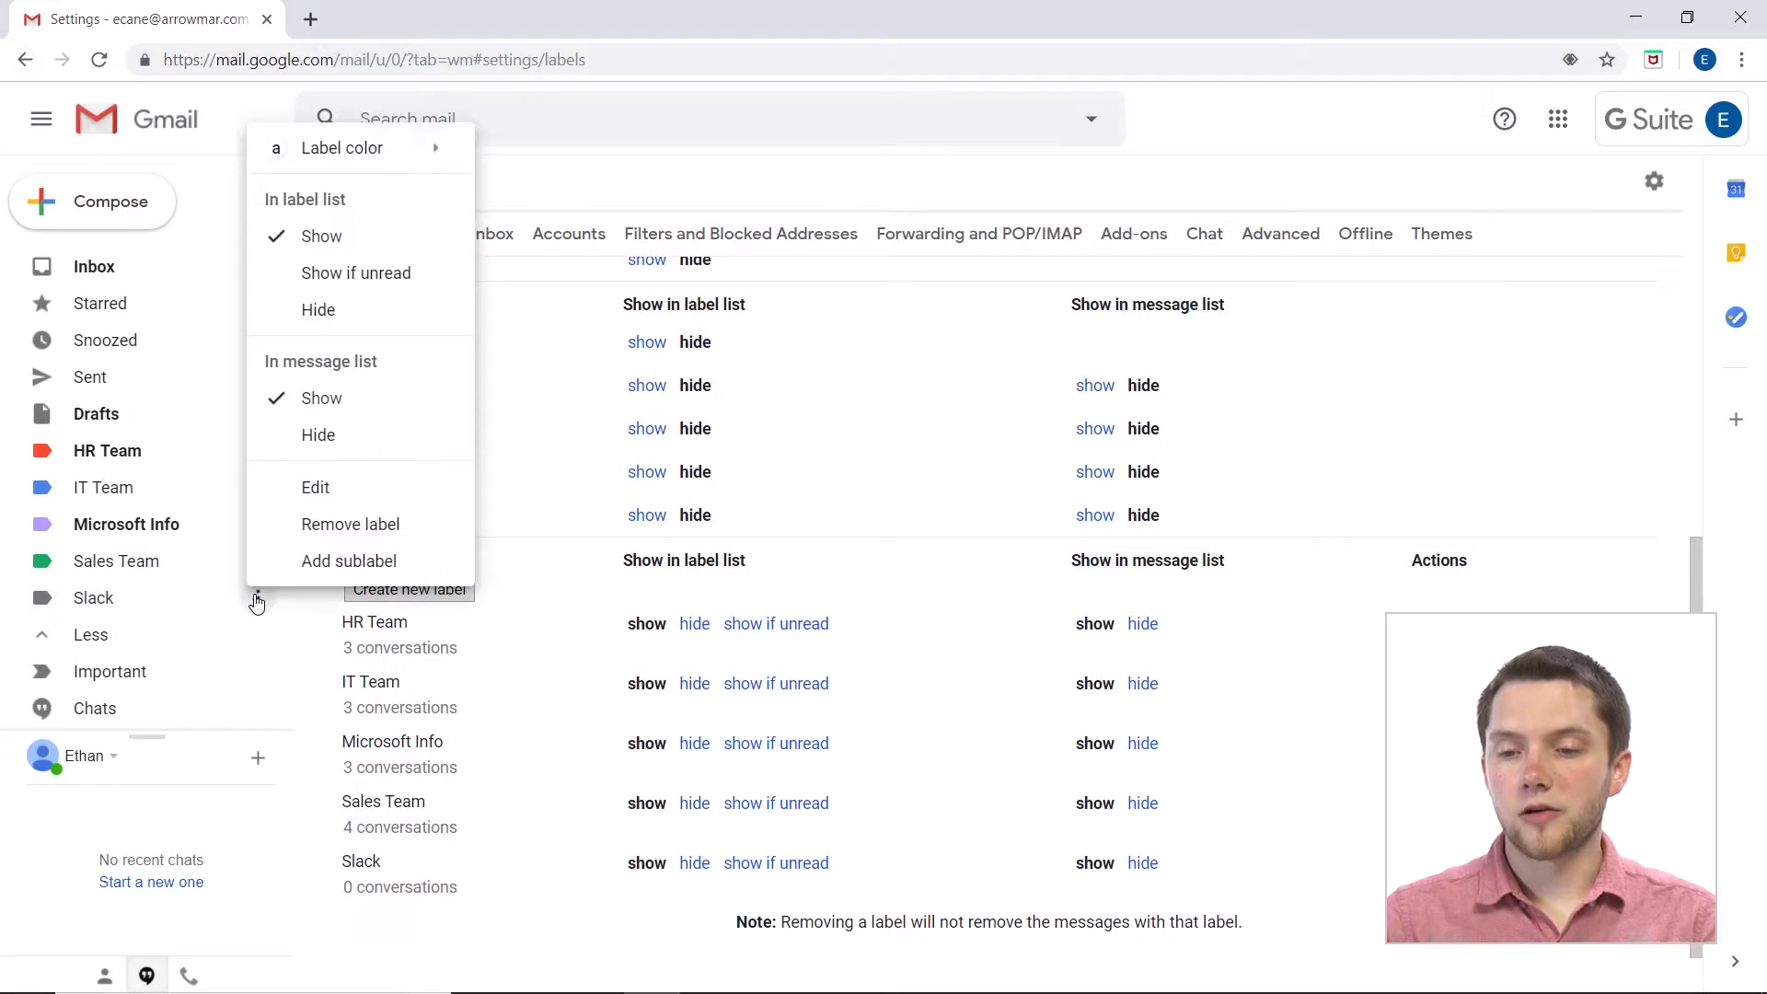
{"action": "left_click", "coordinate": [342, 147]}
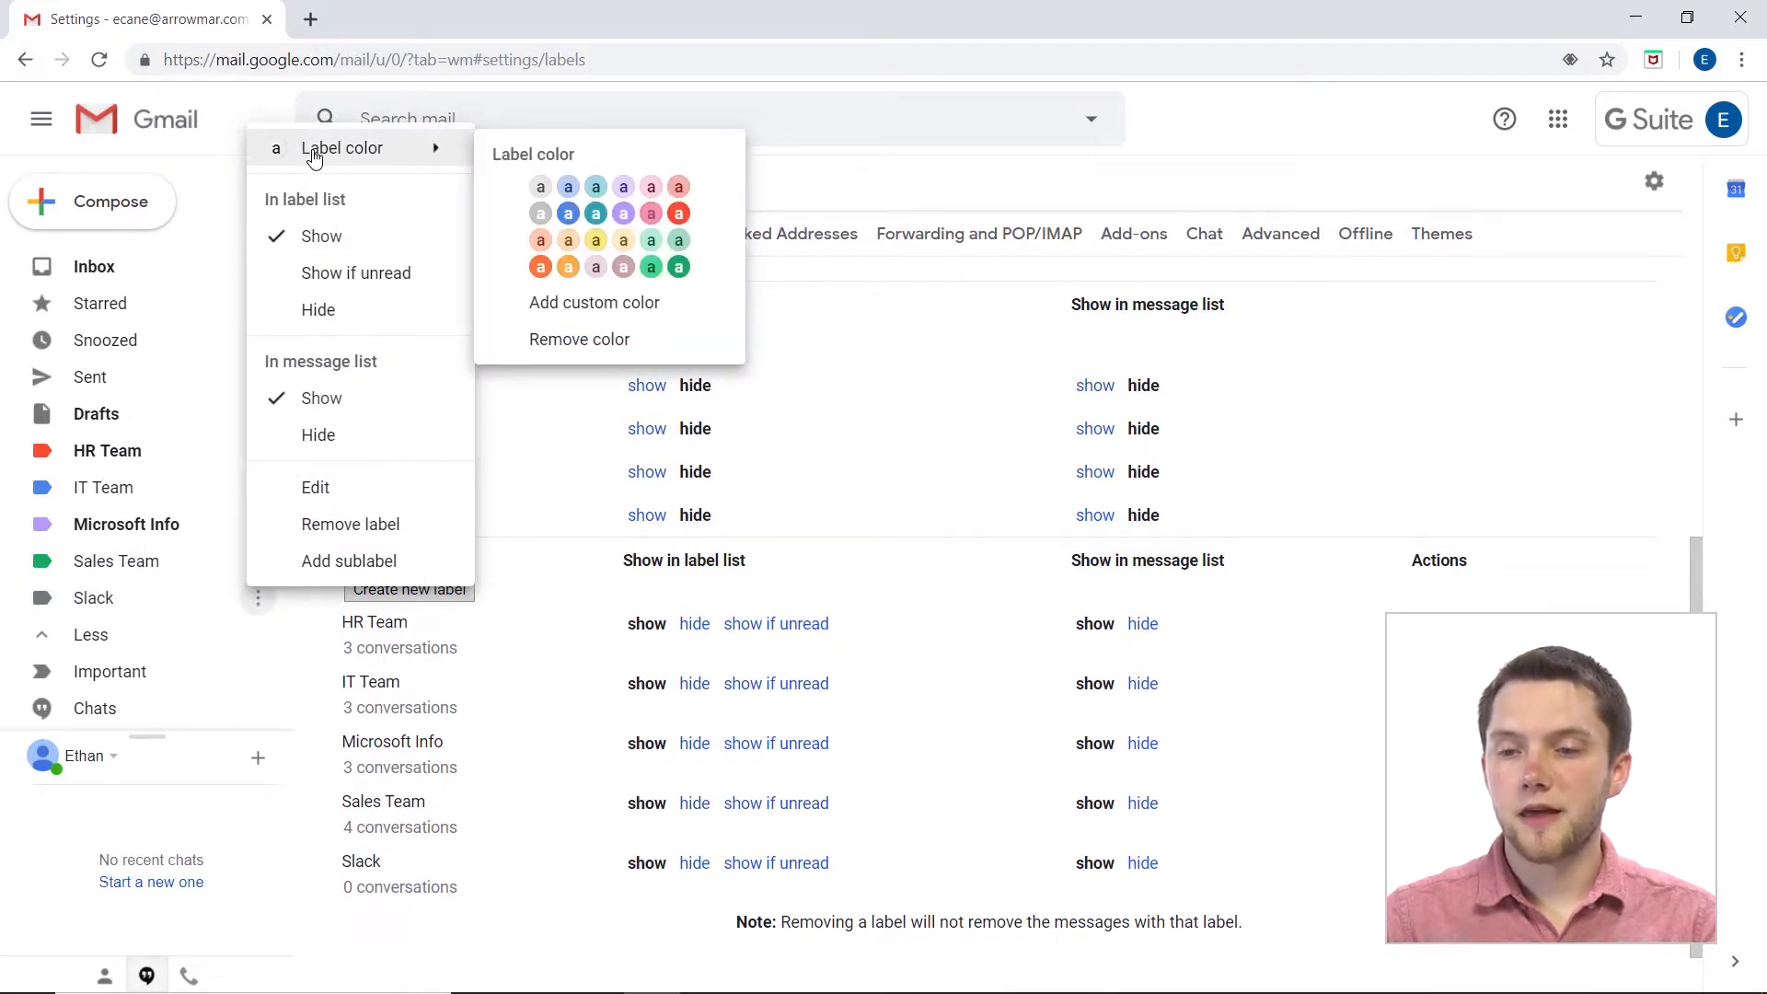
{"action": "mouse_move", "coordinate": [587, 241]}
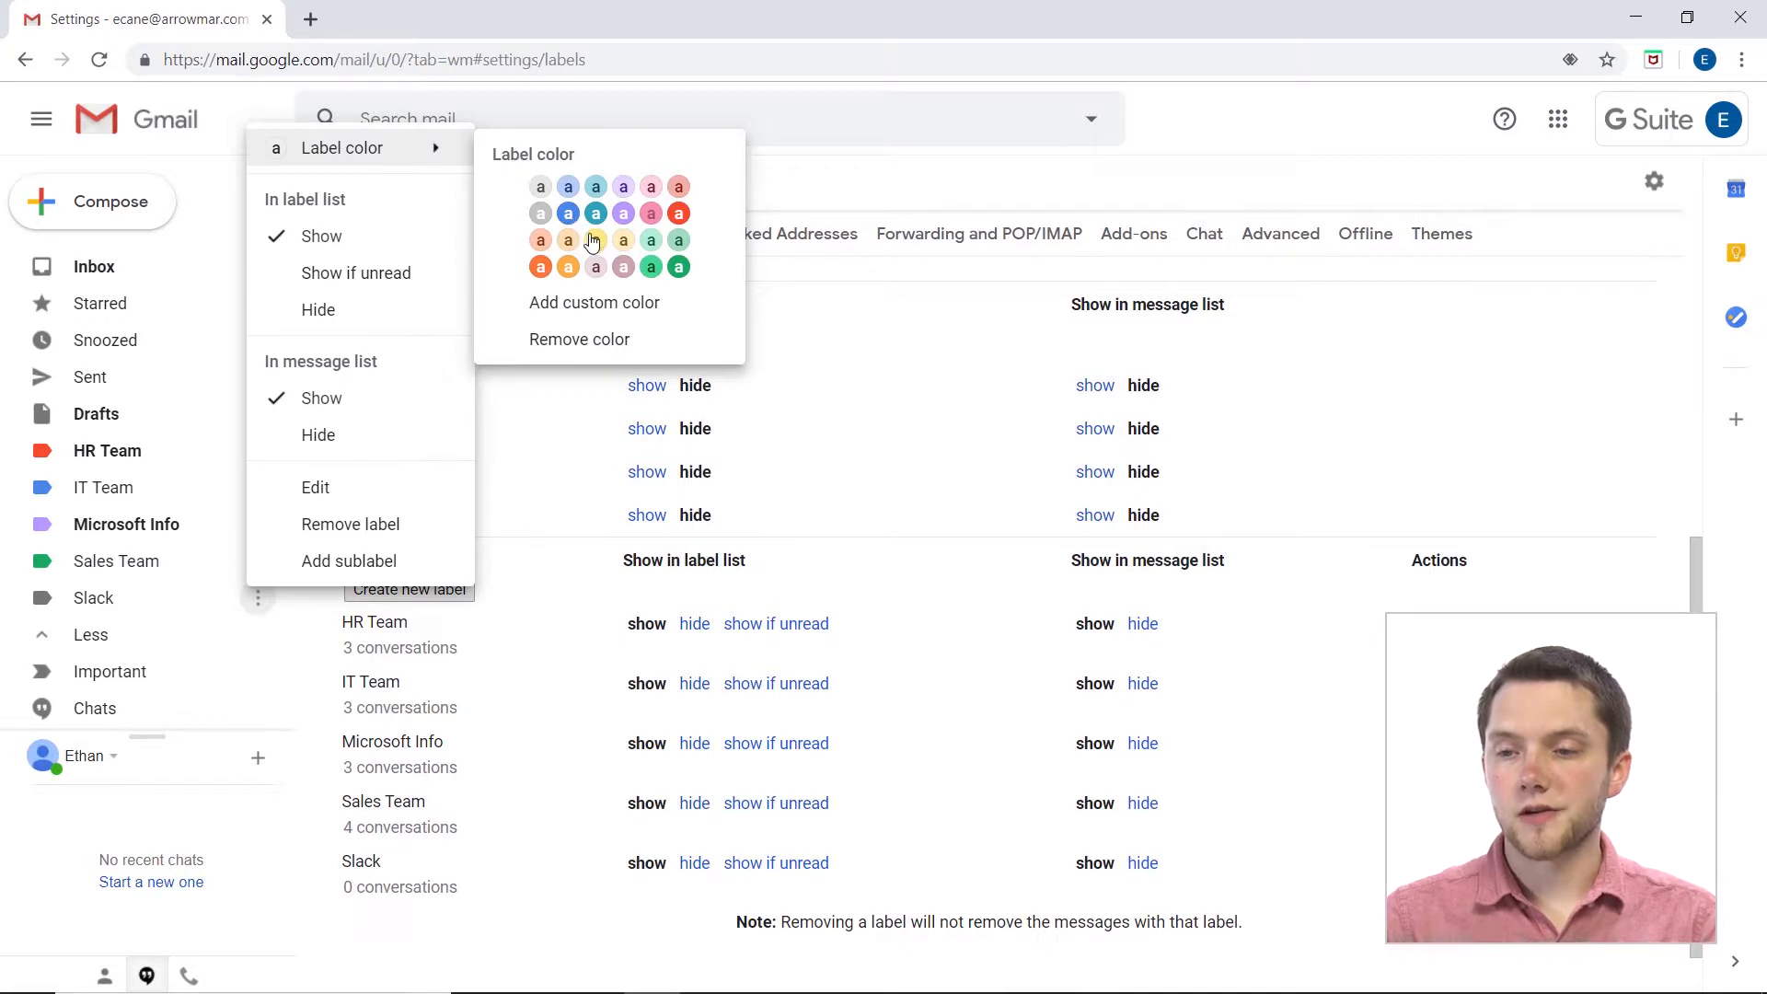
{"action": "left_click", "coordinate": [568, 266]}
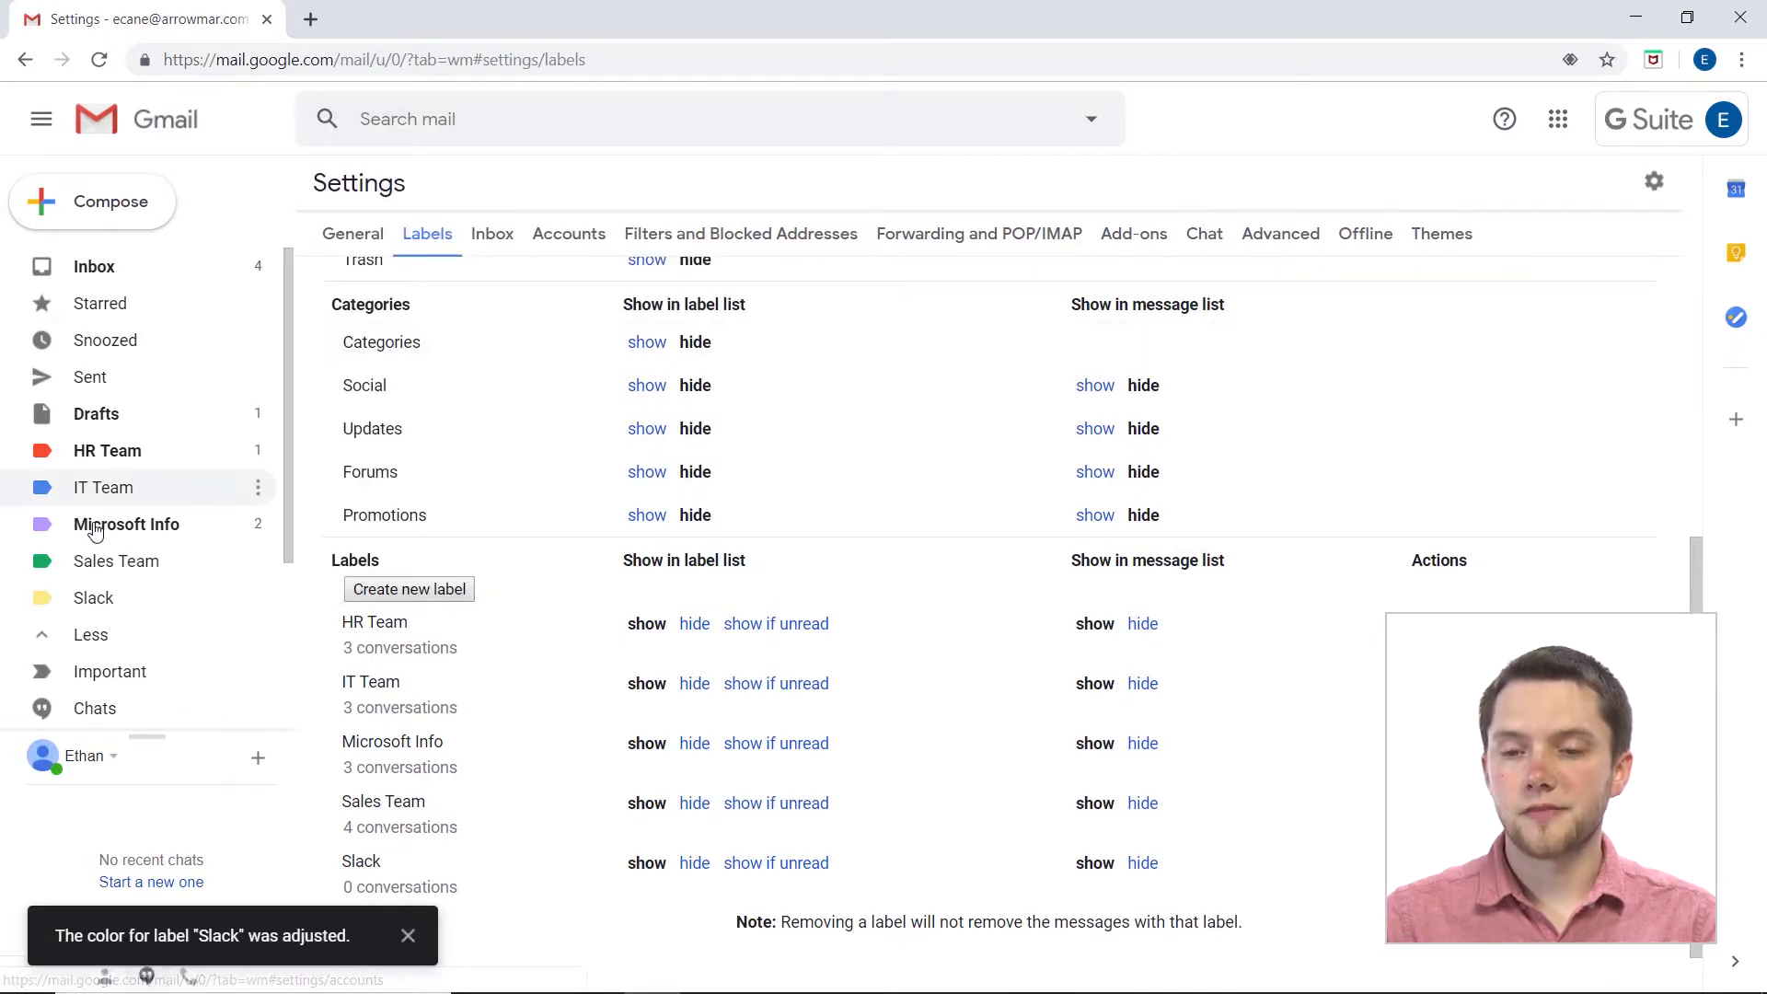
{"action": "mouse_move", "coordinate": [94, 607]}
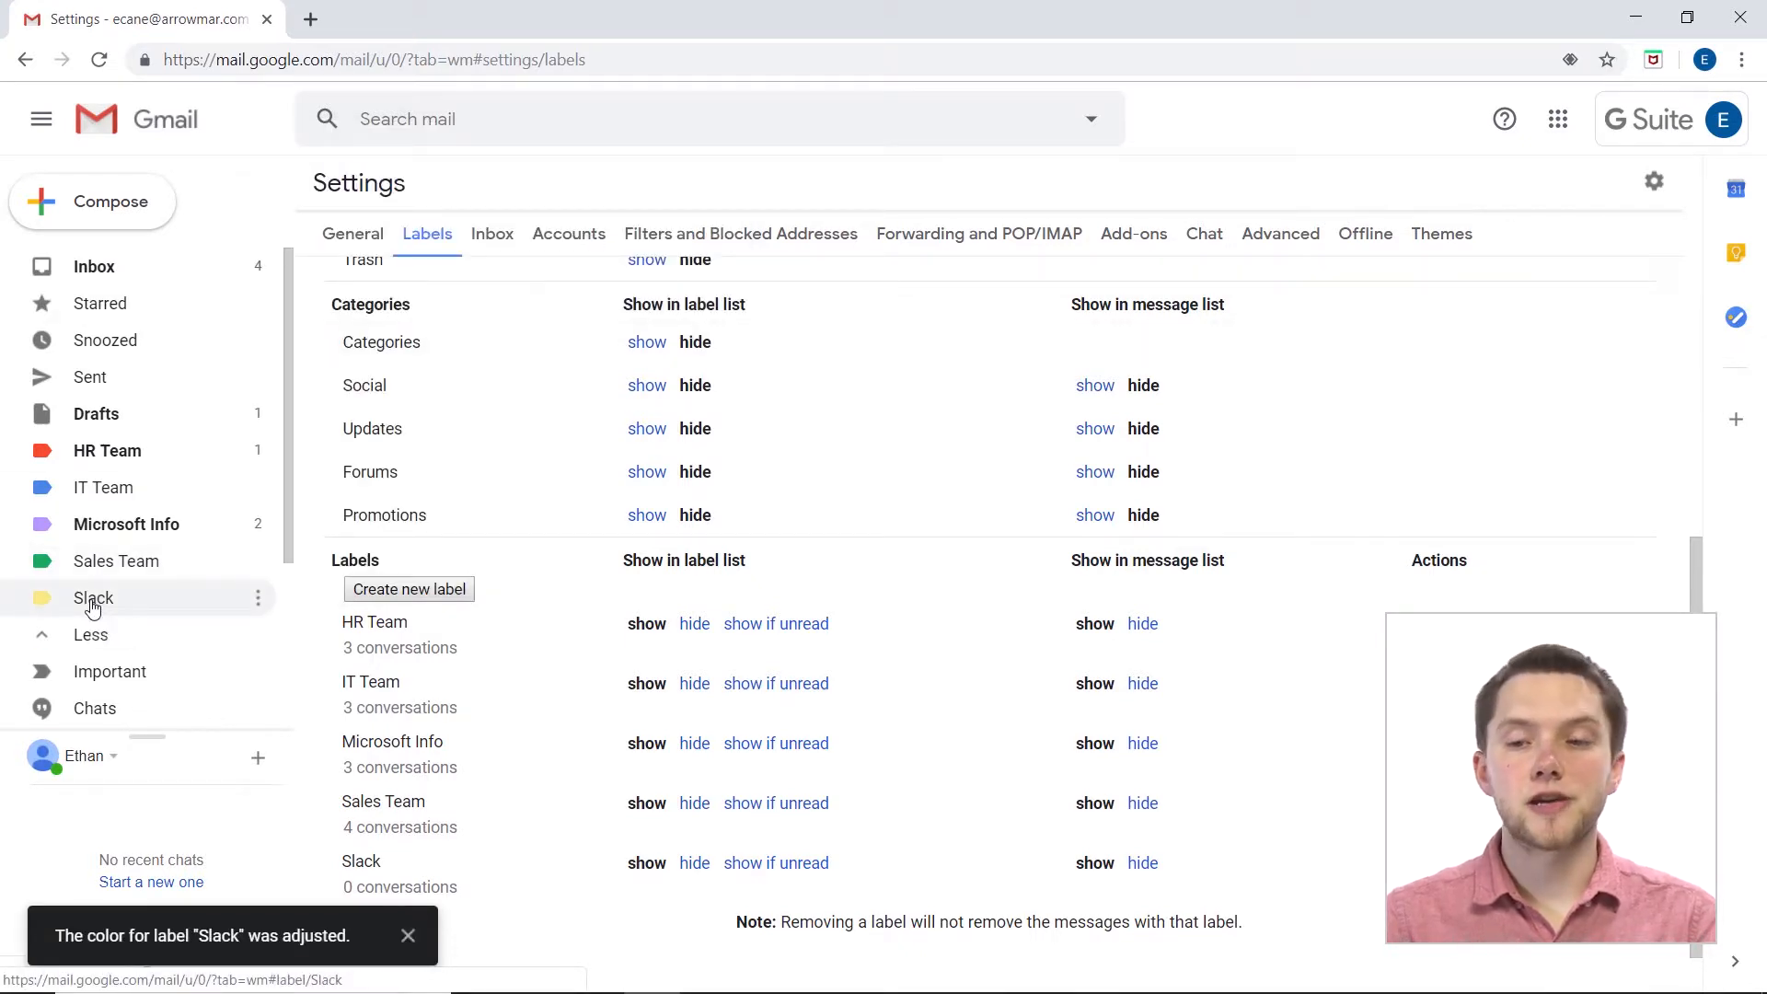
Confirm the Slack label holds no conversations, then return to the inbox to drag a Slack email in.
{"action": "left_click", "coordinate": [92, 597]}
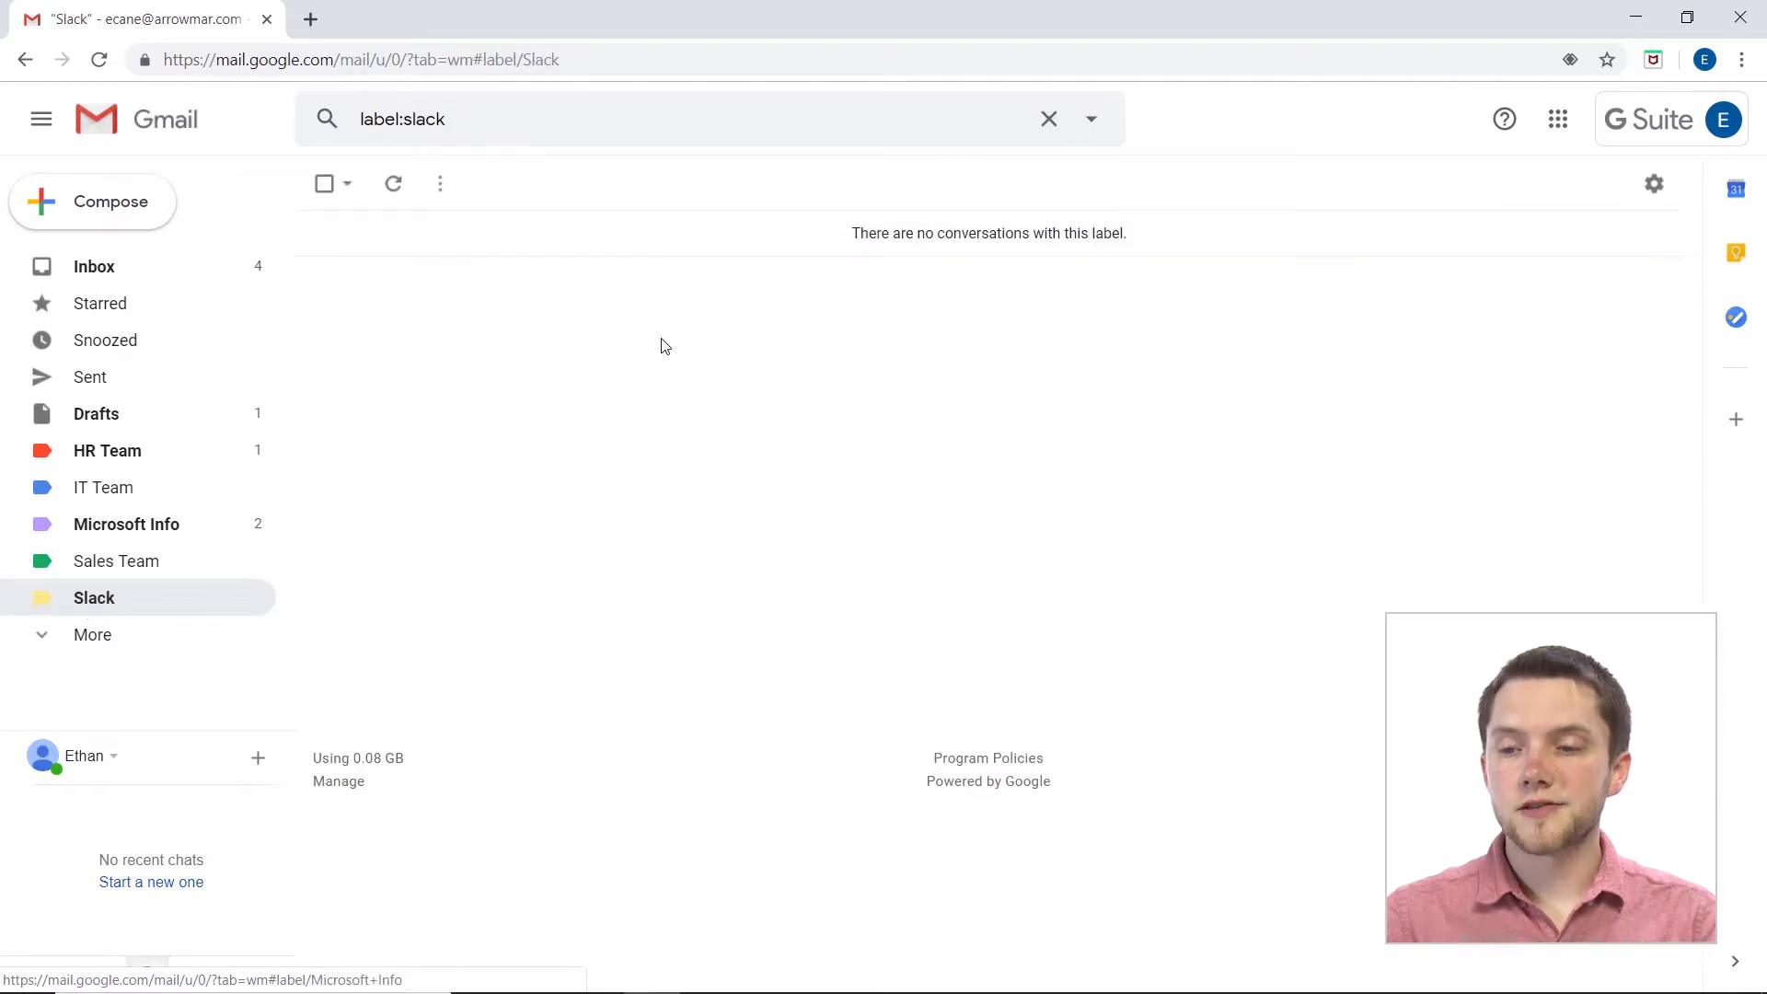
{"action": "mouse_move", "coordinate": [1236, 388]}
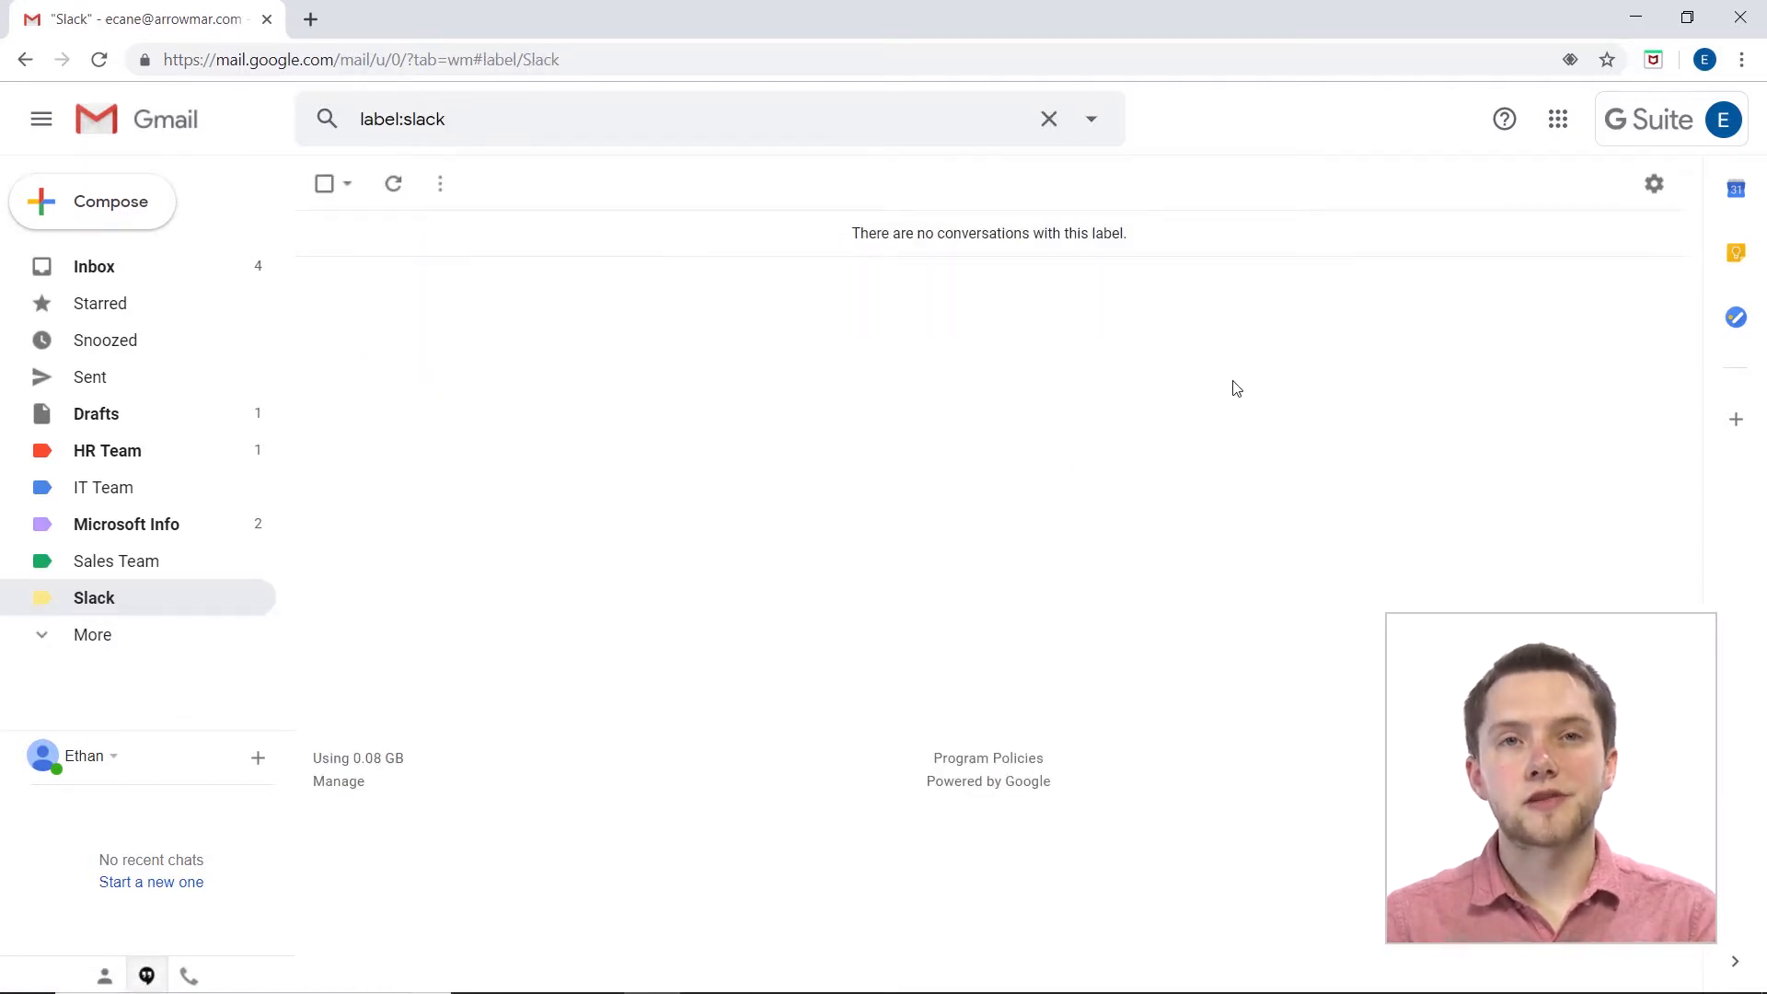
{"action": "mouse_move", "coordinate": [839, 298]}
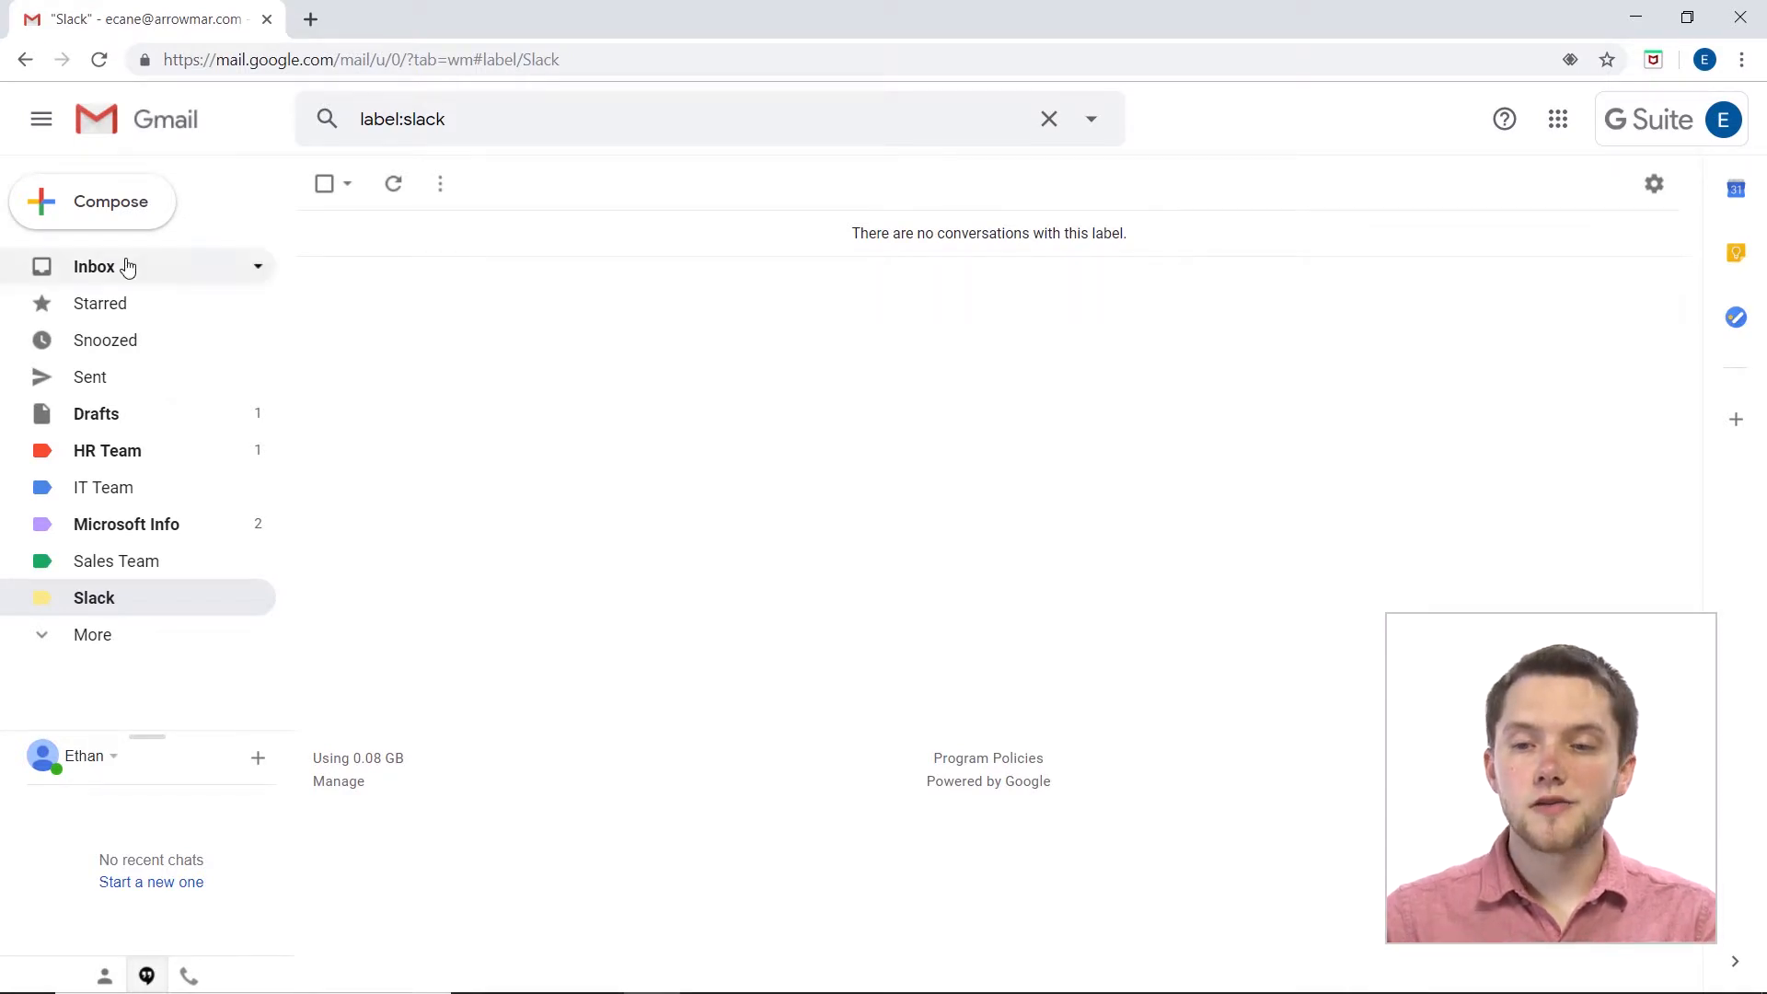
{"action": "left_click", "coordinate": [94, 266]}
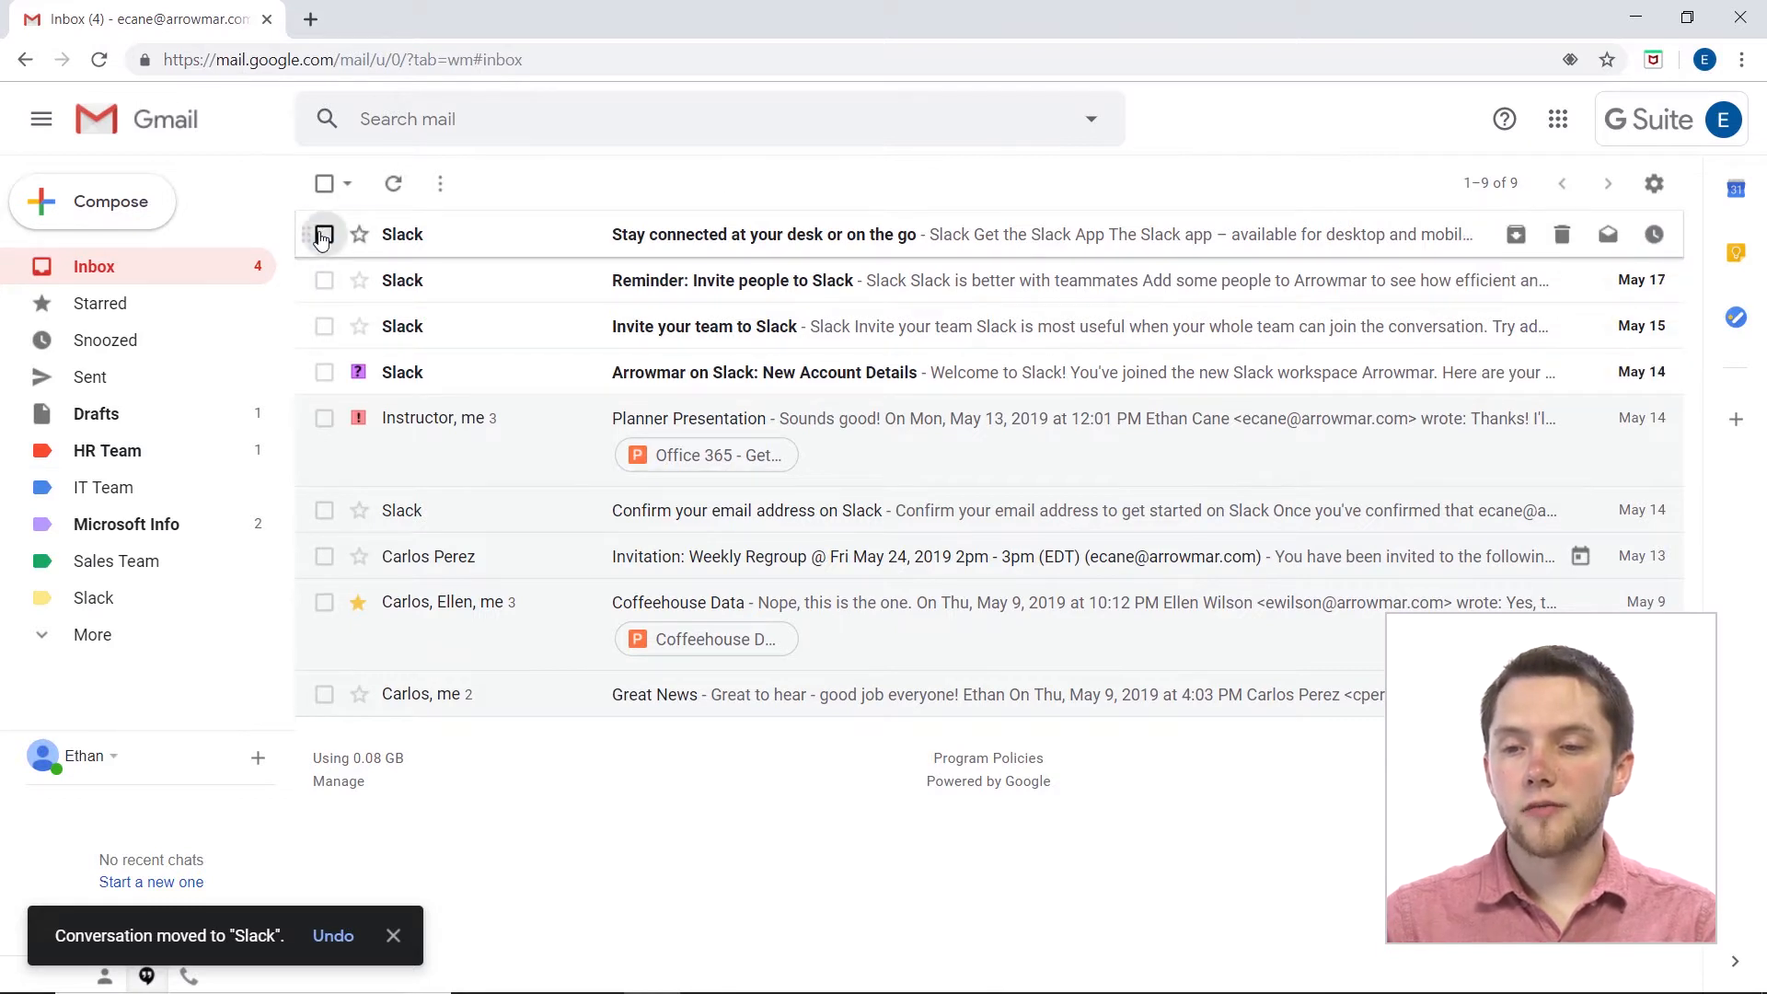
Select three Slack emails and show the Move to destinations, including Slack.
{"action": "left_click", "coordinate": [325, 235]}
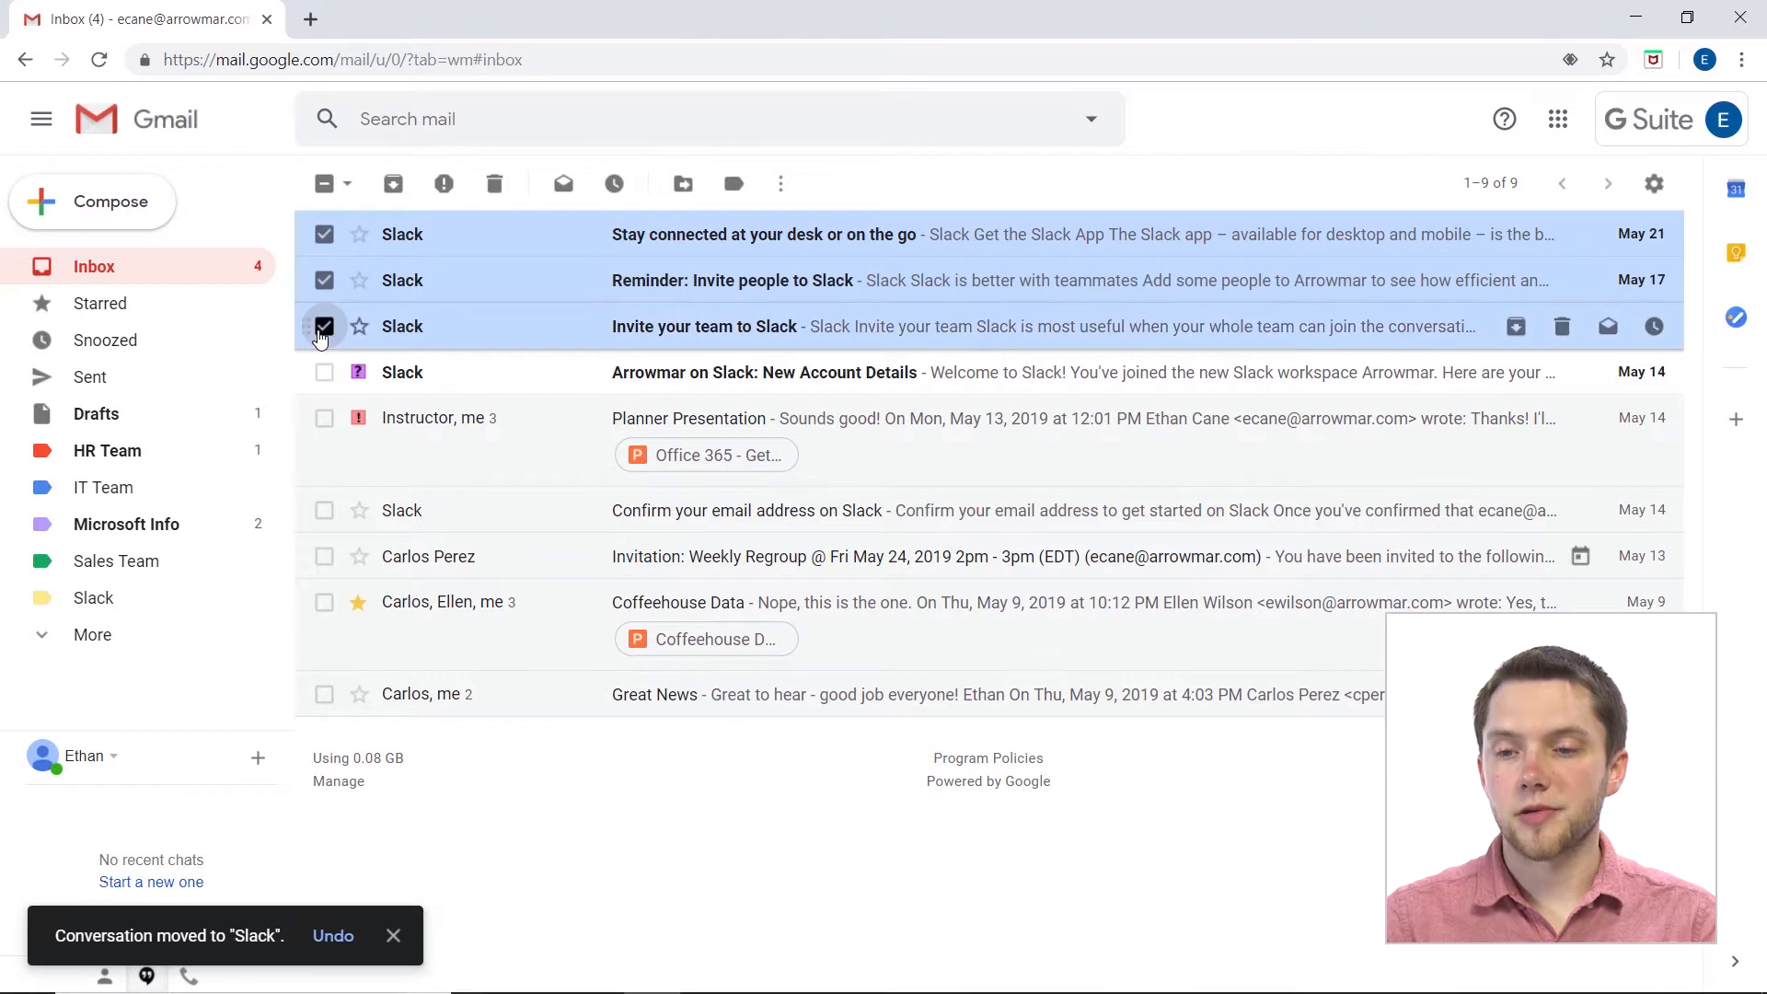
{"action": "mouse_move", "coordinate": [682, 182]}
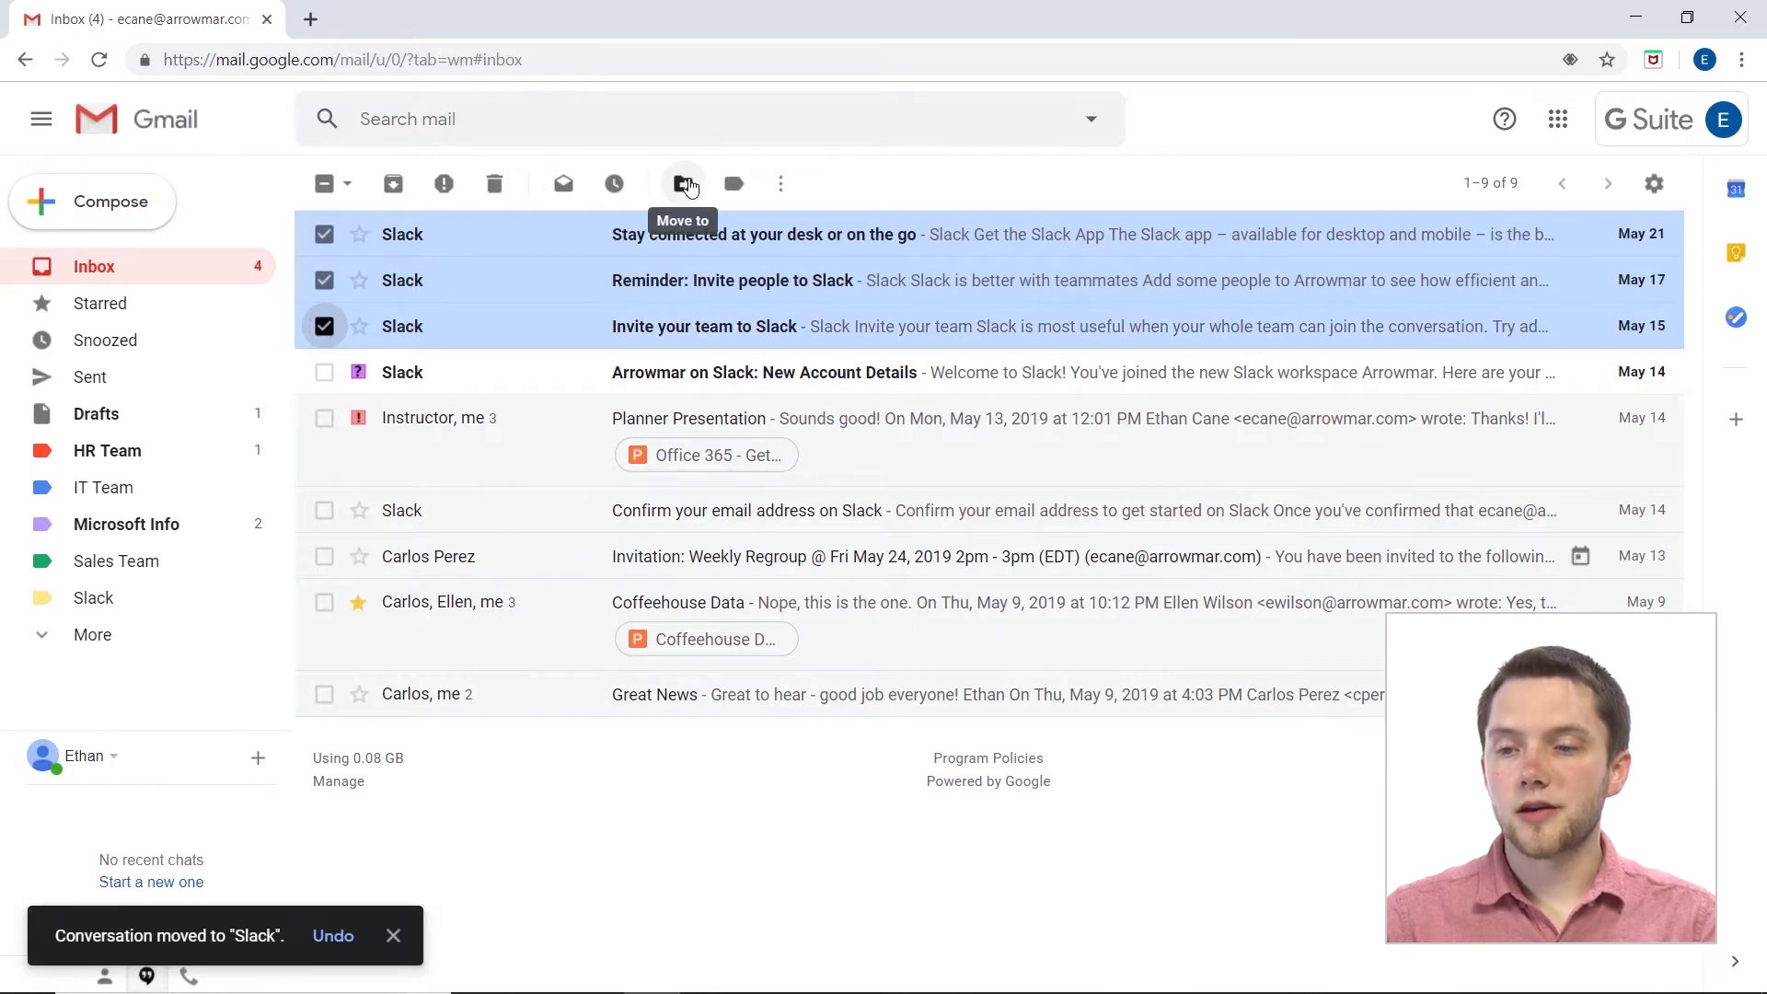
{"action": "left_click", "coordinate": [682, 182]}
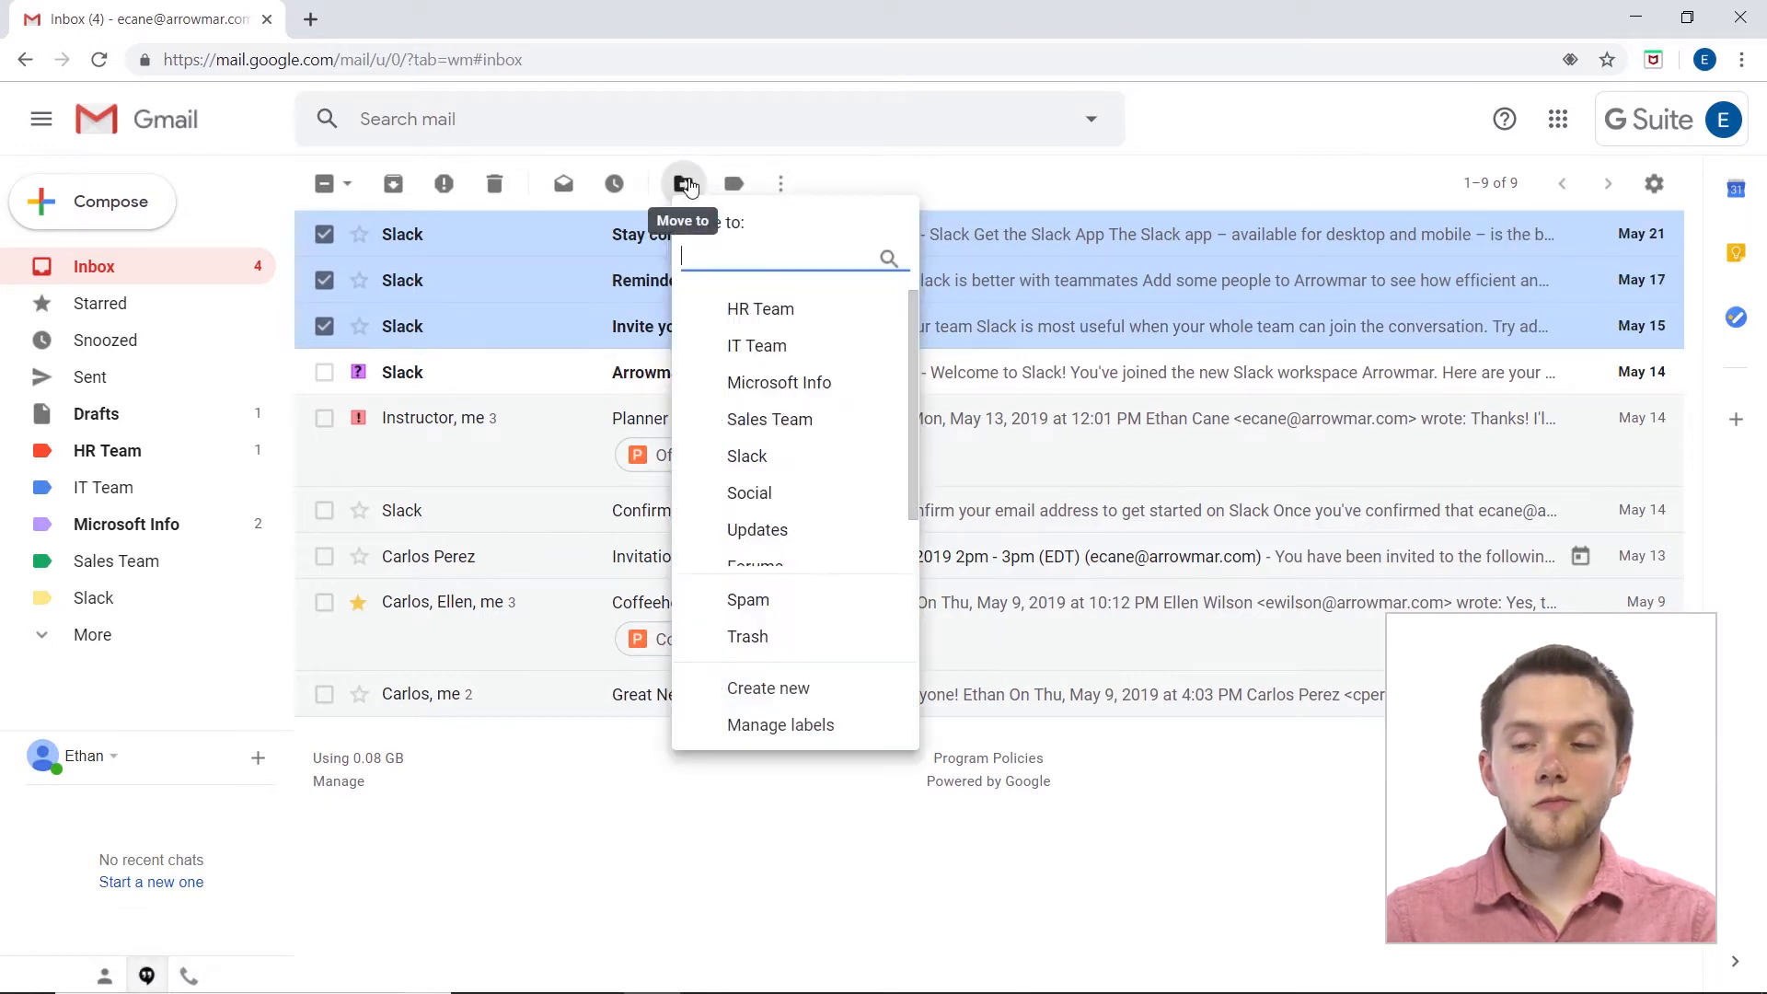
{"action": "scroll", "scroll_direction": "down", "scroll_amount": 3}
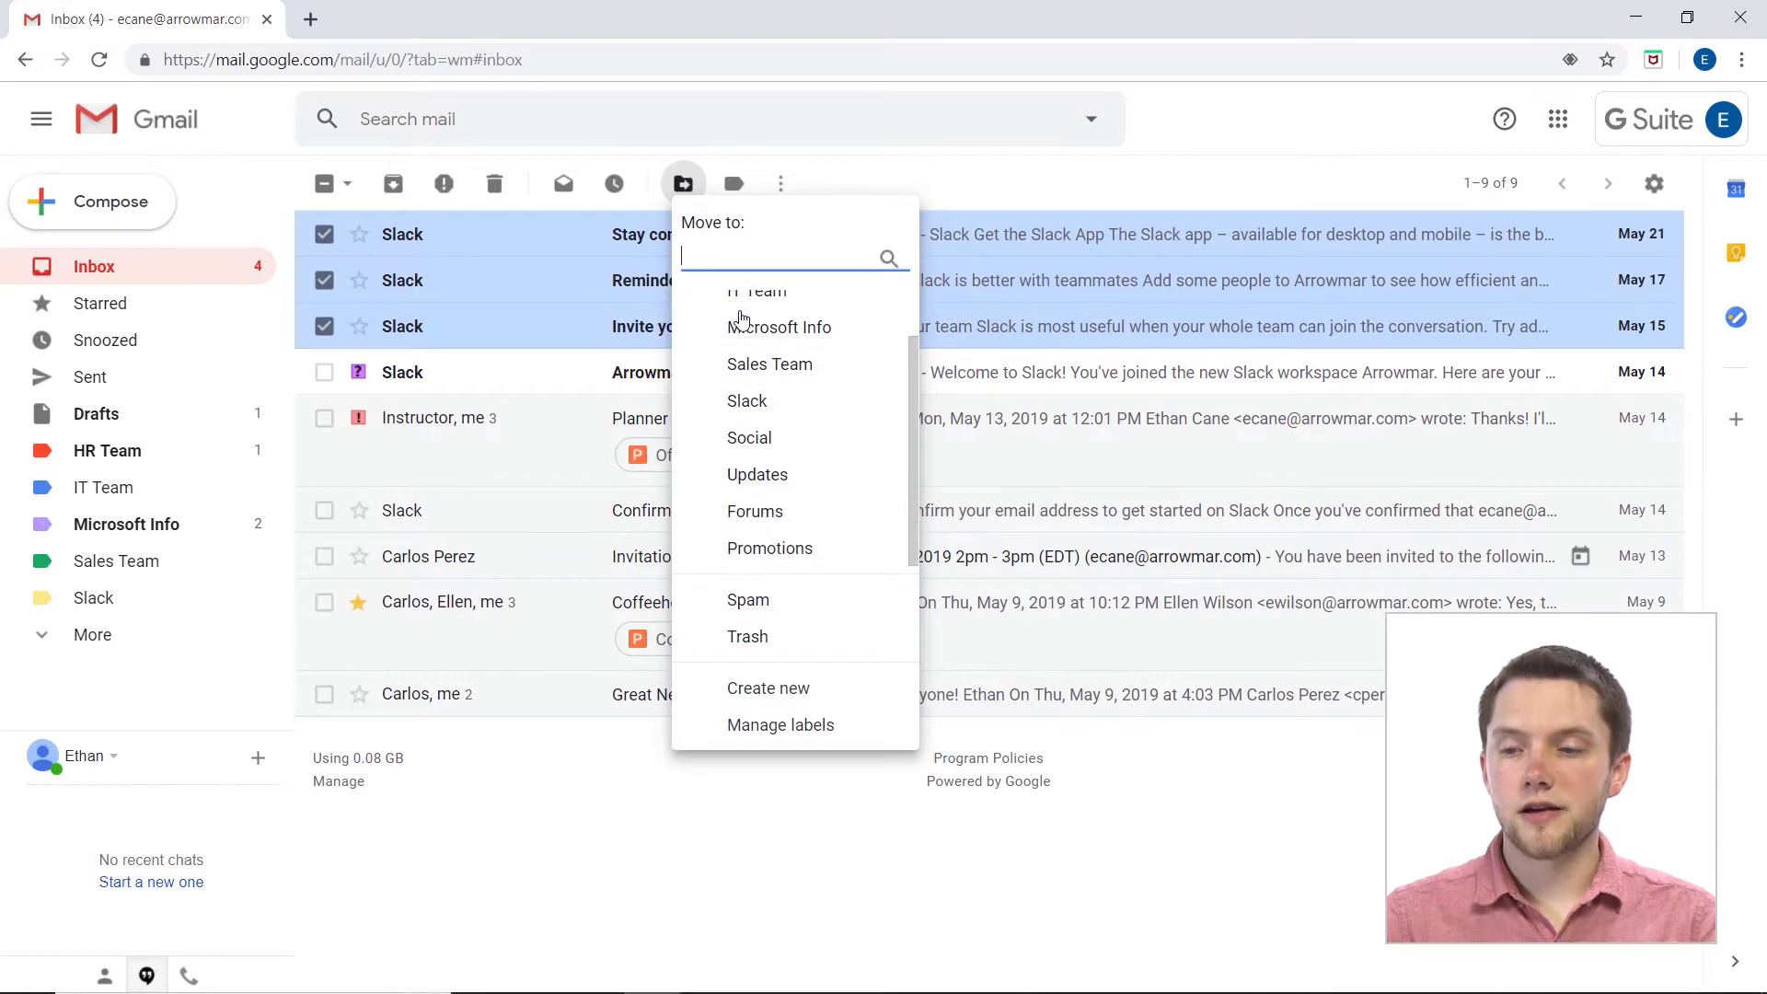
{"action": "mouse_move", "coordinate": [747, 400]}
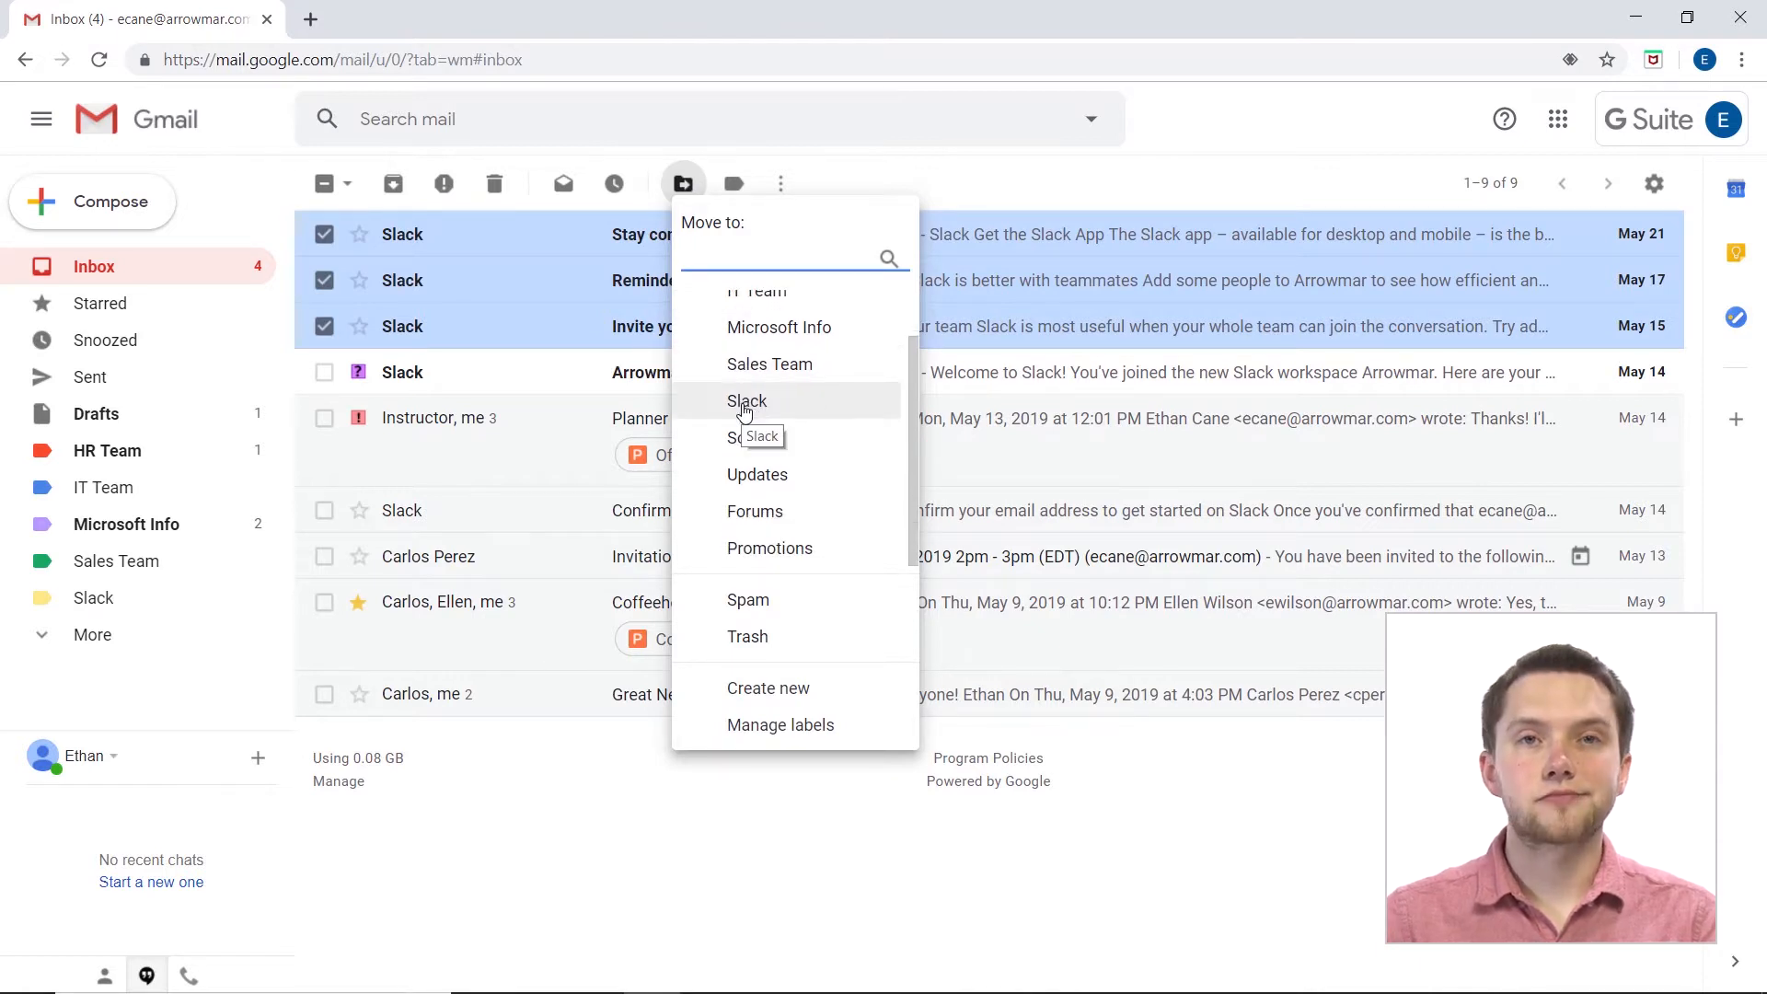
{"action": "mouse_move", "coordinate": [681, 200]}
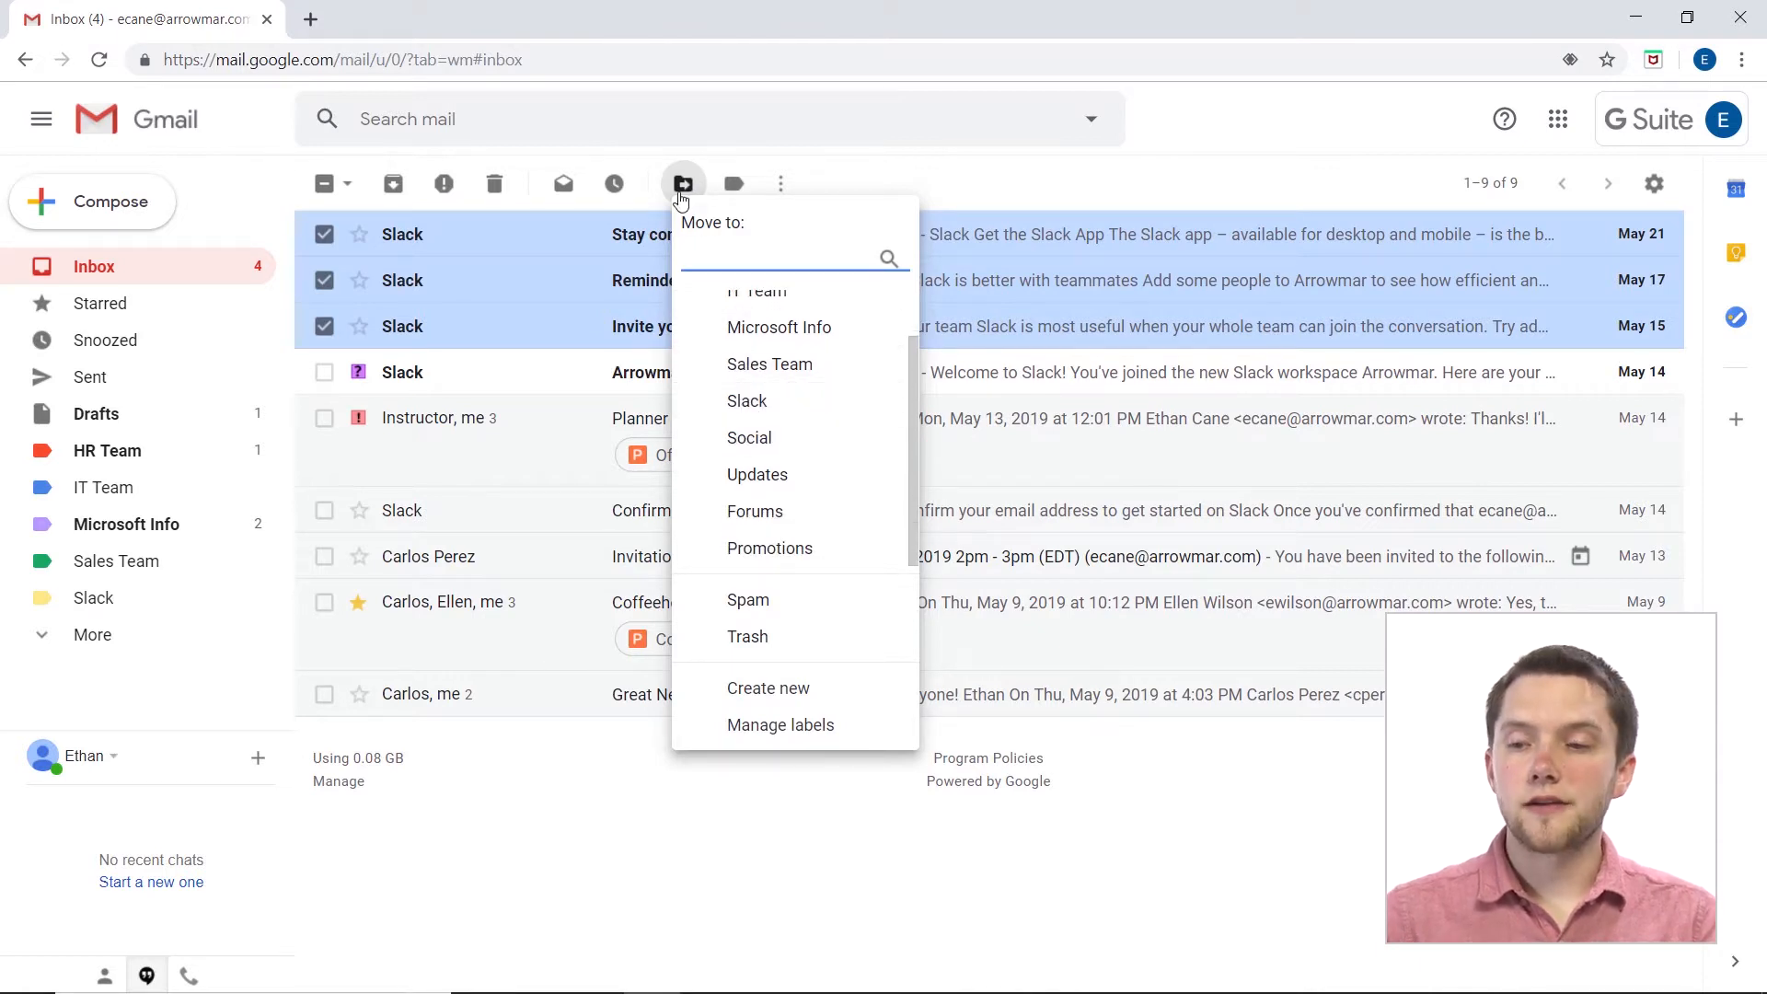
{"action": "mouse_move", "coordinate": [746, 400]}
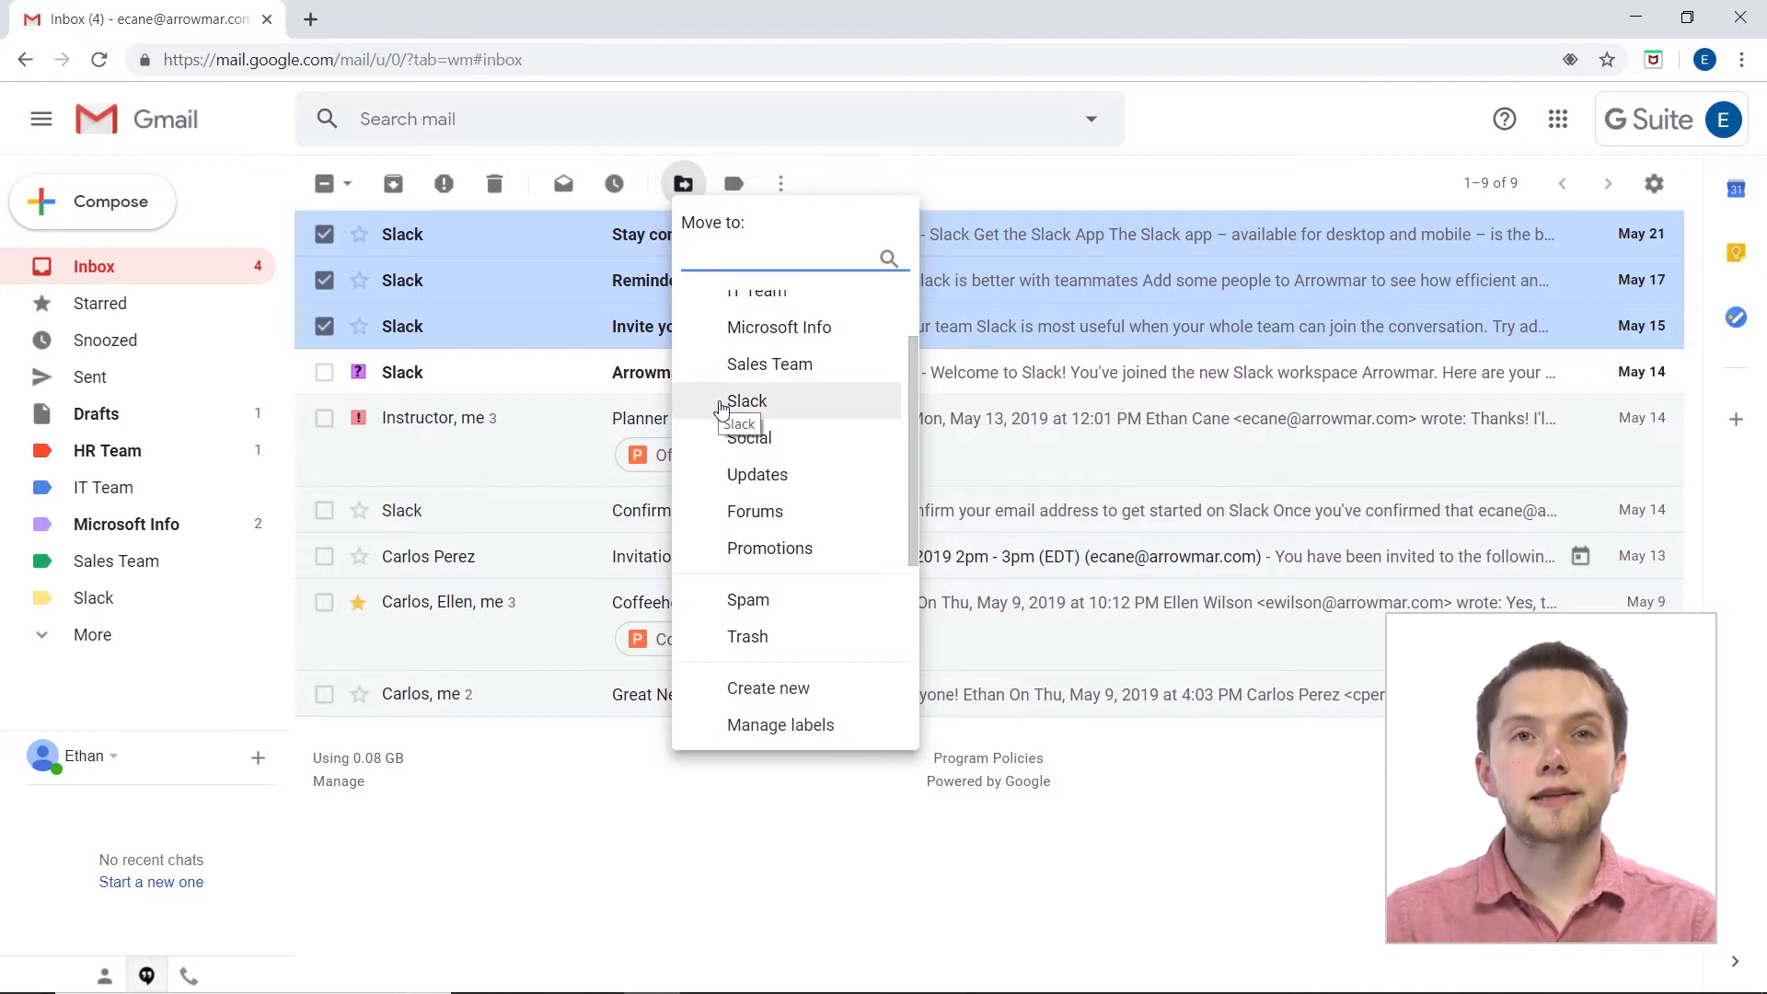
{"action": "left_click", "coordinate": [793, 258]}
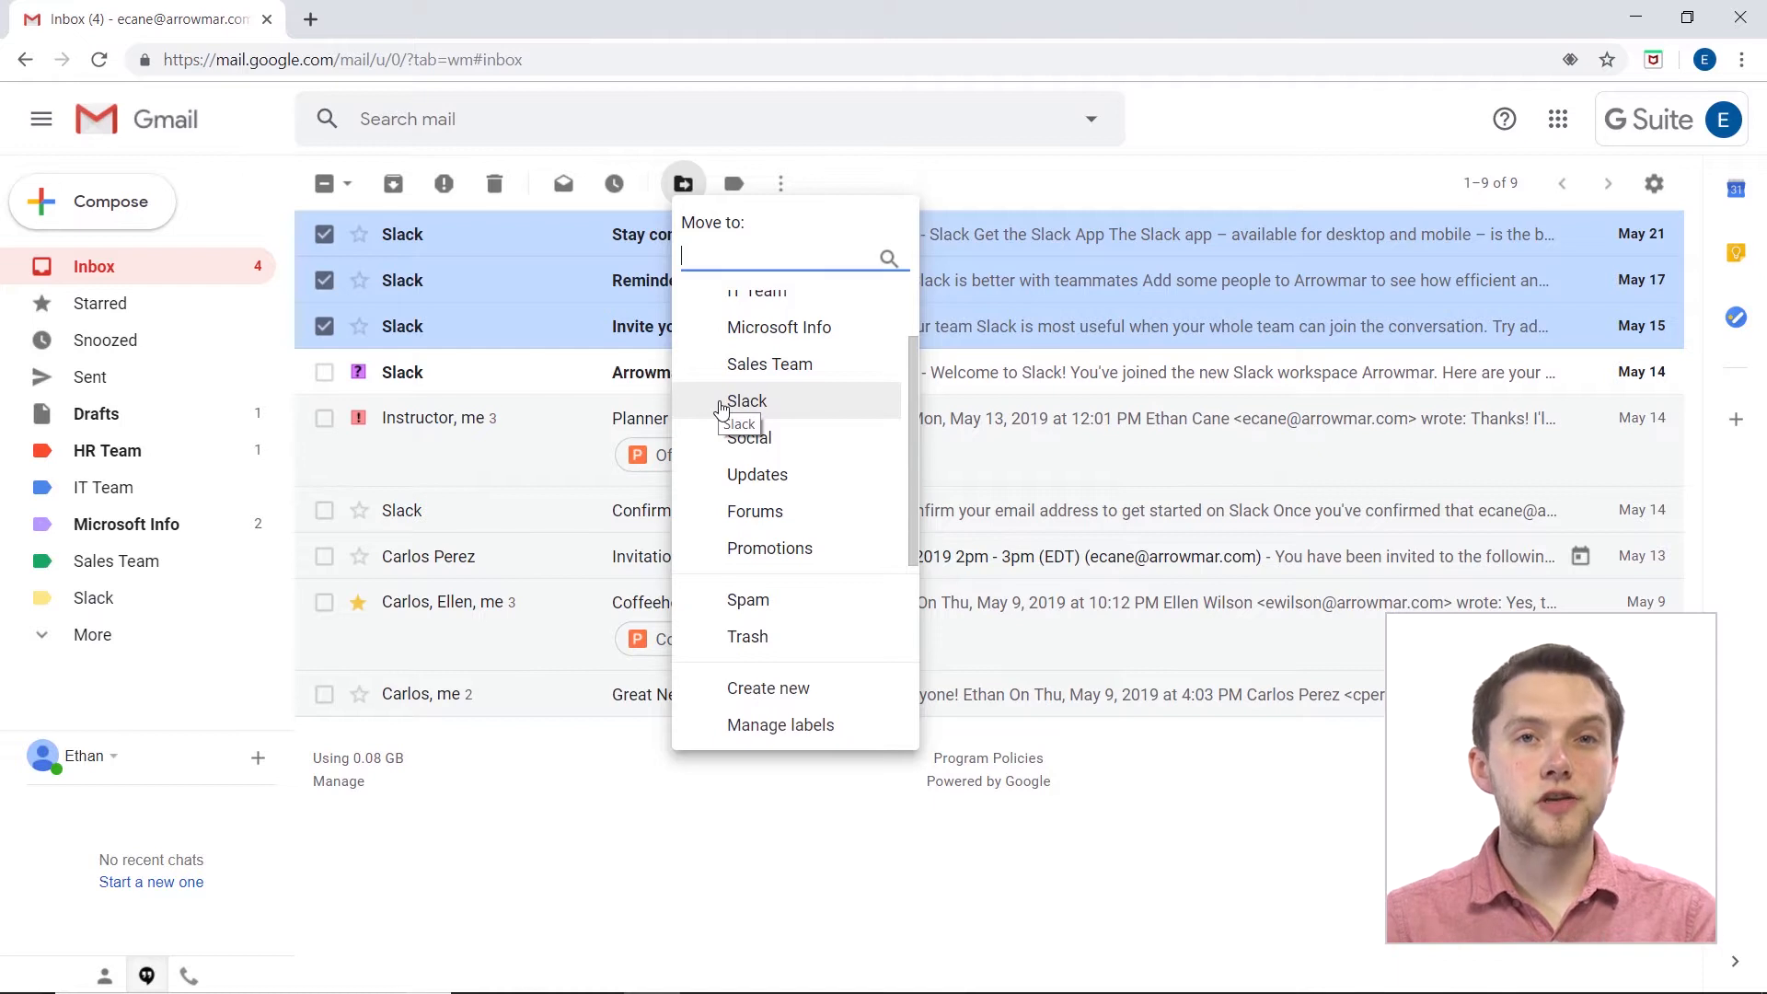
{"action": "mouse_move", "coordinate": [734, 181]}
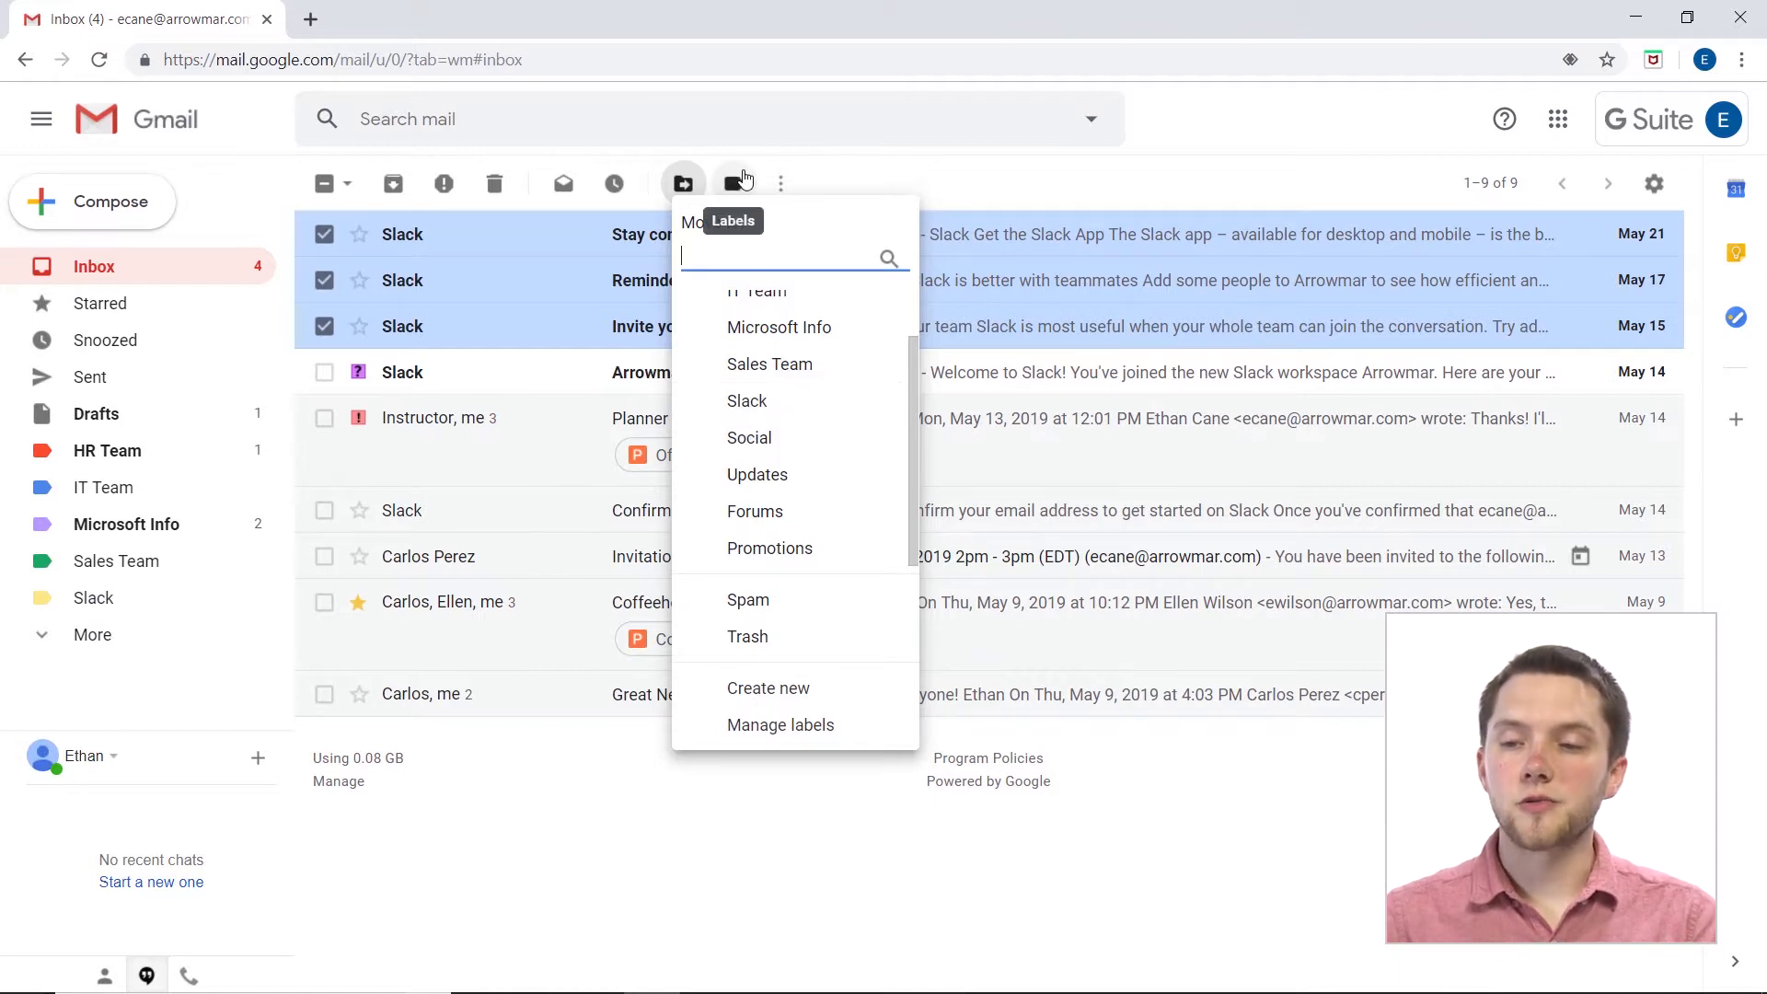
Apply the yellow Slack label to the three selected emails, keeping them in the inbox.
{"action": "left_click", "coordinate": [734, 183]}
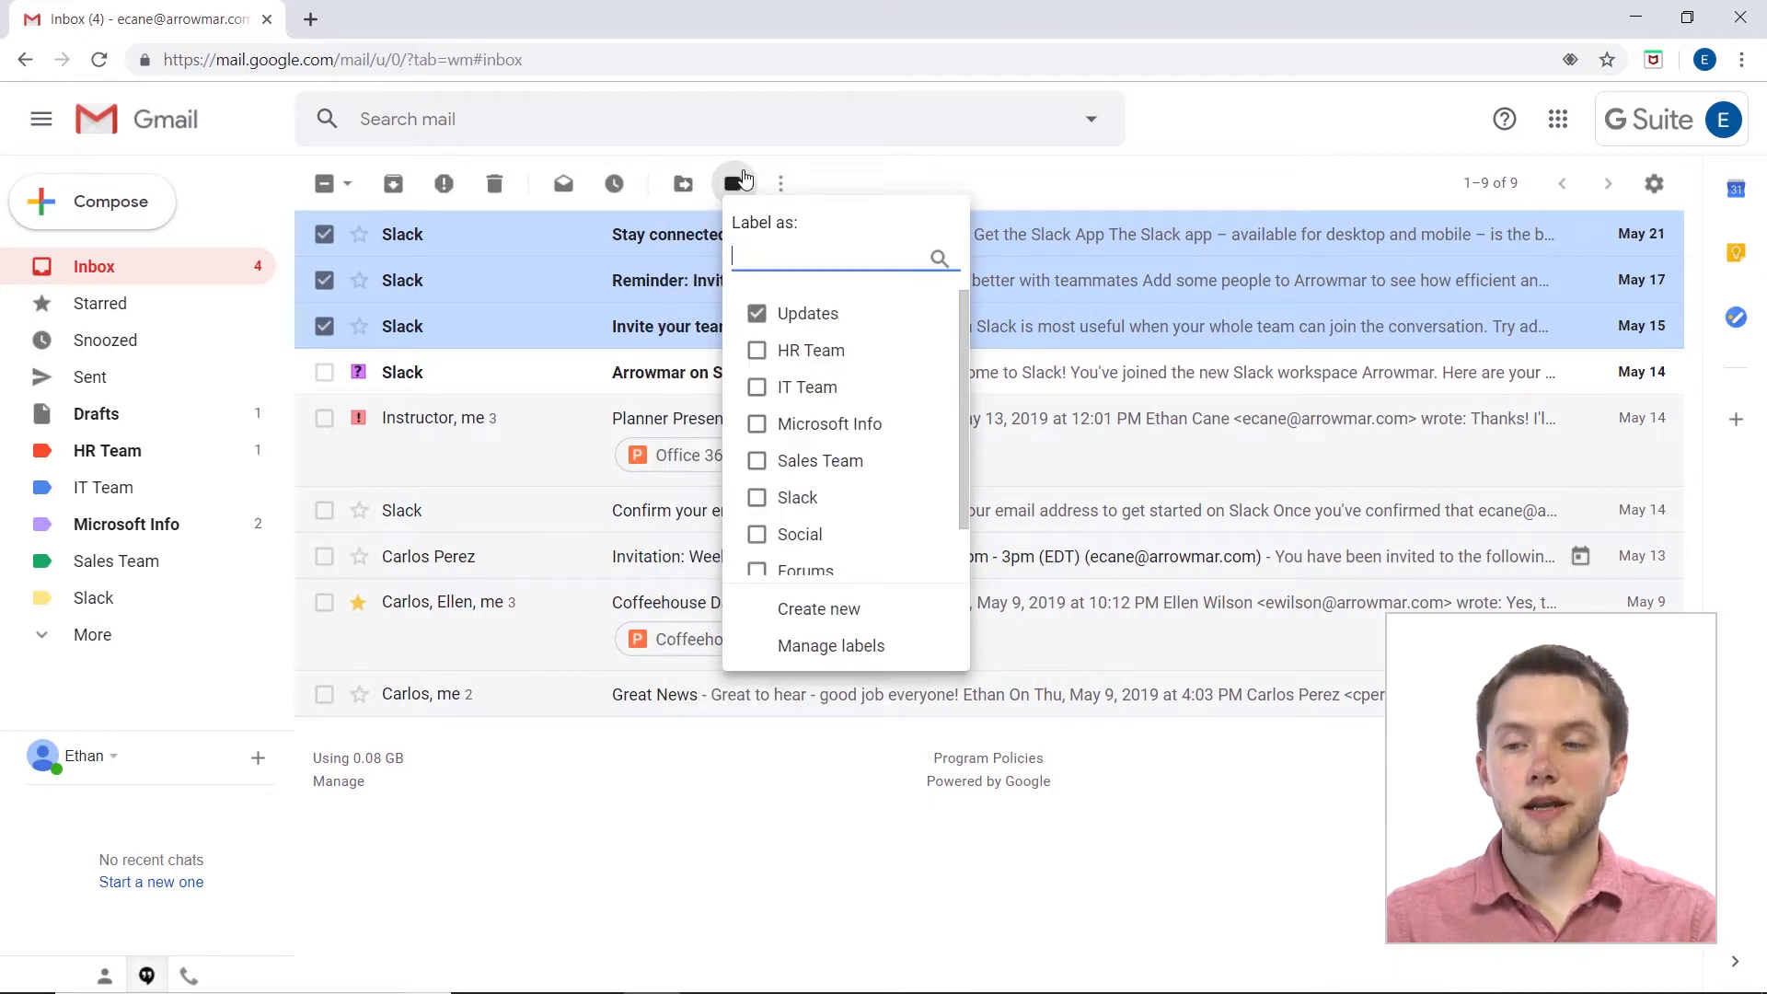
{"action": "mouse_move", "coordinate": [795, 497]}
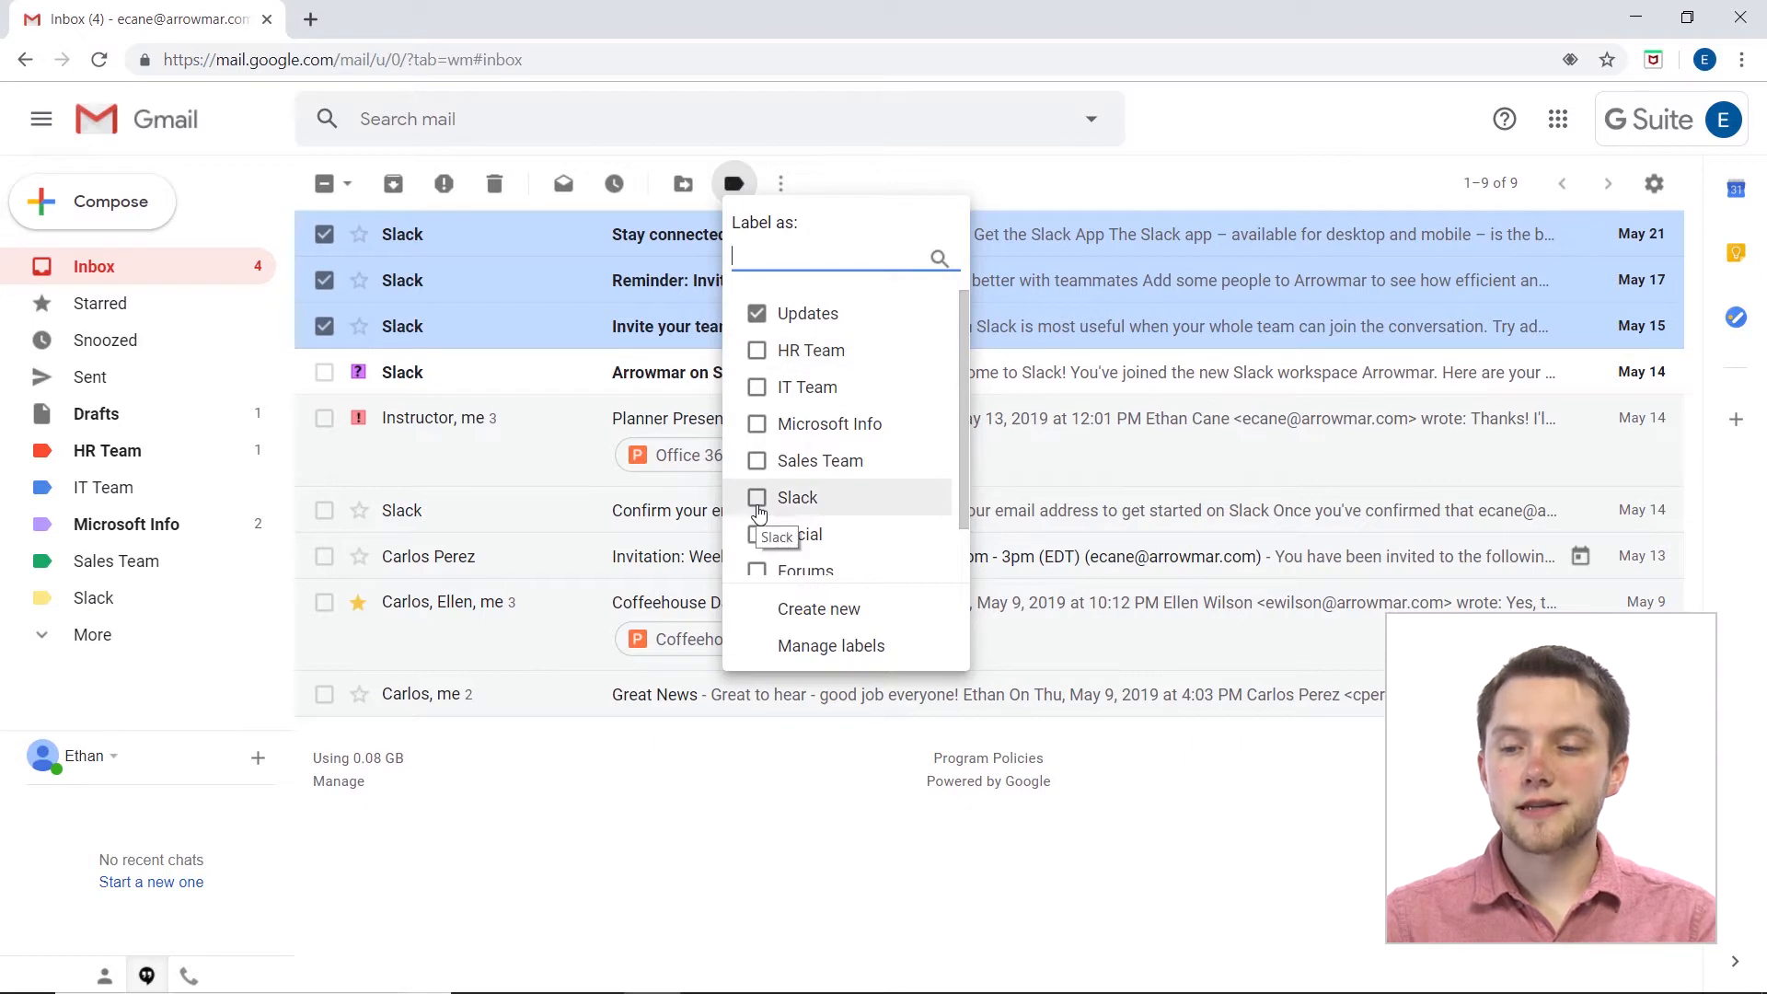
{"action": "left_click", "coordinate": [757, 497]}
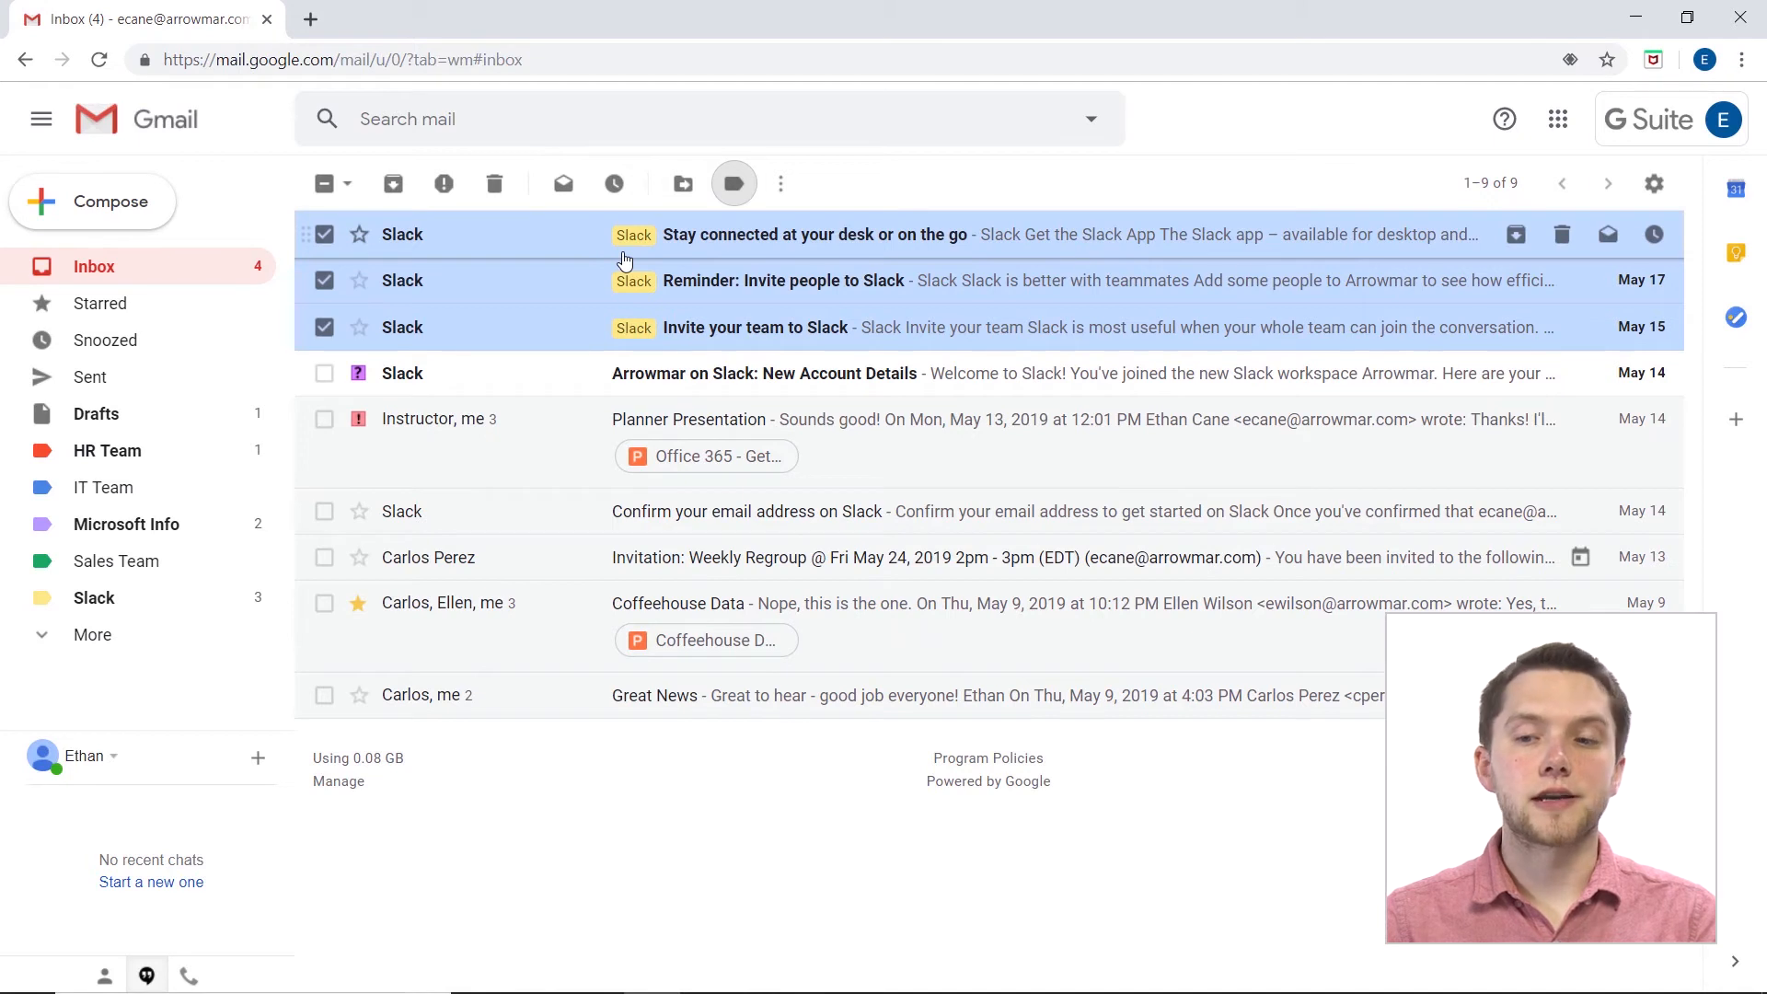
Move the three labelled emails into Slack, leaving six conversations in the inbox.
{"action": "left_click", "coordinate": [682, 182]}
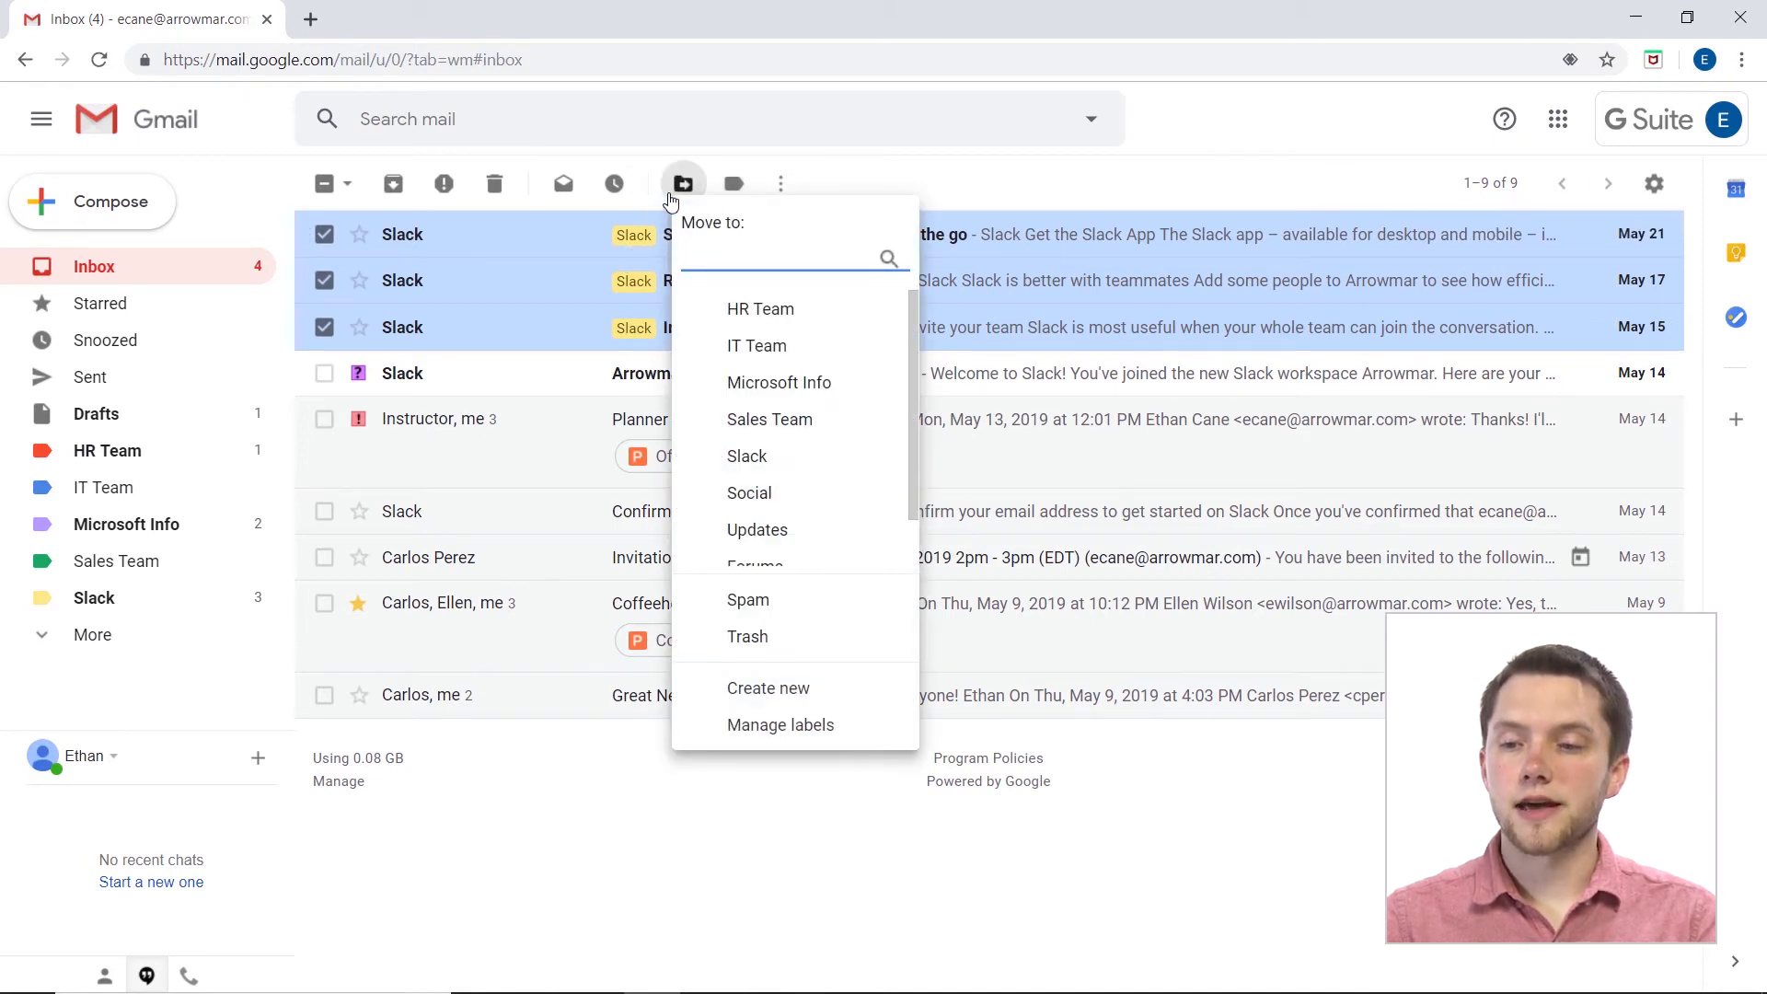
{"action": "mouse_move", "coordinate": [746, 456]}
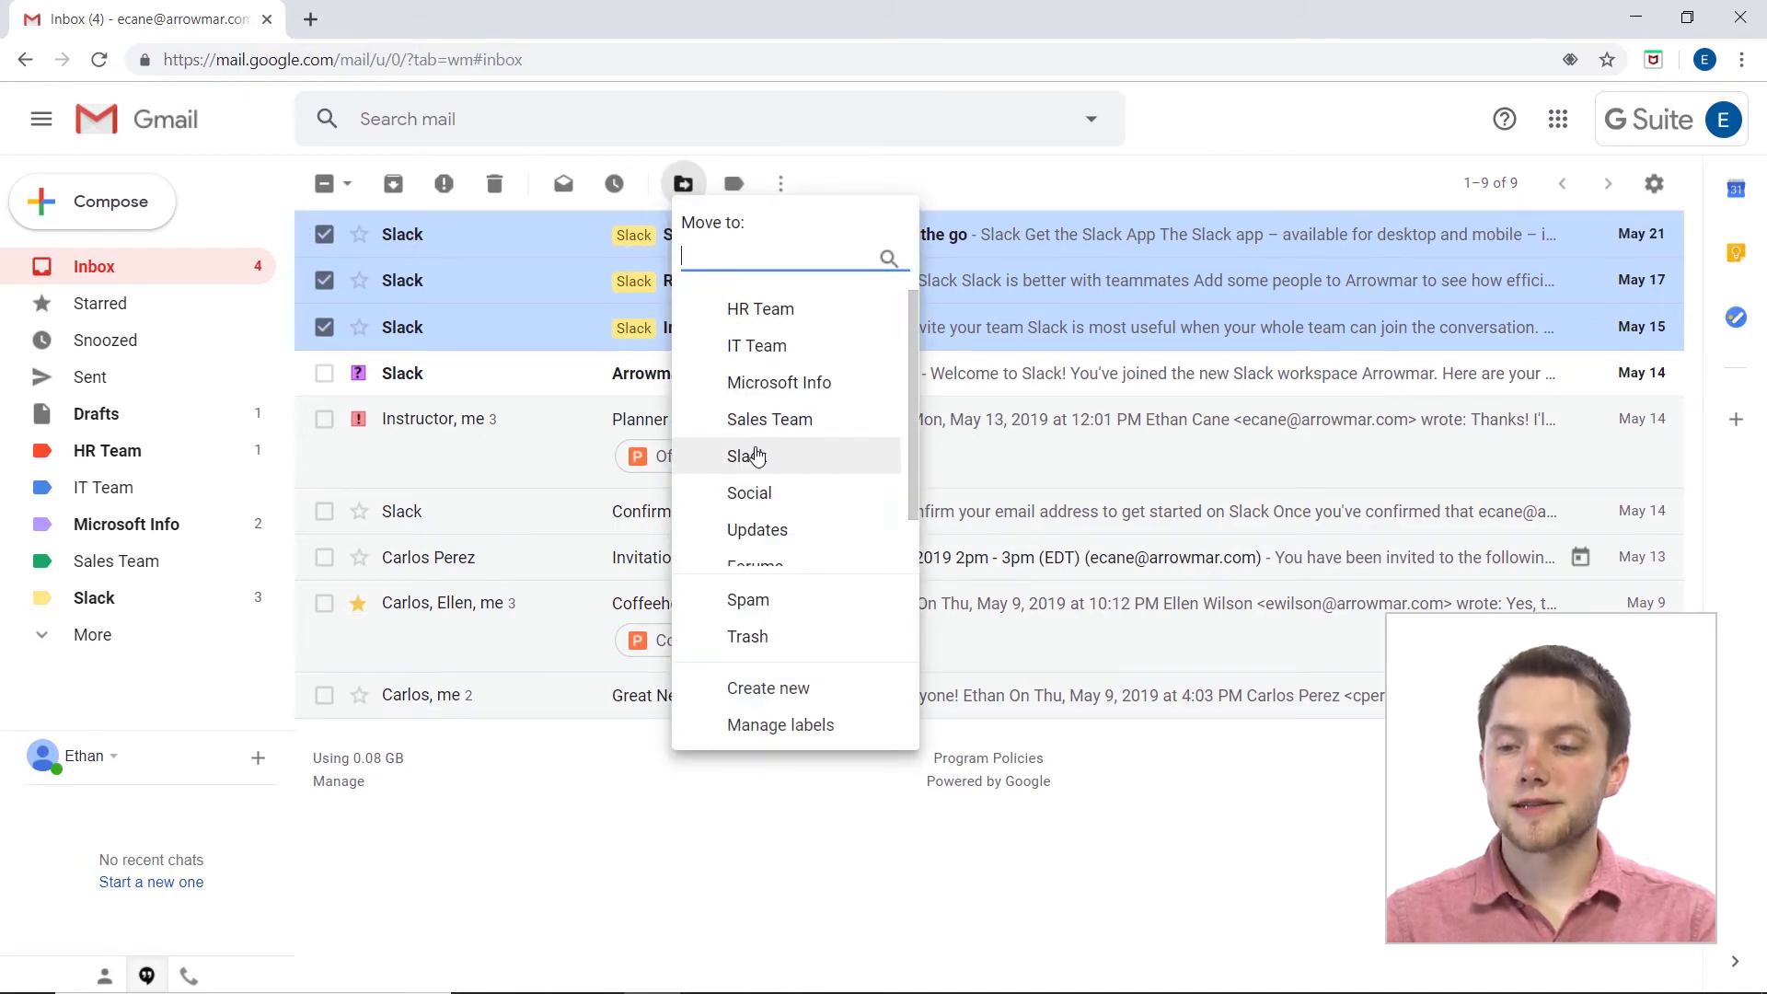
{"action": "left_click", "coordinate": [746, 455]}
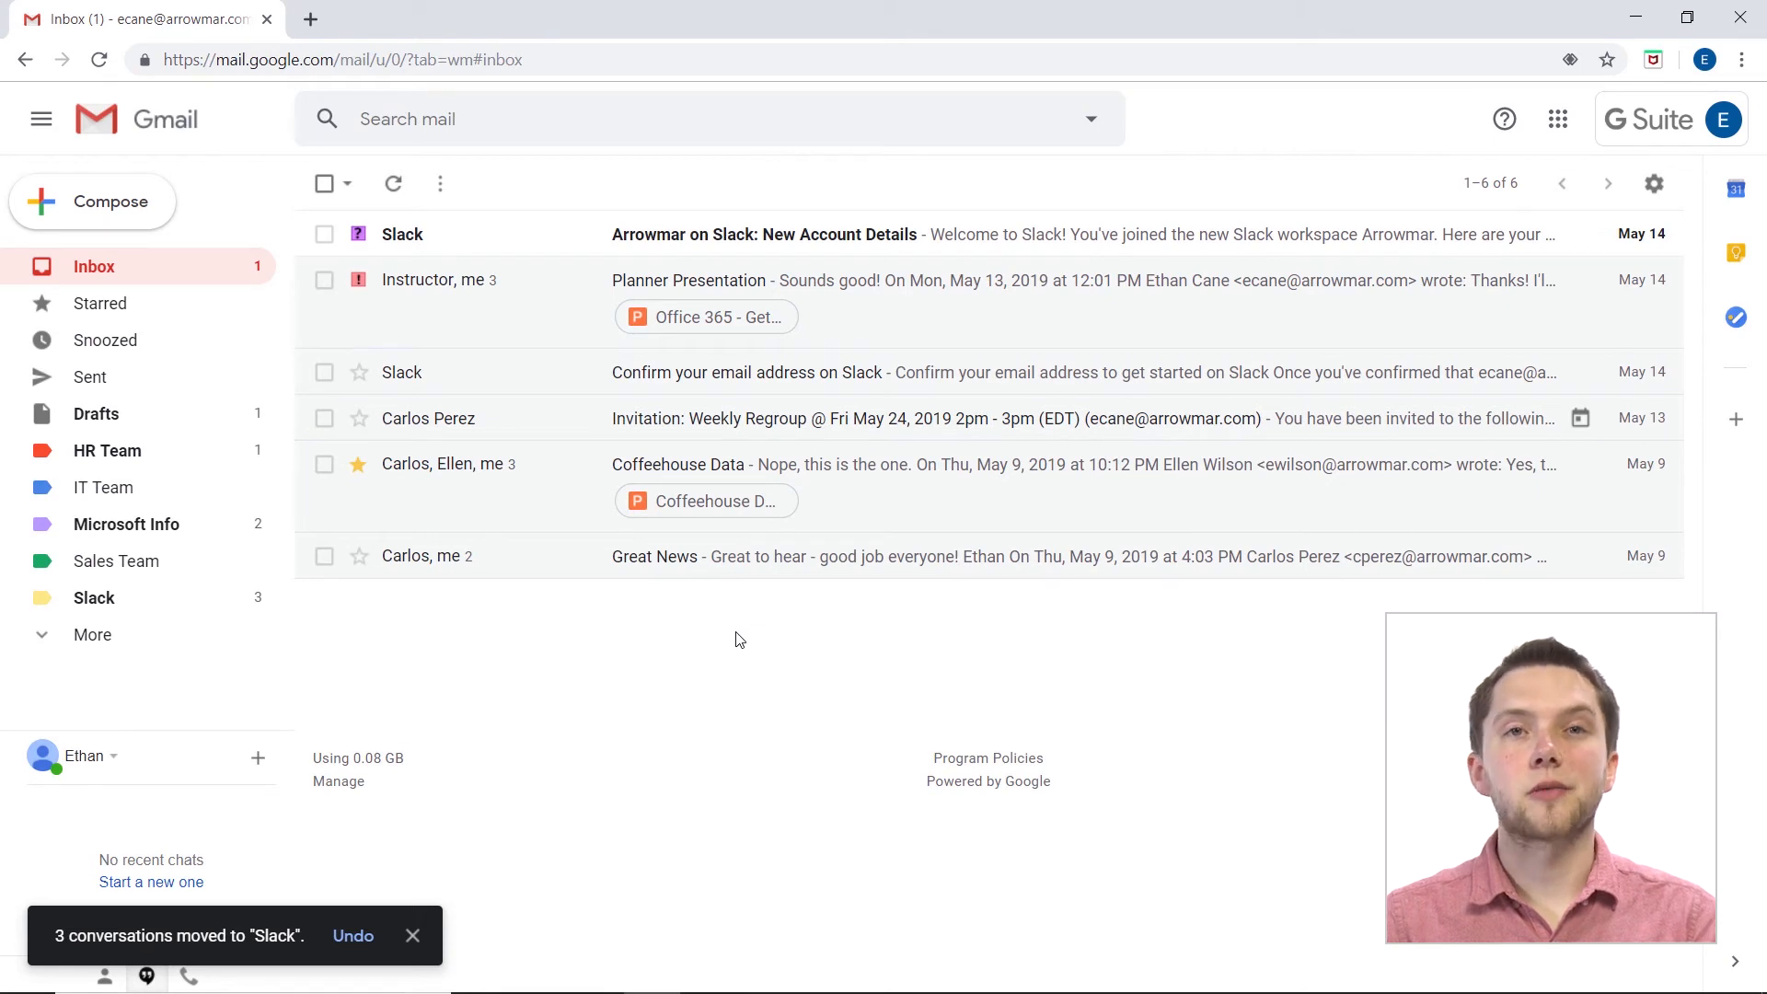
{"action": "mouse_move", "coordinate": [687, 597]}
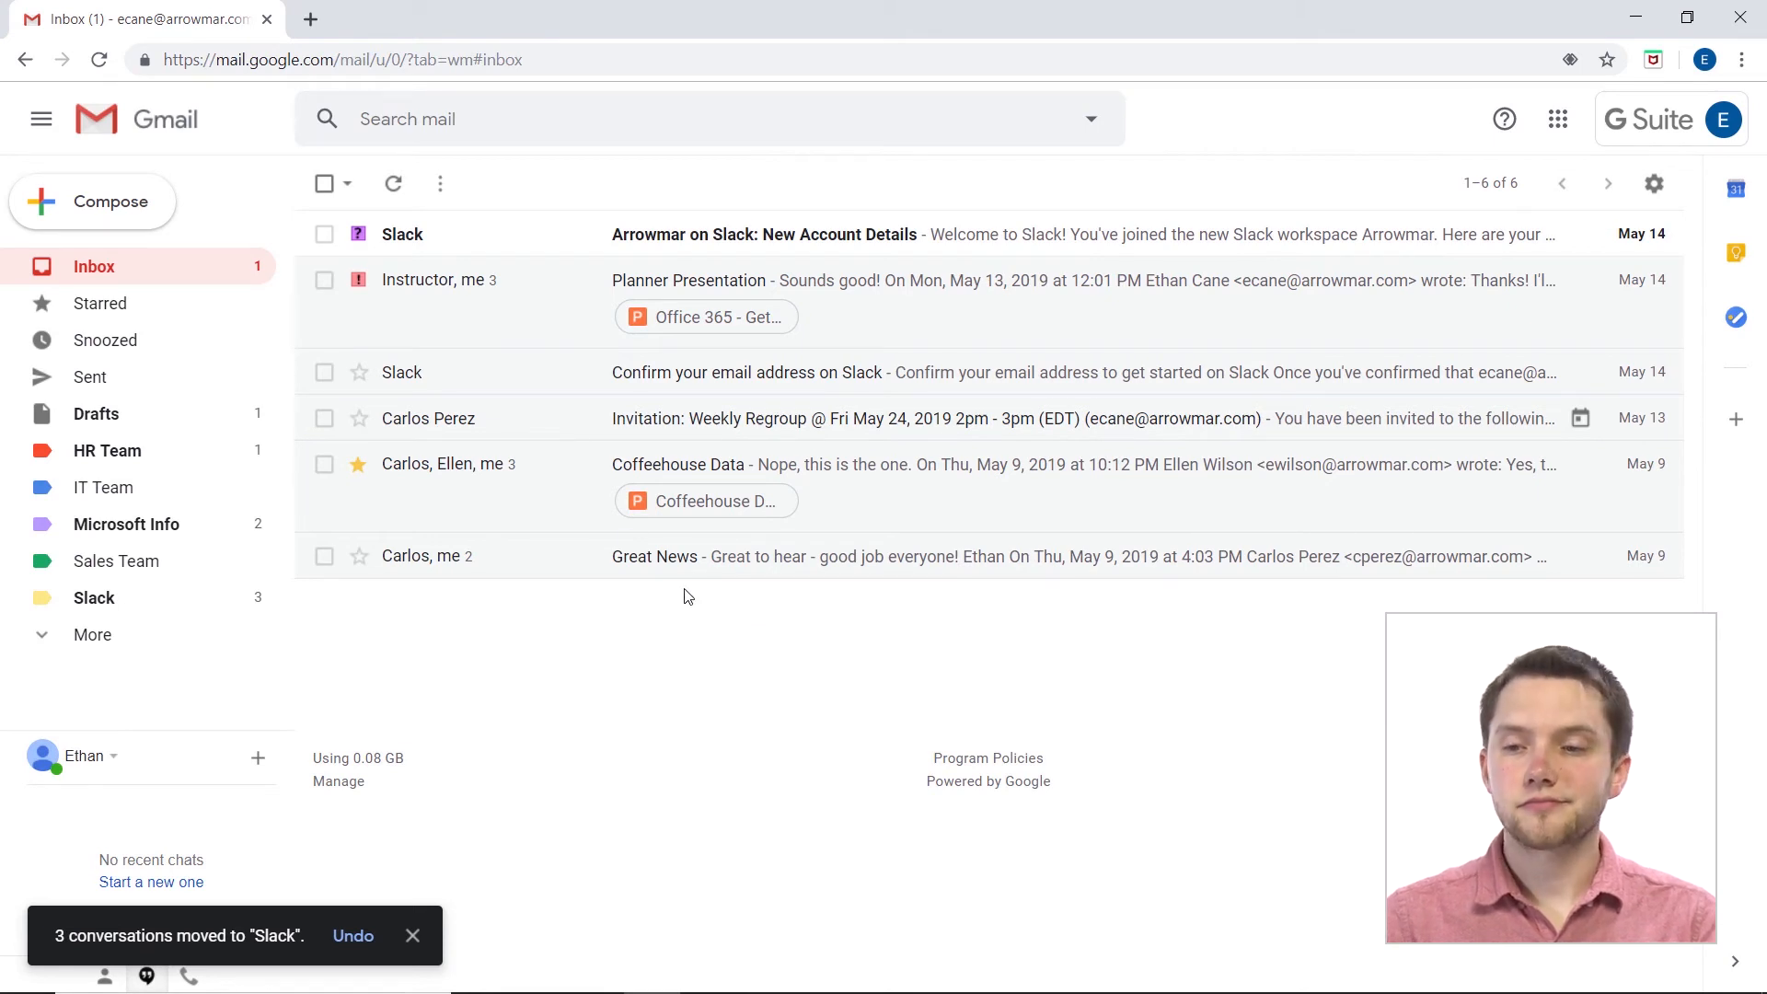
Move the New Account Details and email-confirmation Slack messages into the Slack label via right-click Move to.
{"action": "left_click", "coordinate": [325, 233]}
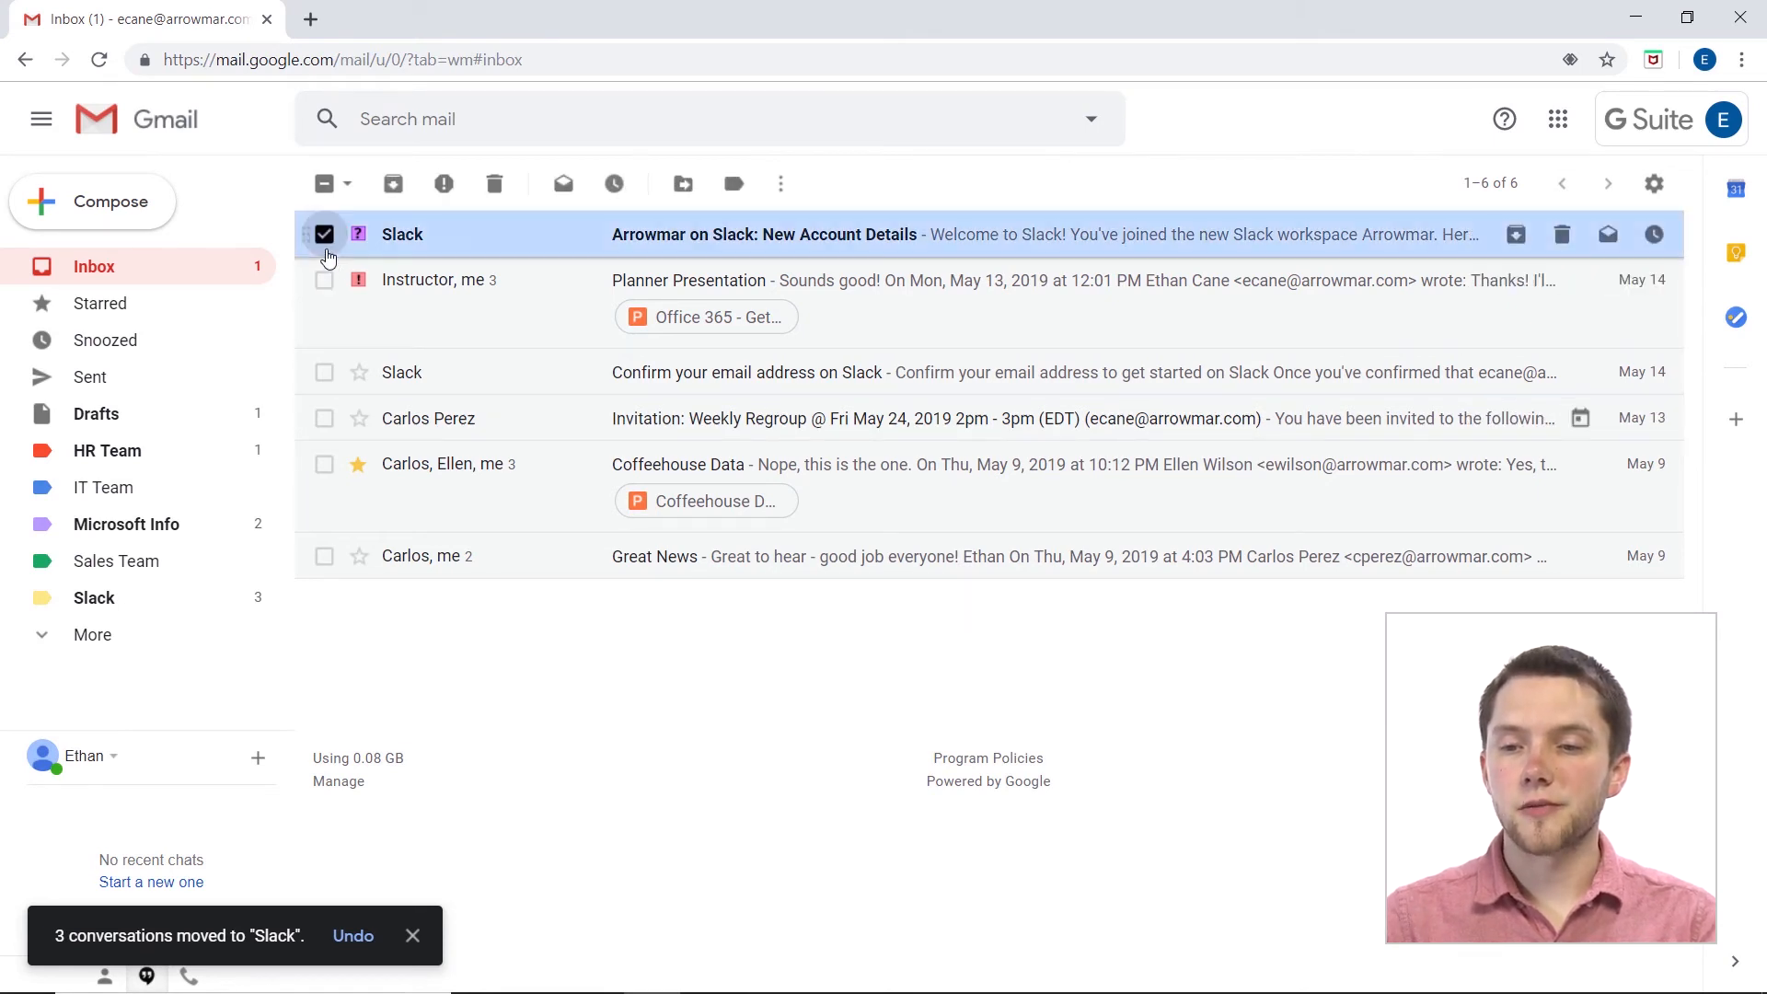
{"action": "left_click", "coordinate": [325, 372]}
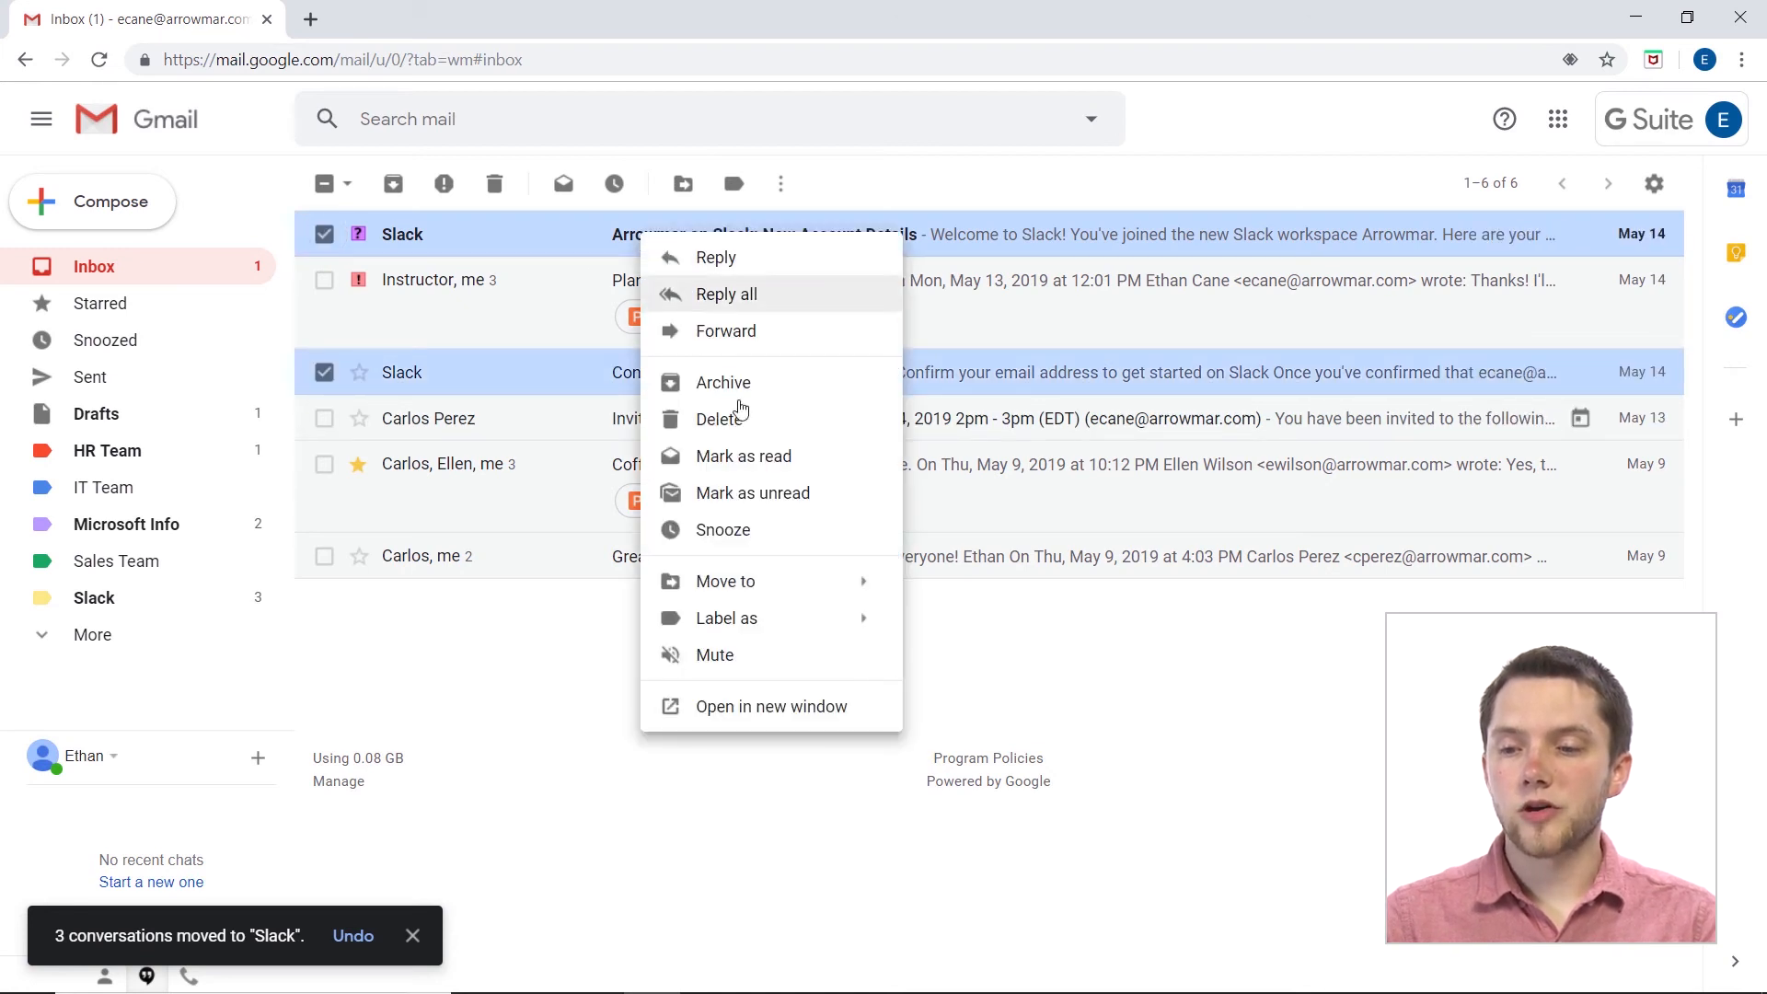
{"action": "left_click", "coordinate": [726, 617]}
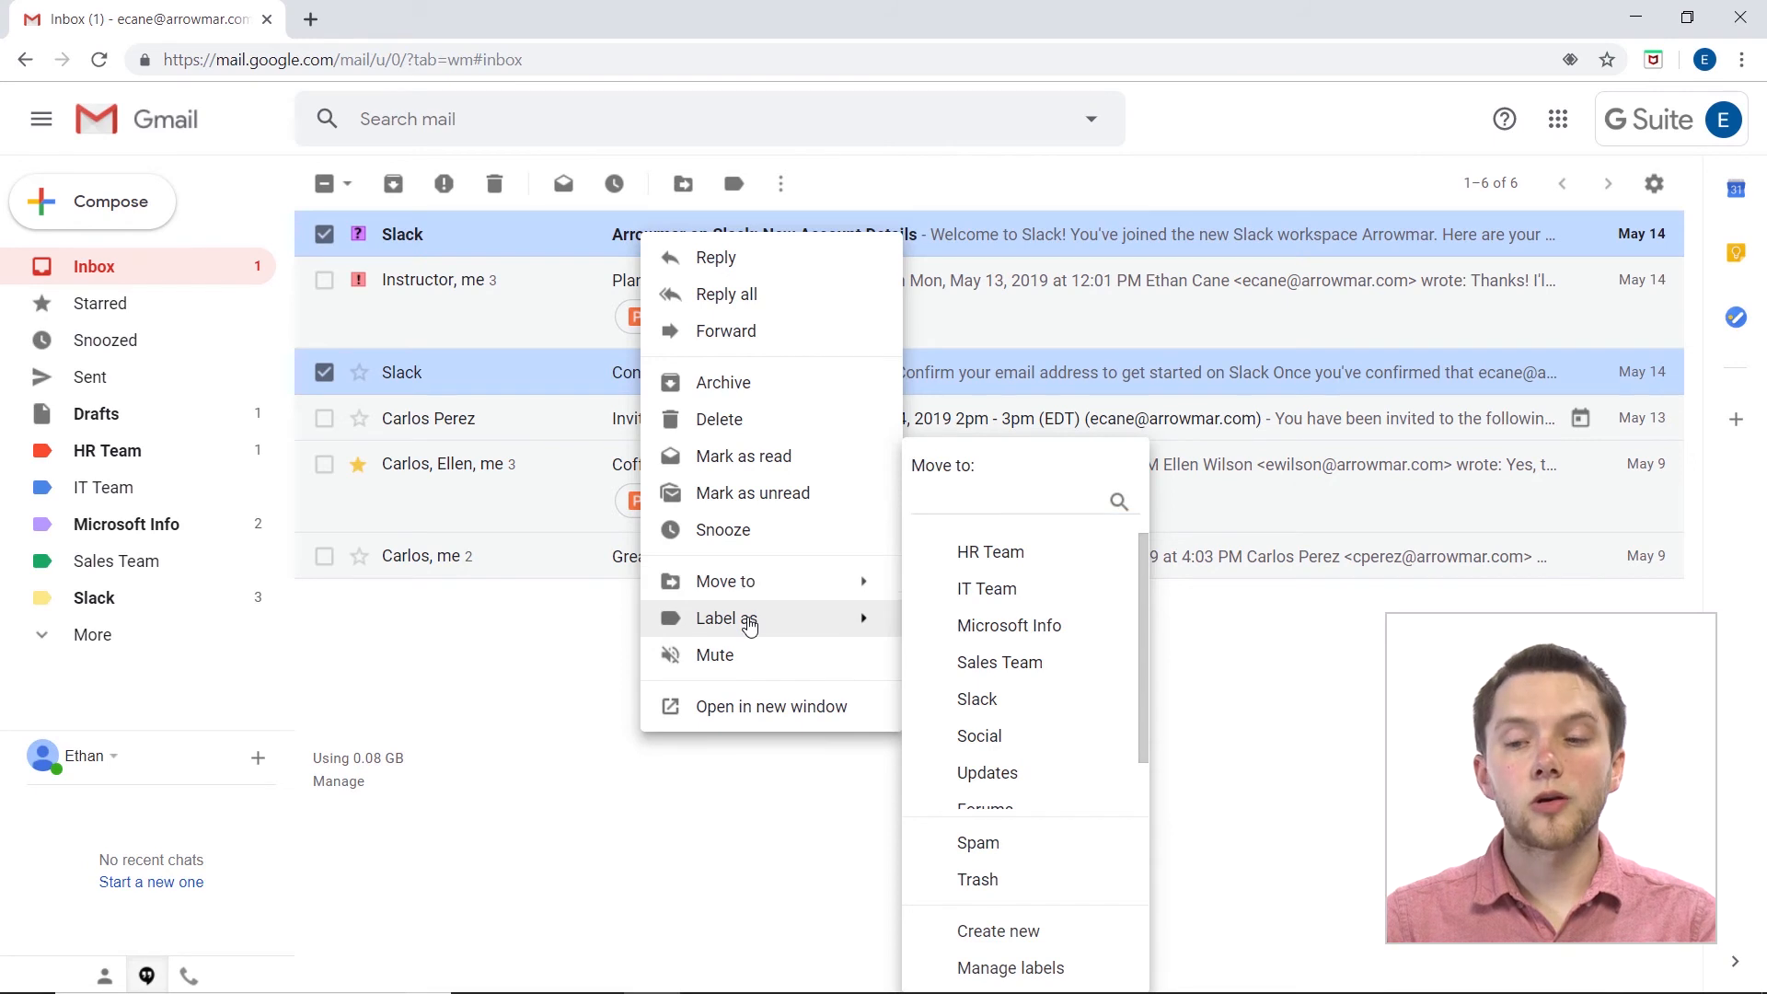
{"action": "mouse_move", "coordinate": [725, 581]}
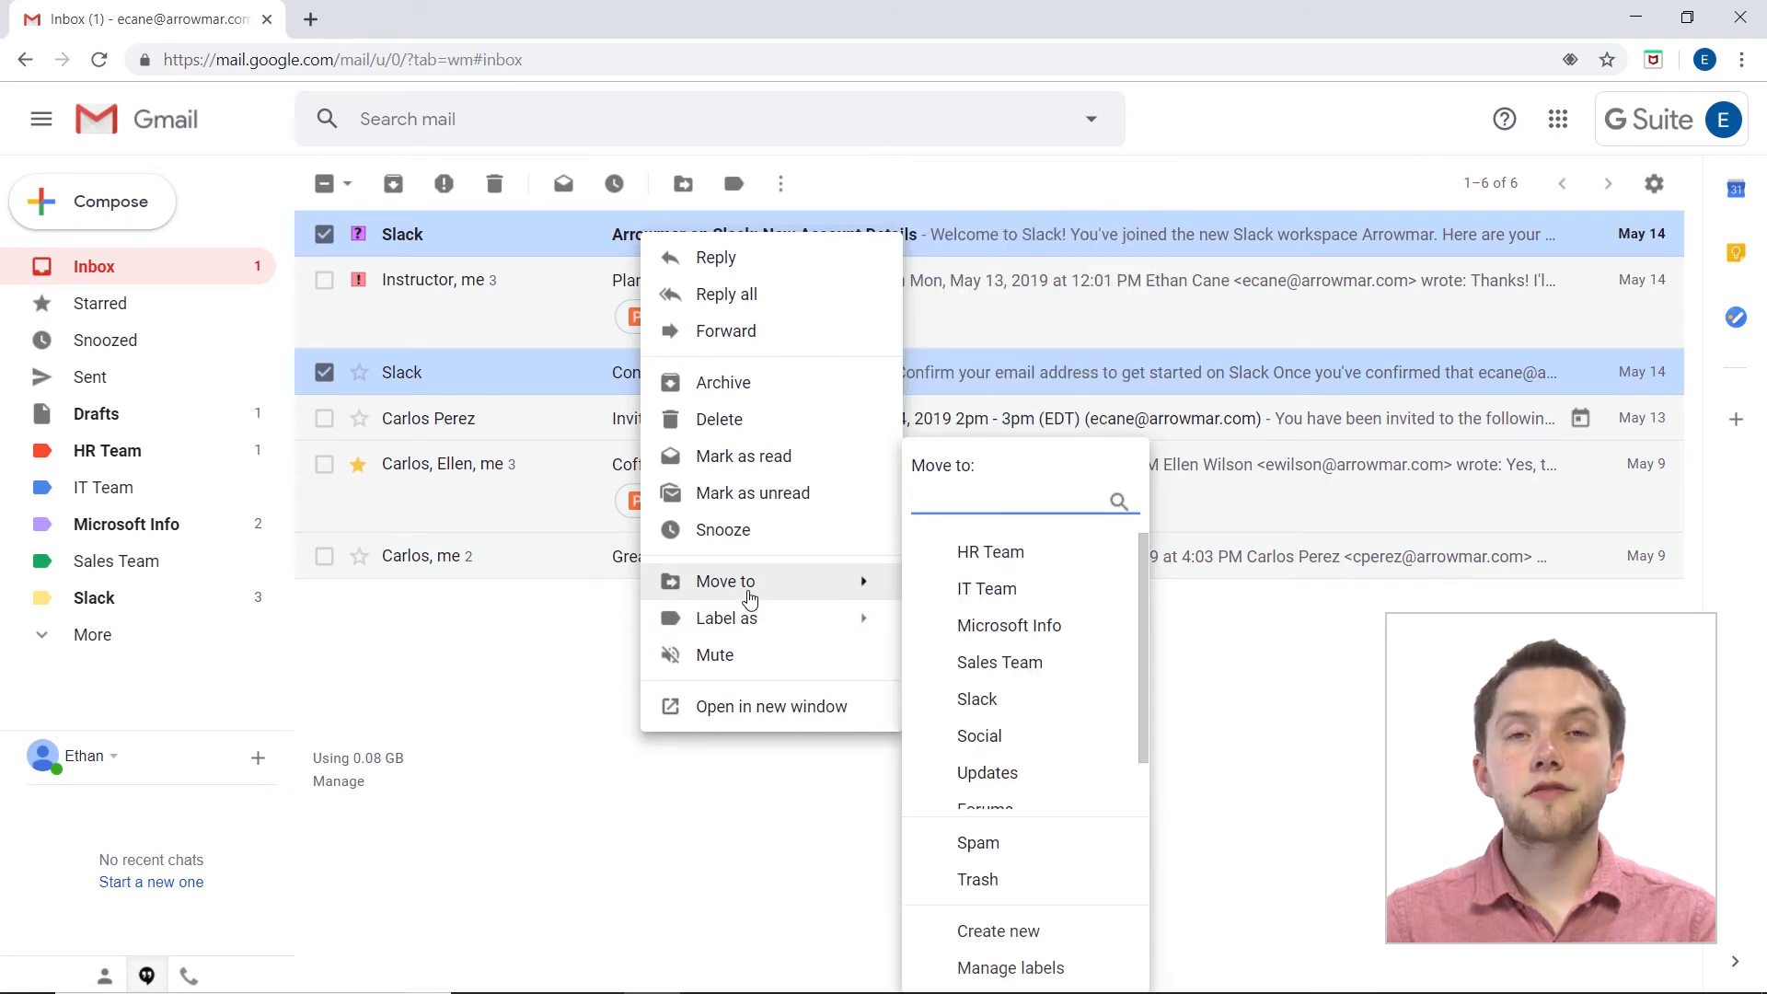
{"action": "mouse_move", "coordinate": [922, 596]}
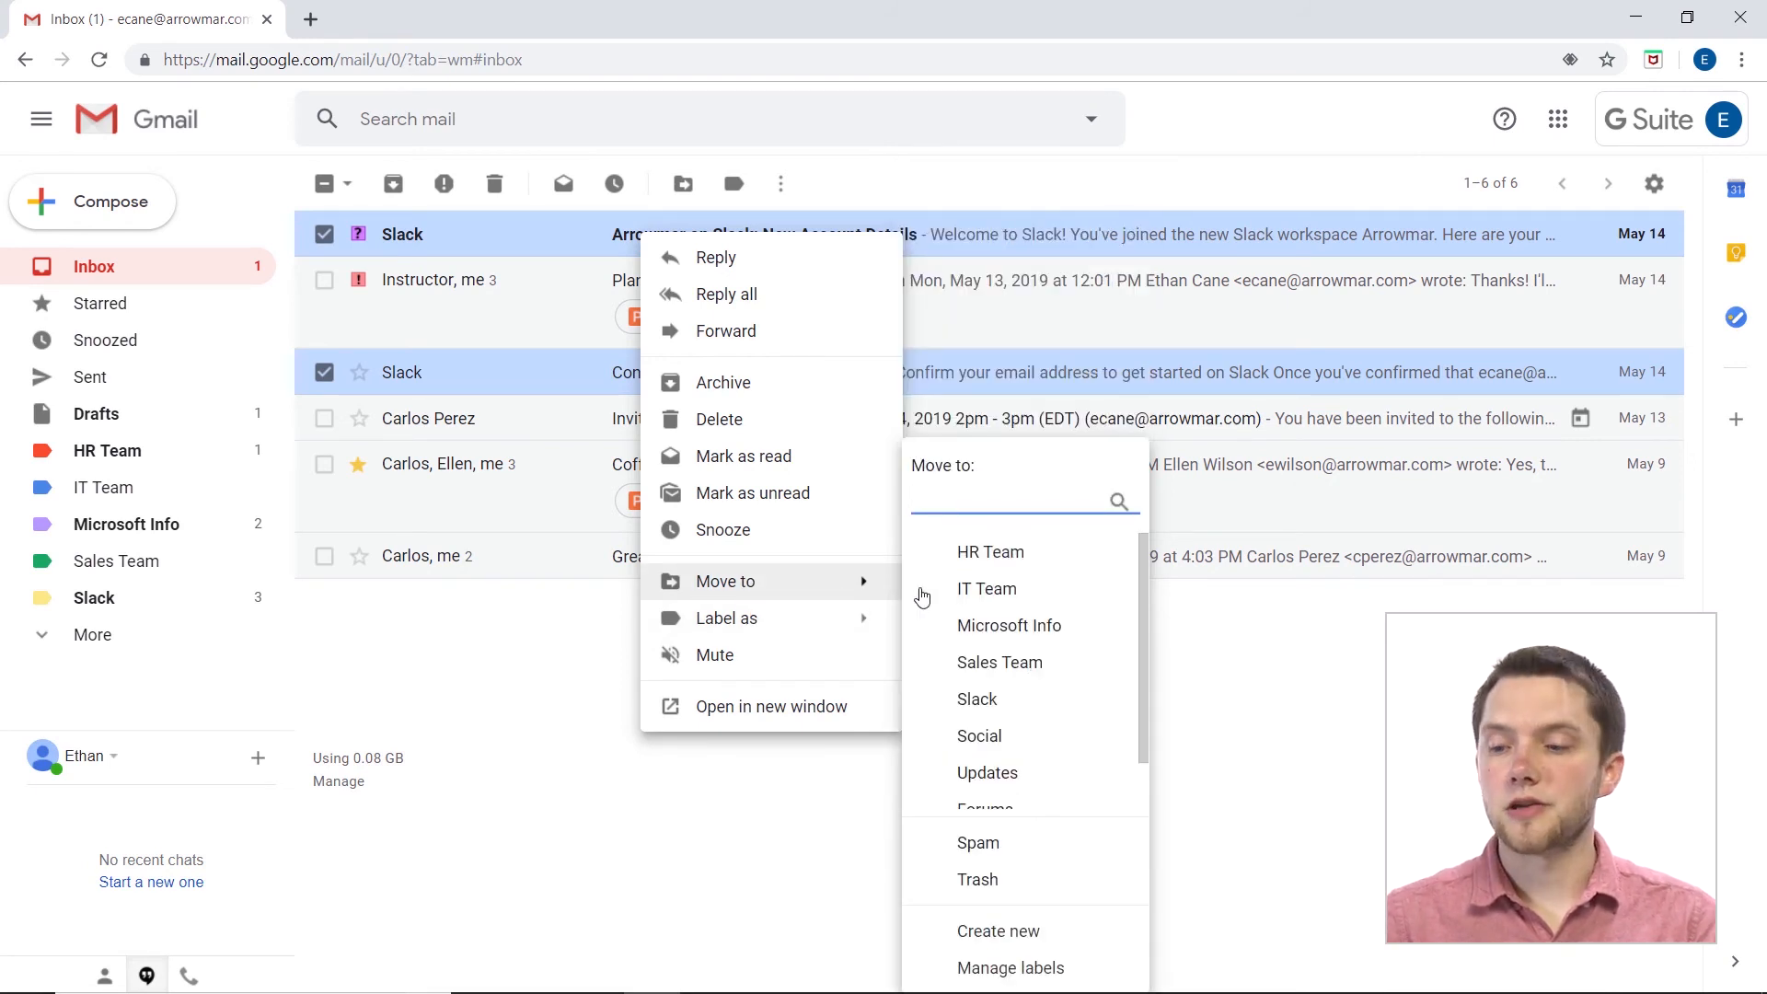
{"action": "left_click", "coordinate": [977, 698]}
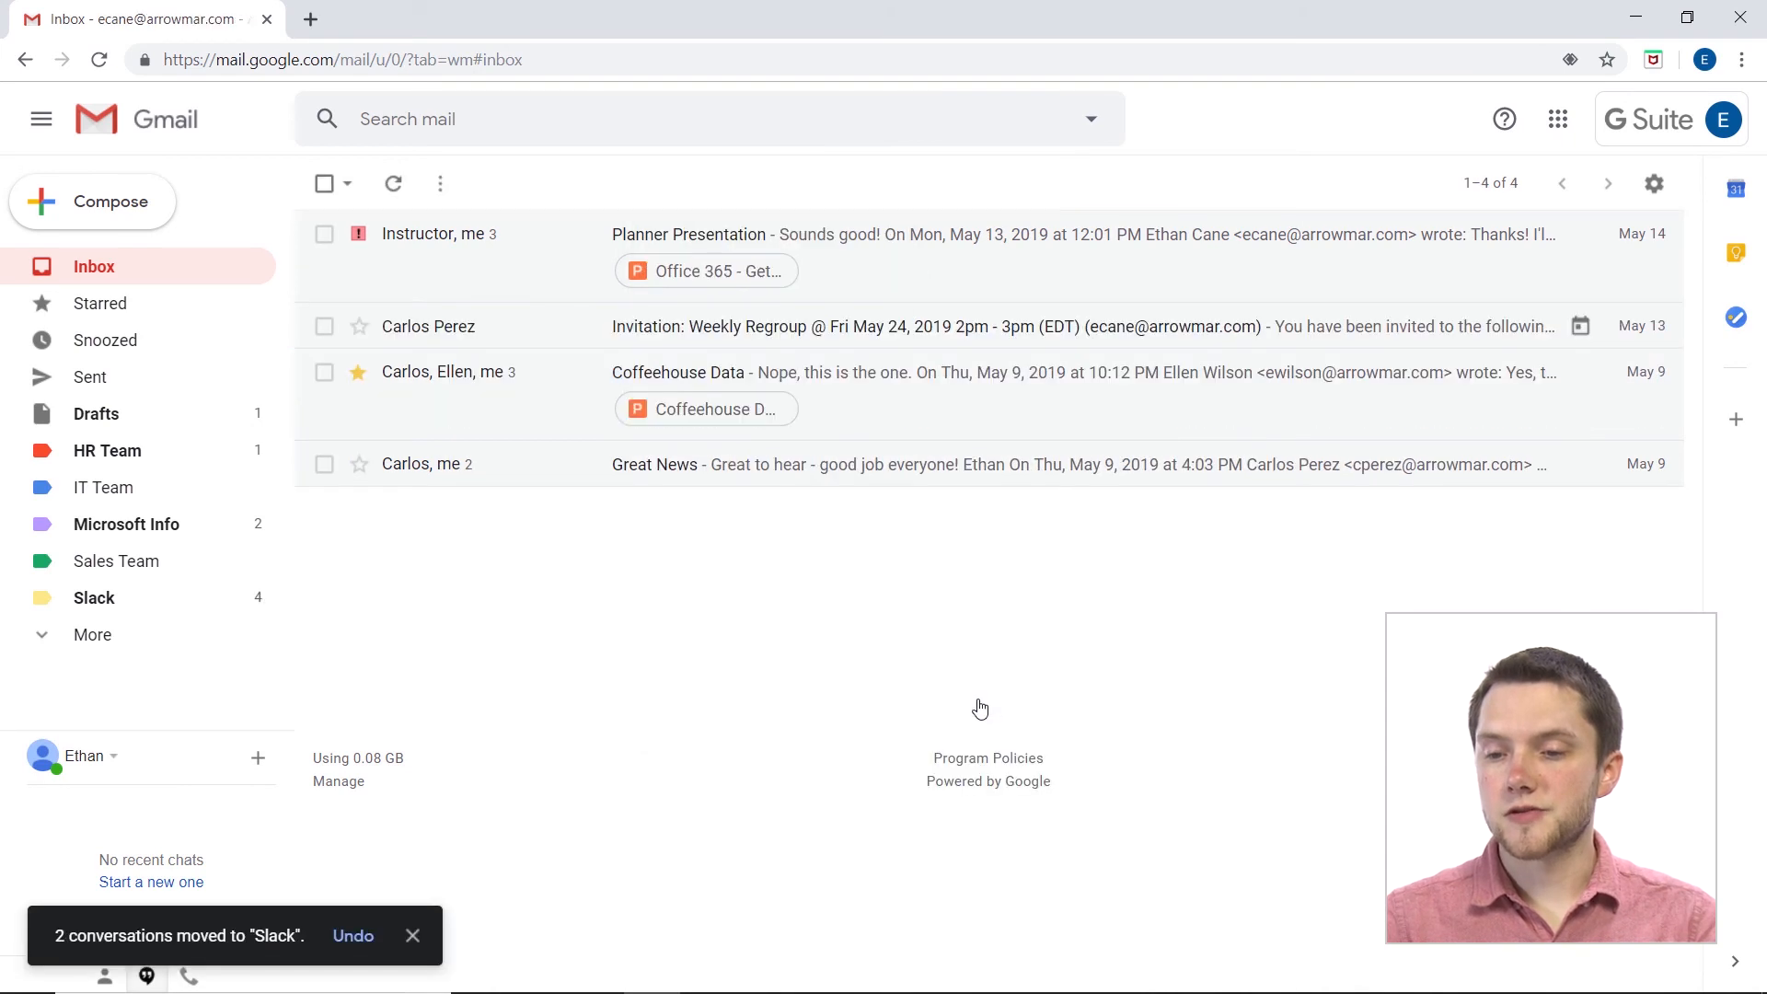
{"action": "mouse_move", "coordinate": [638, 657]}
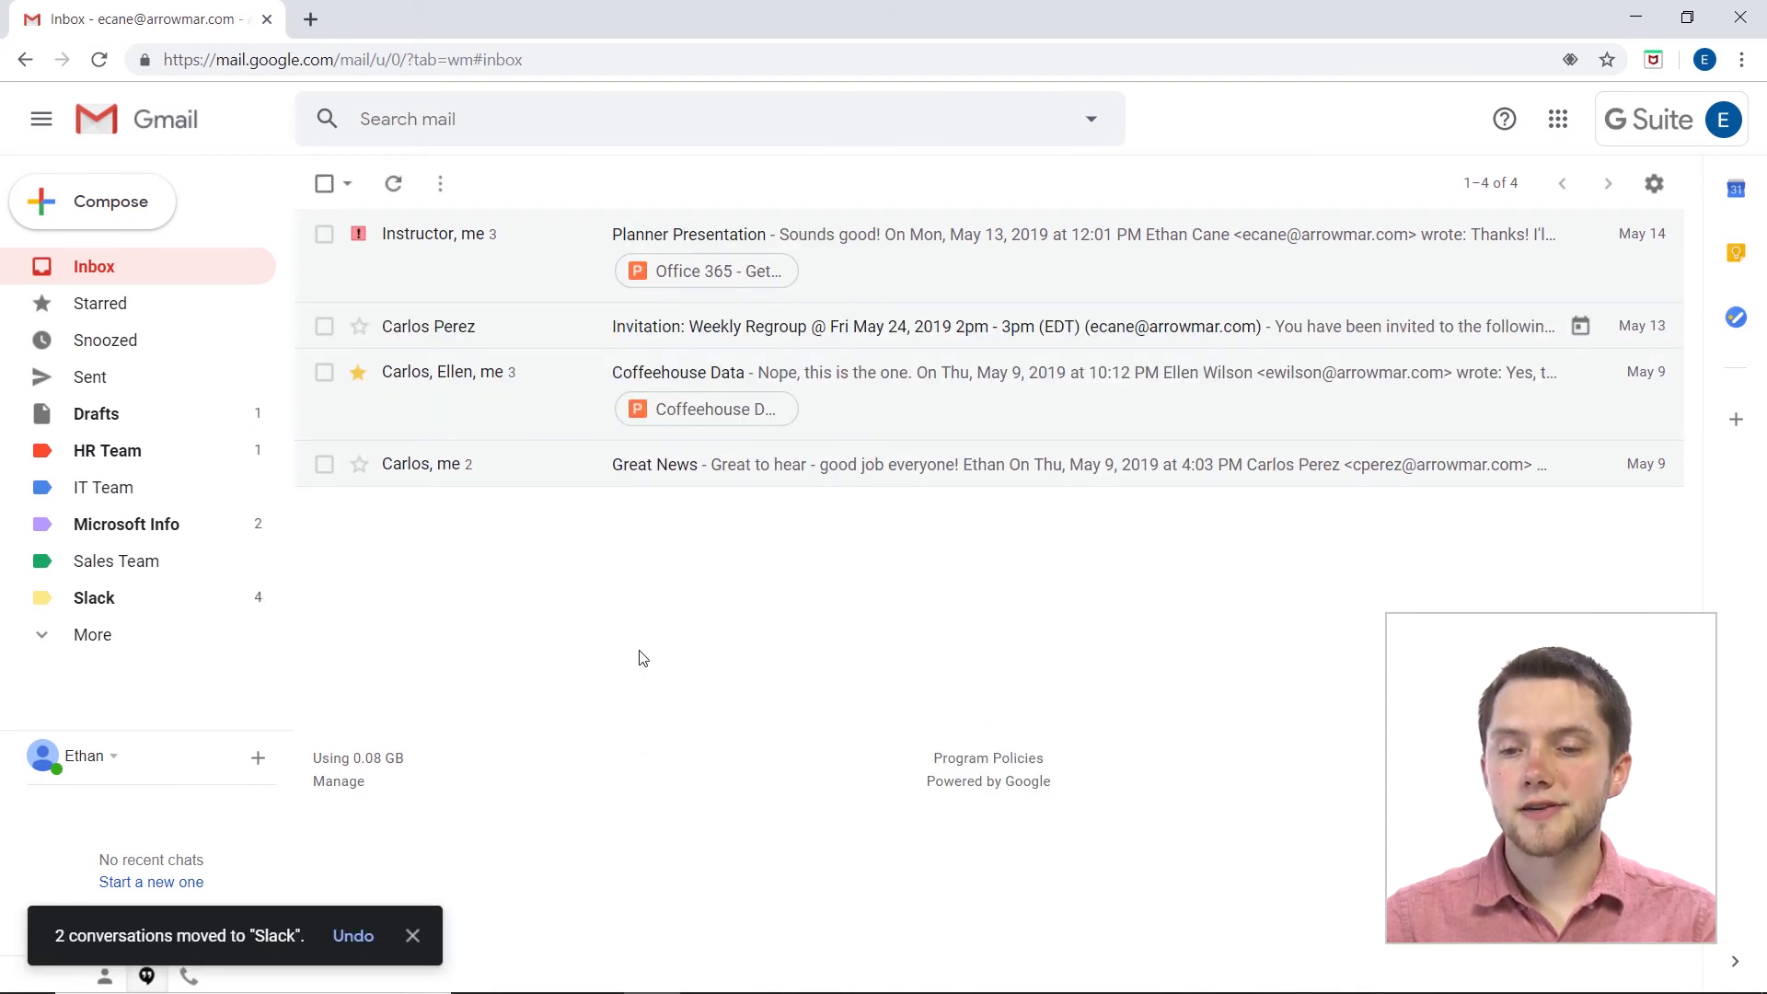